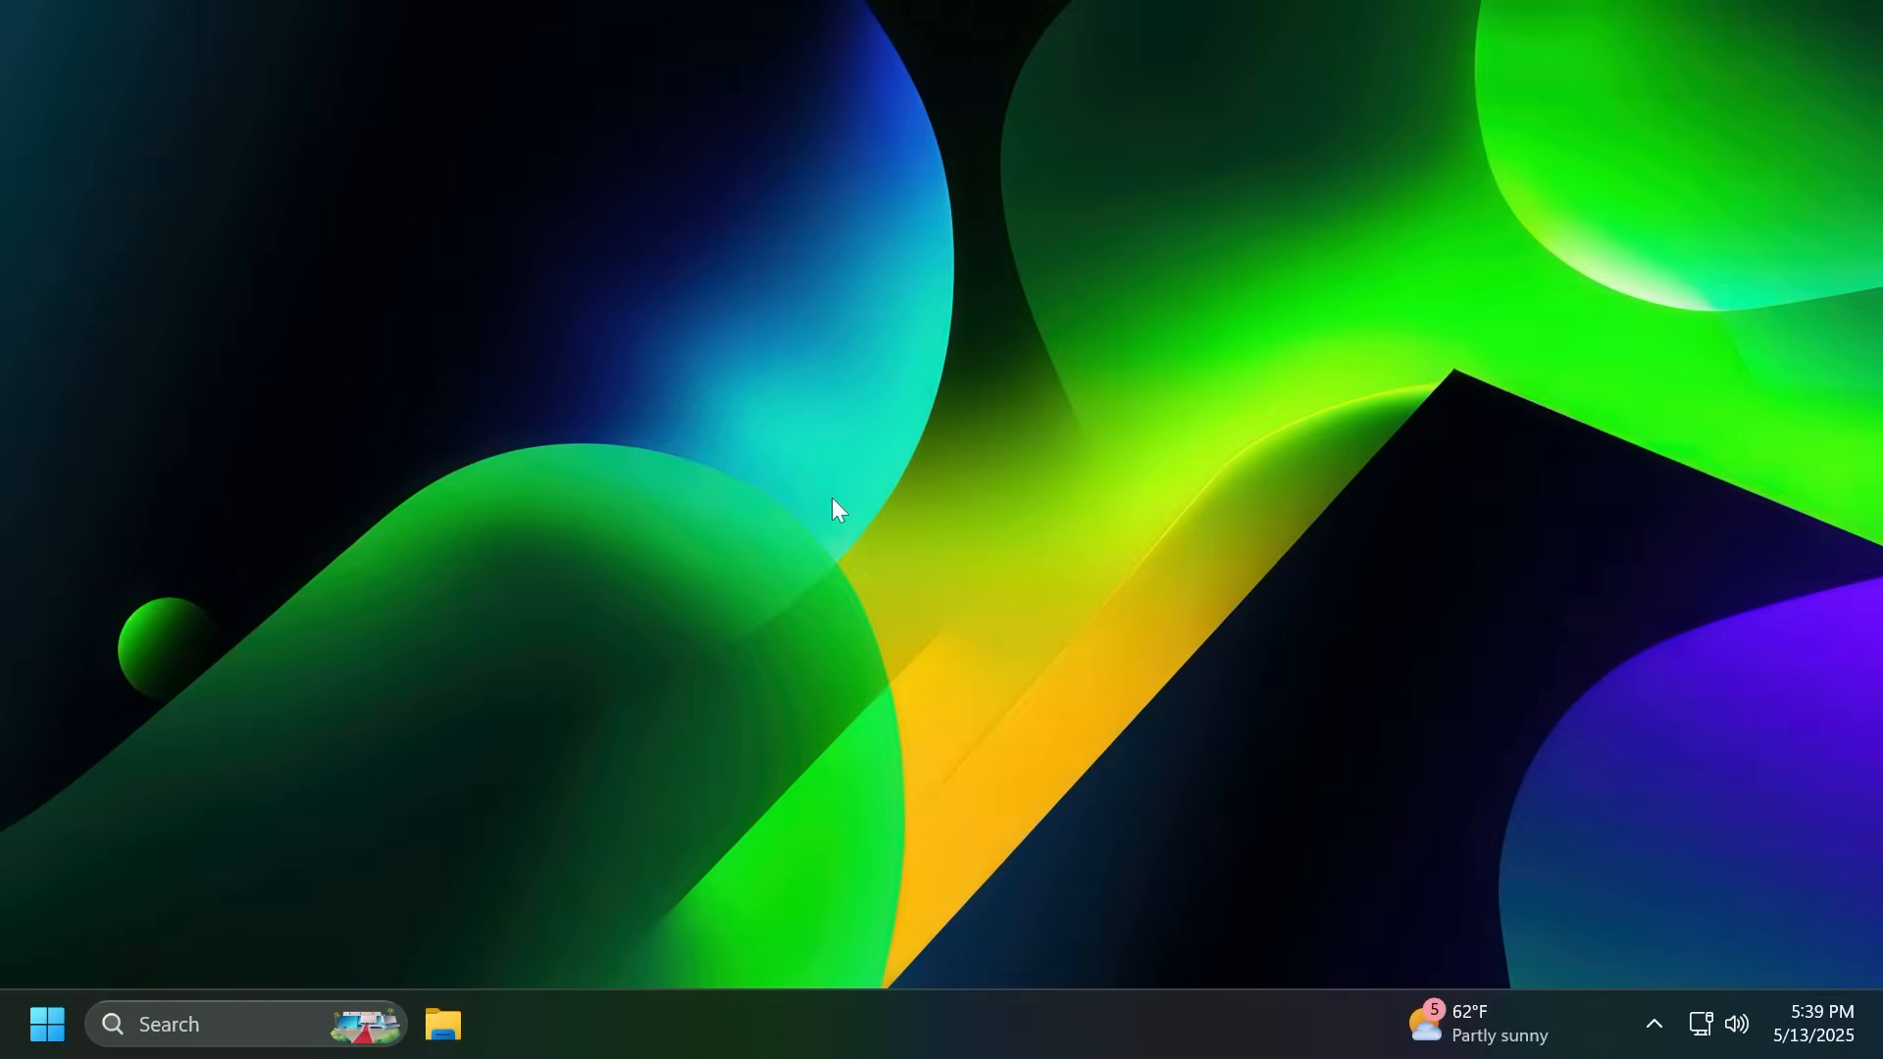
Step: Search Settings and reach System > About with storage, graphics, RAM and processor specs
type("ve")
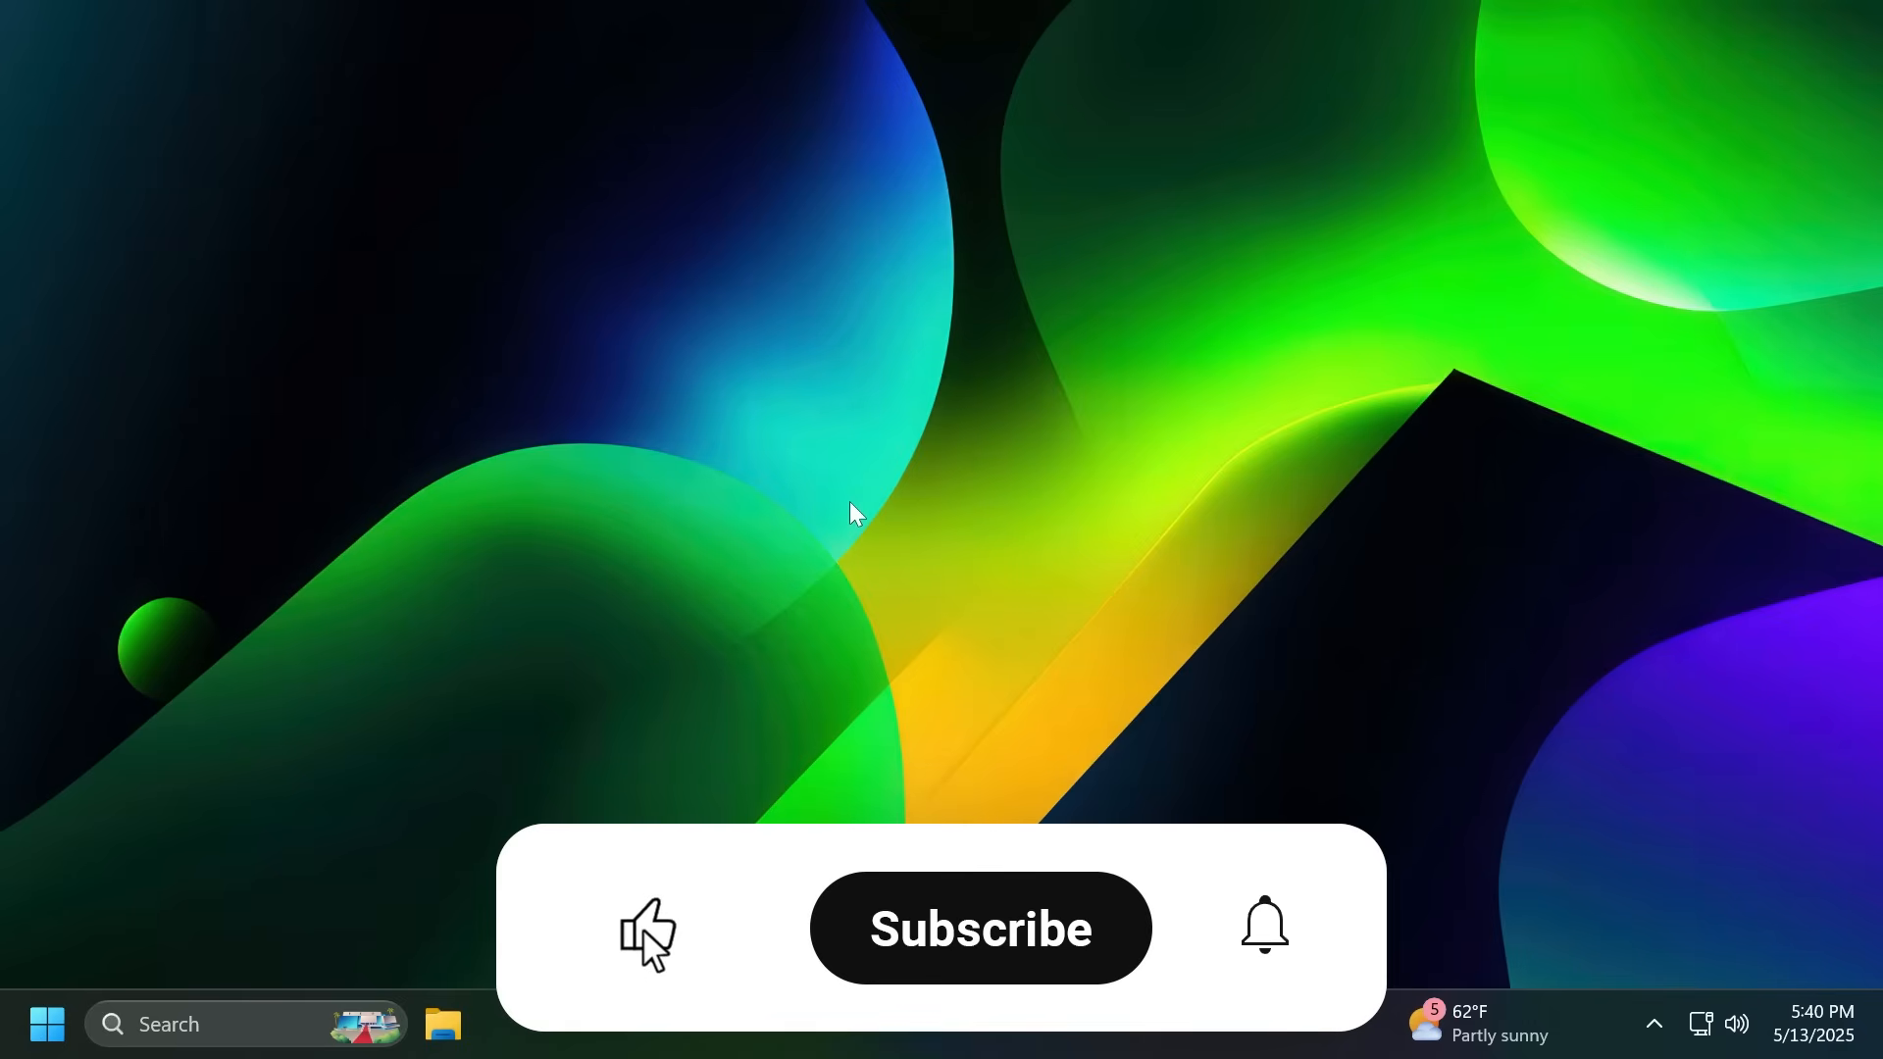
left_click(980, 929)
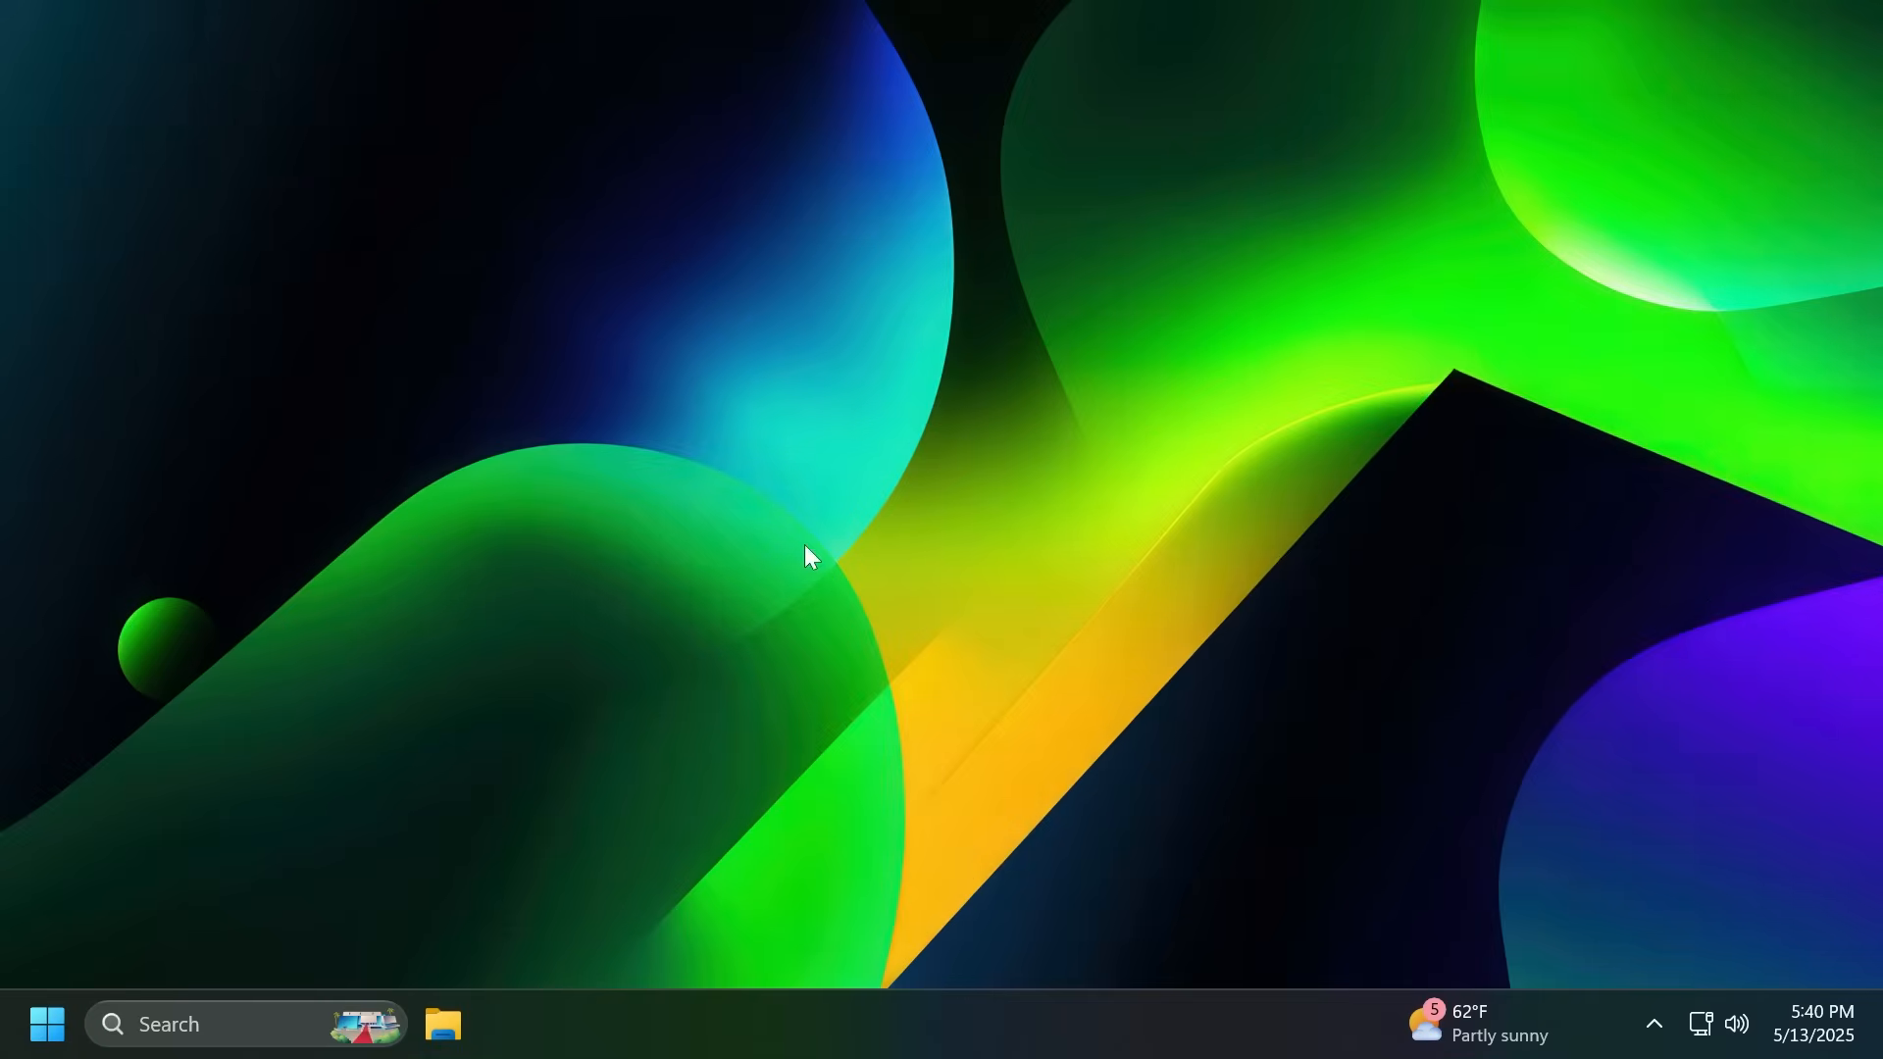
left_click(507, 1024)
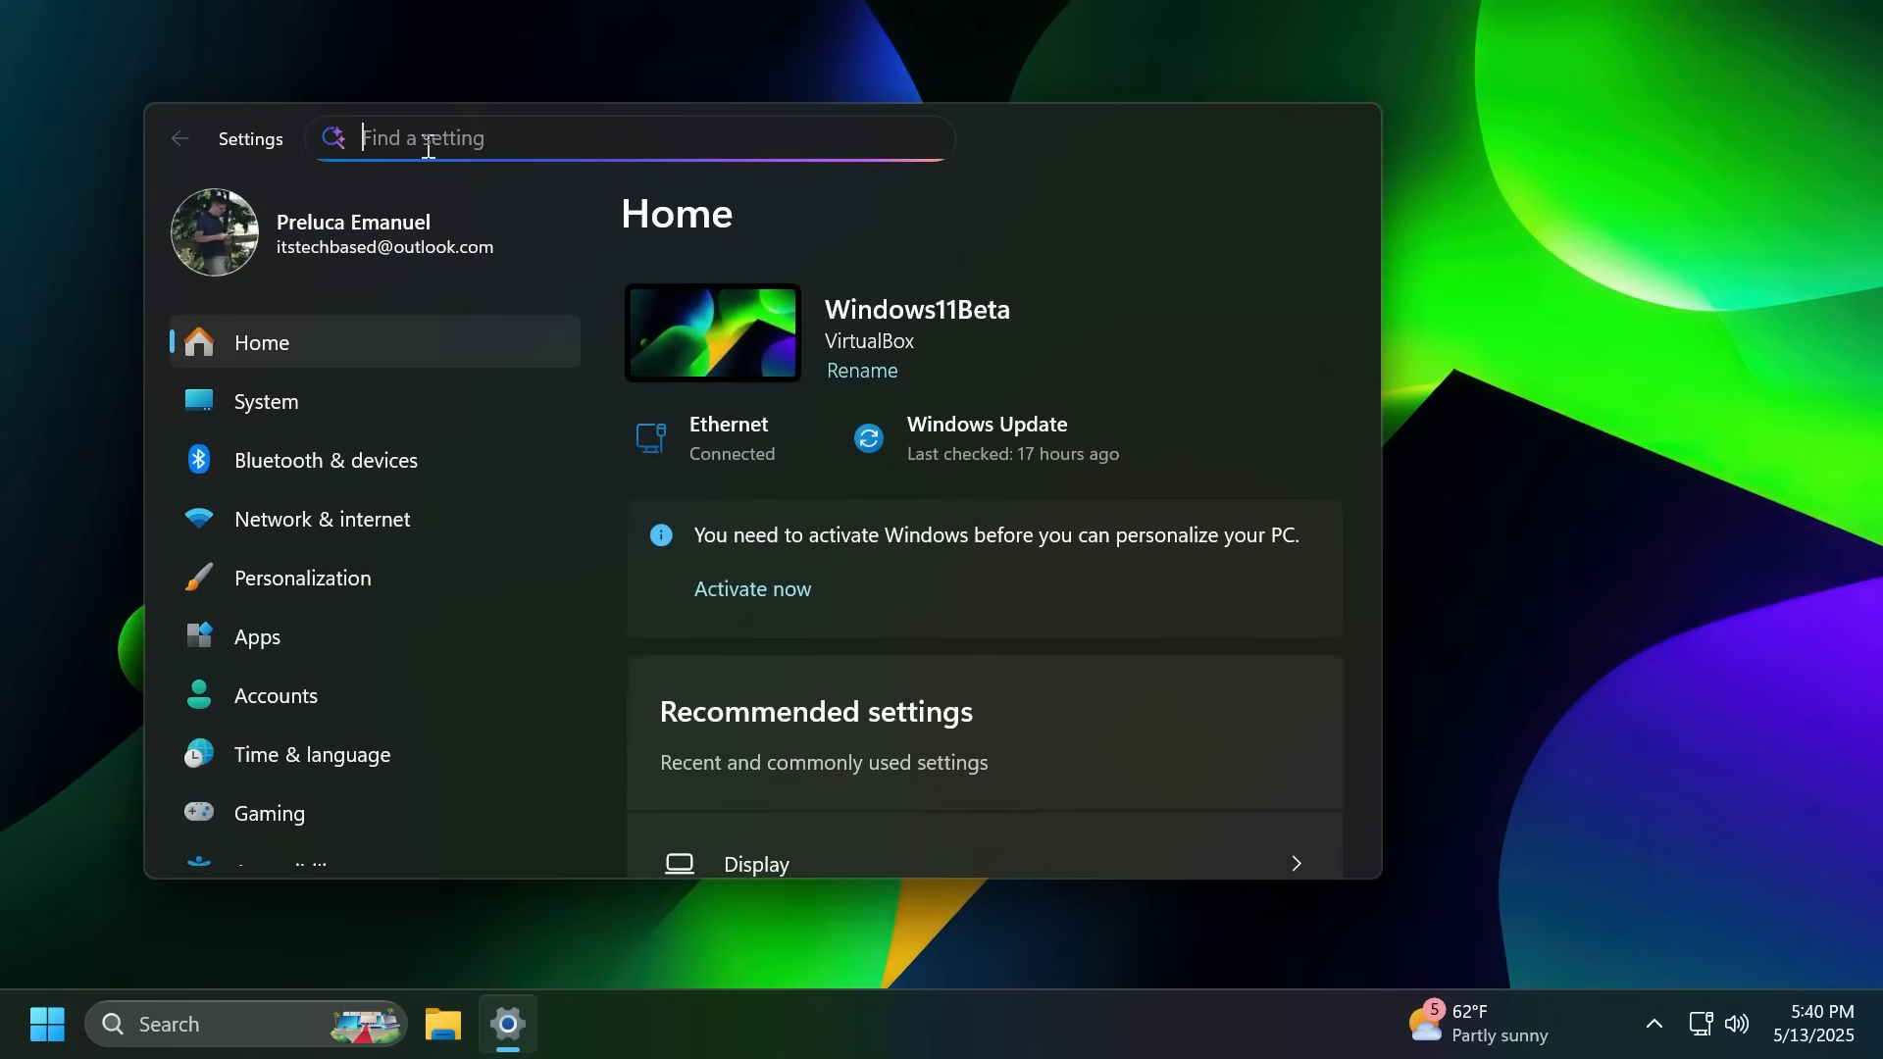
mouse_move(540, 137)
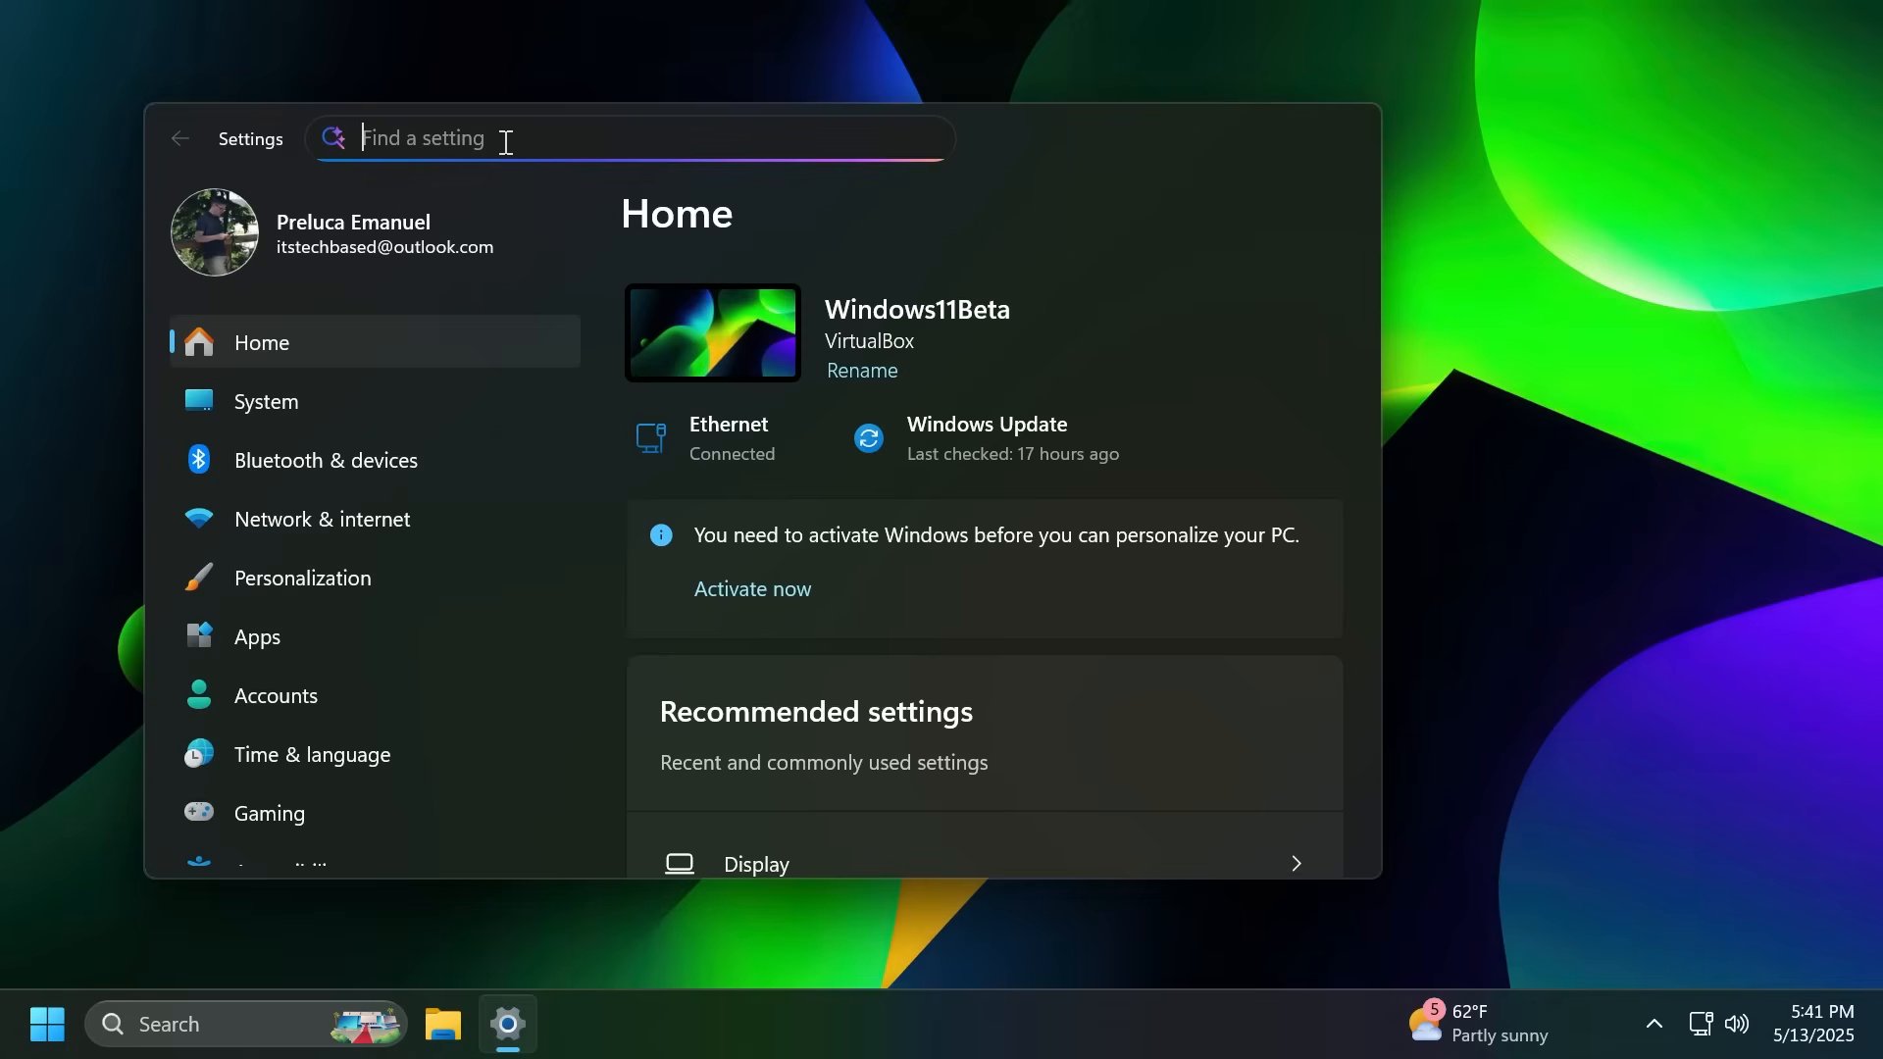
type("My mouse pointer is too small")
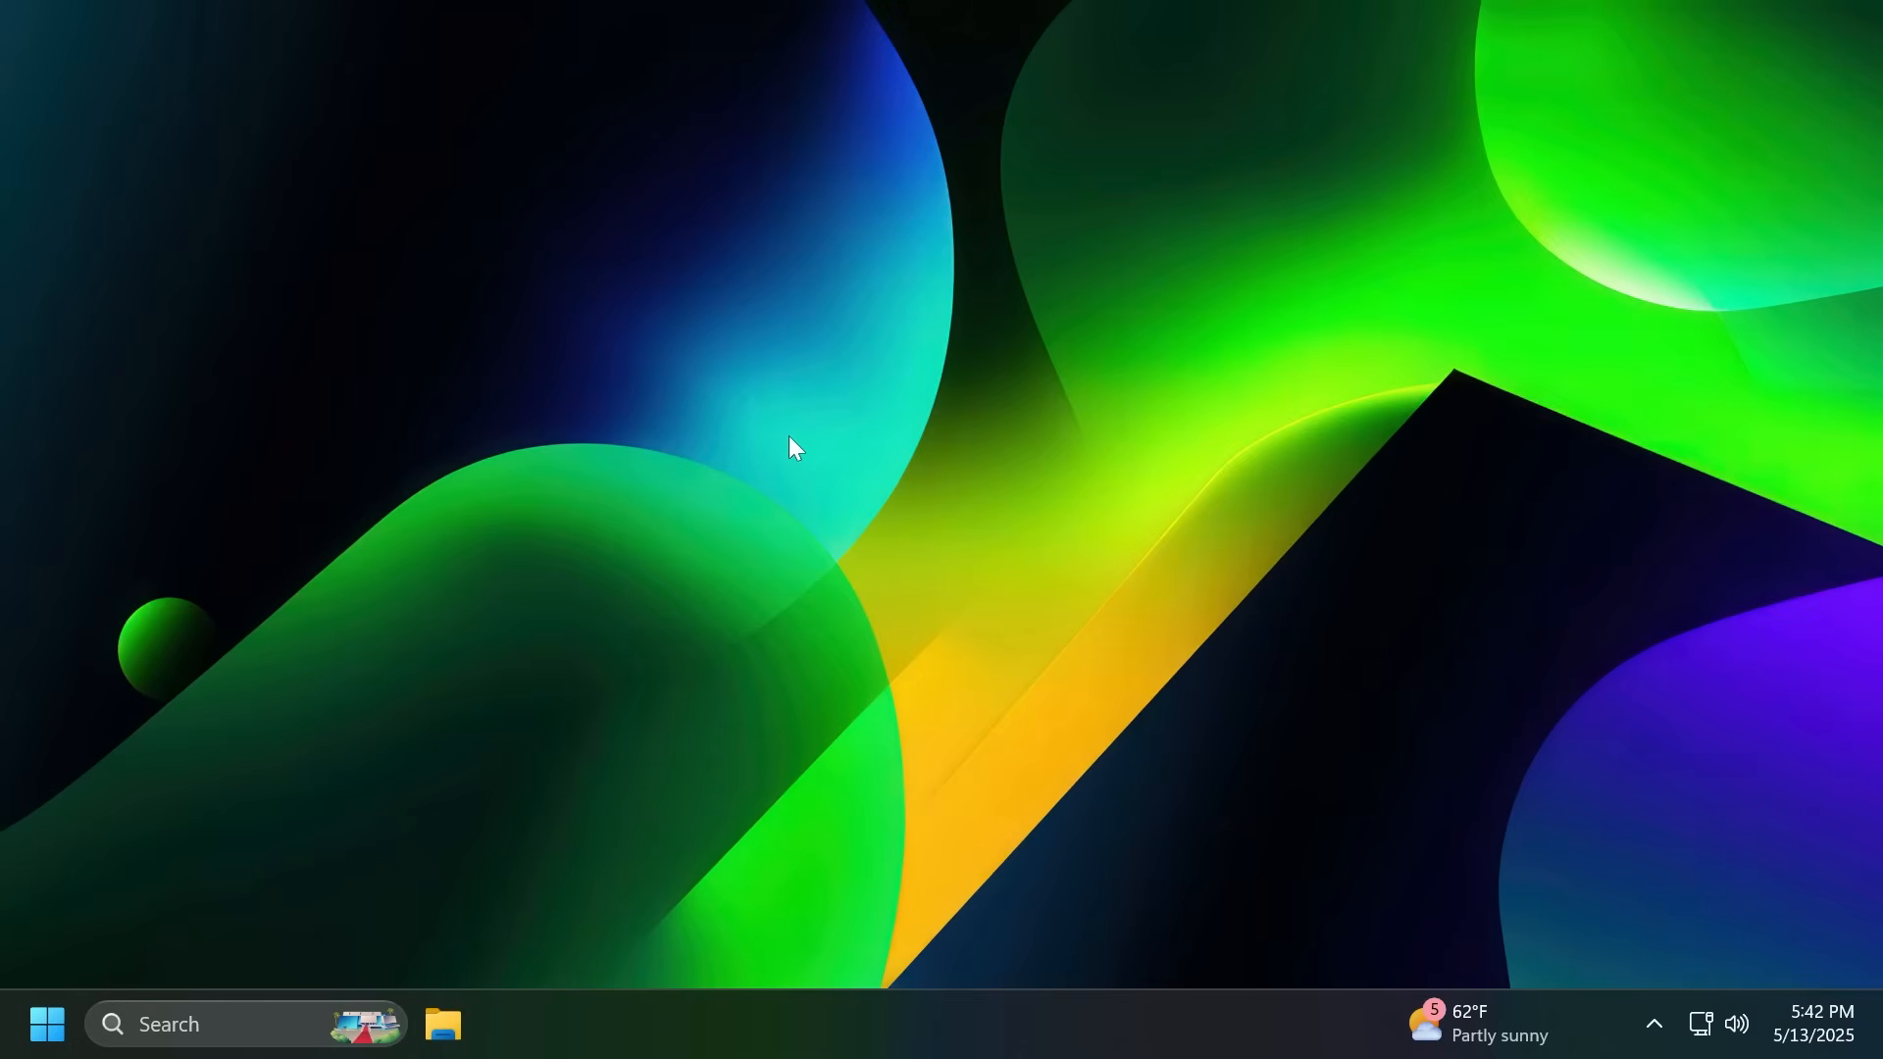
mouse_move(1200, 588)
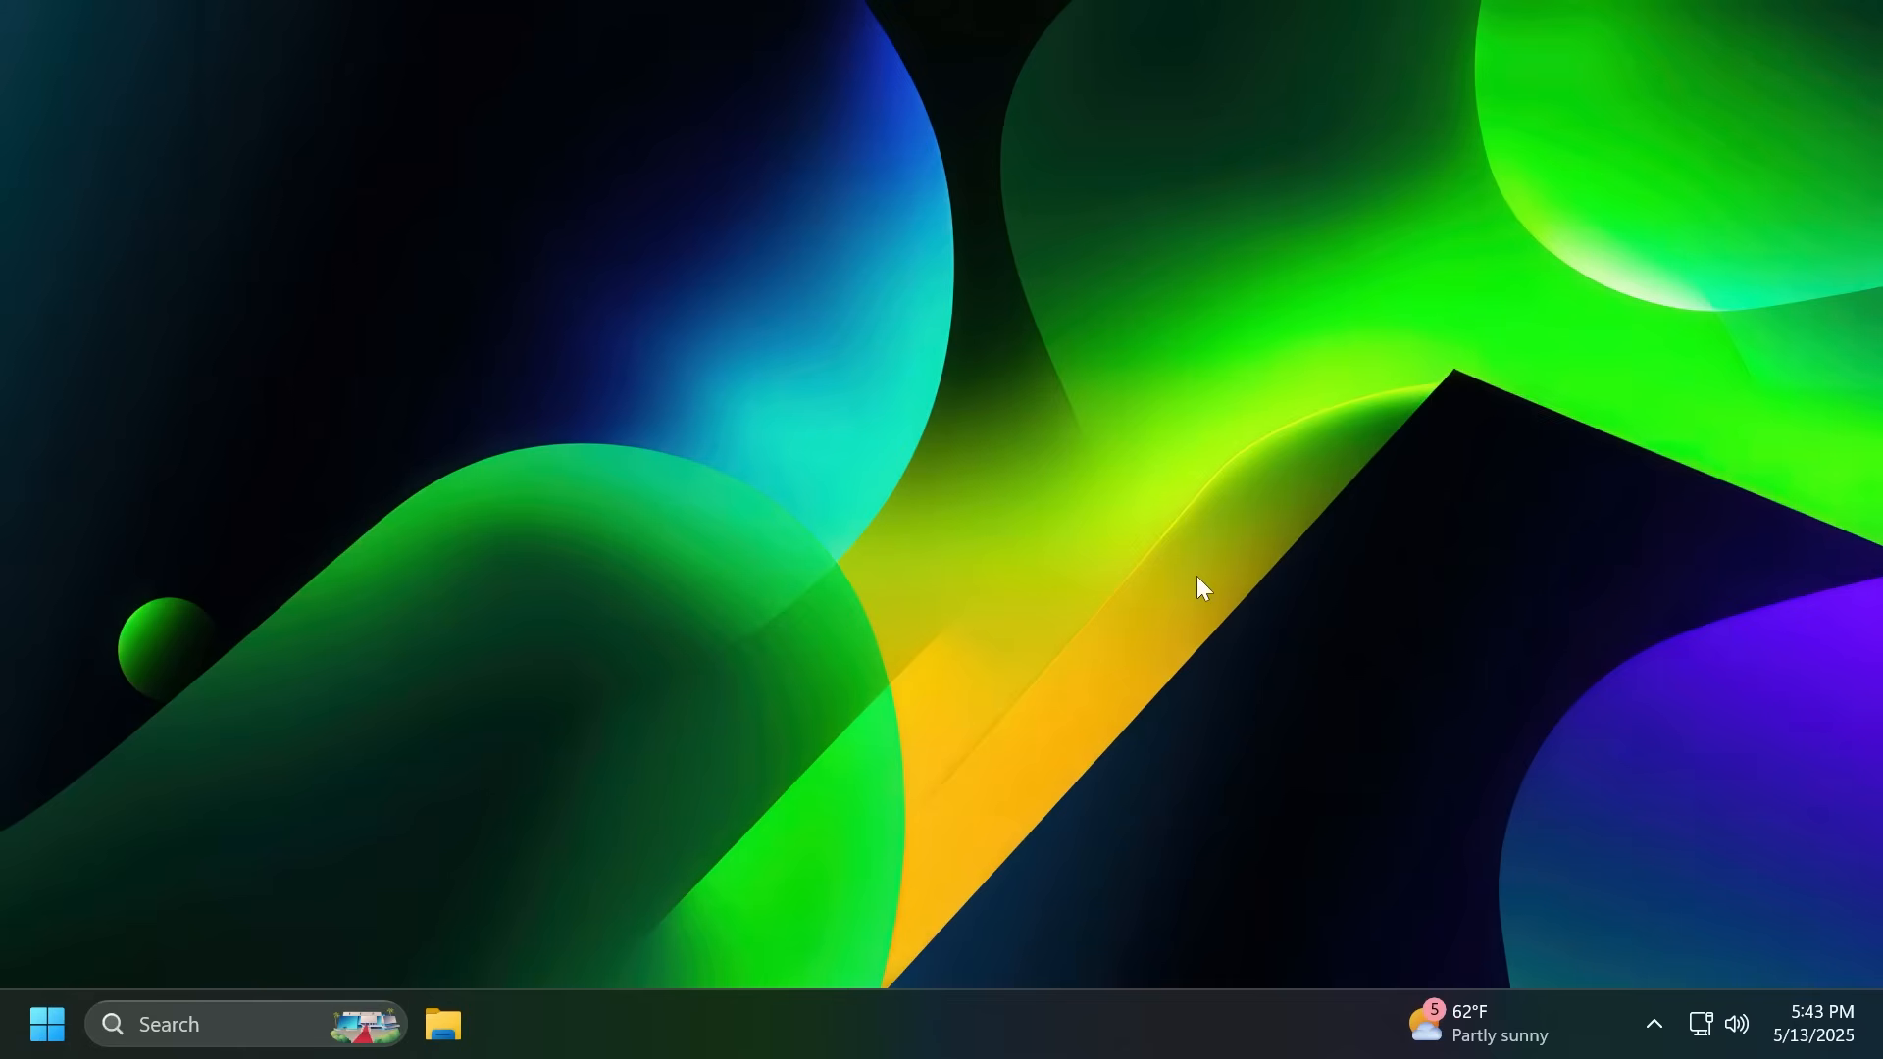
mouse_move(1621, 839)
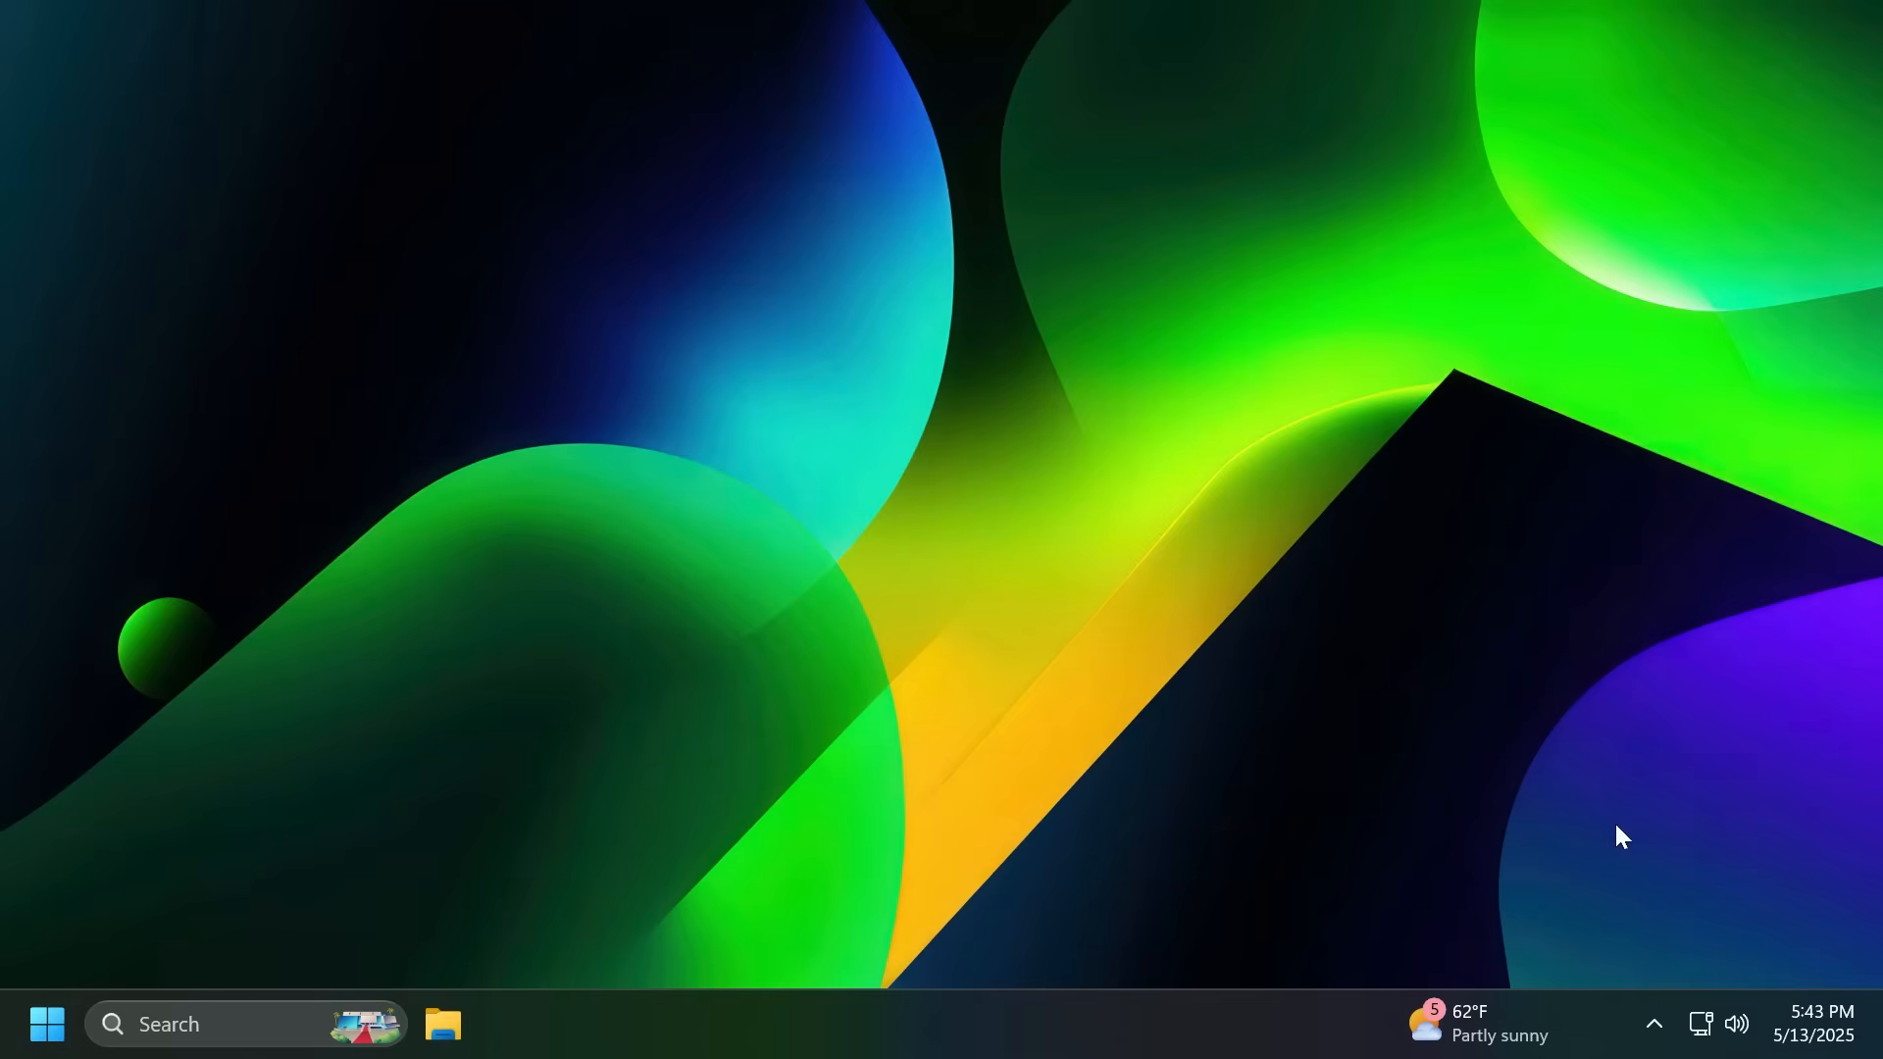
mouse_move(1650, 1024)
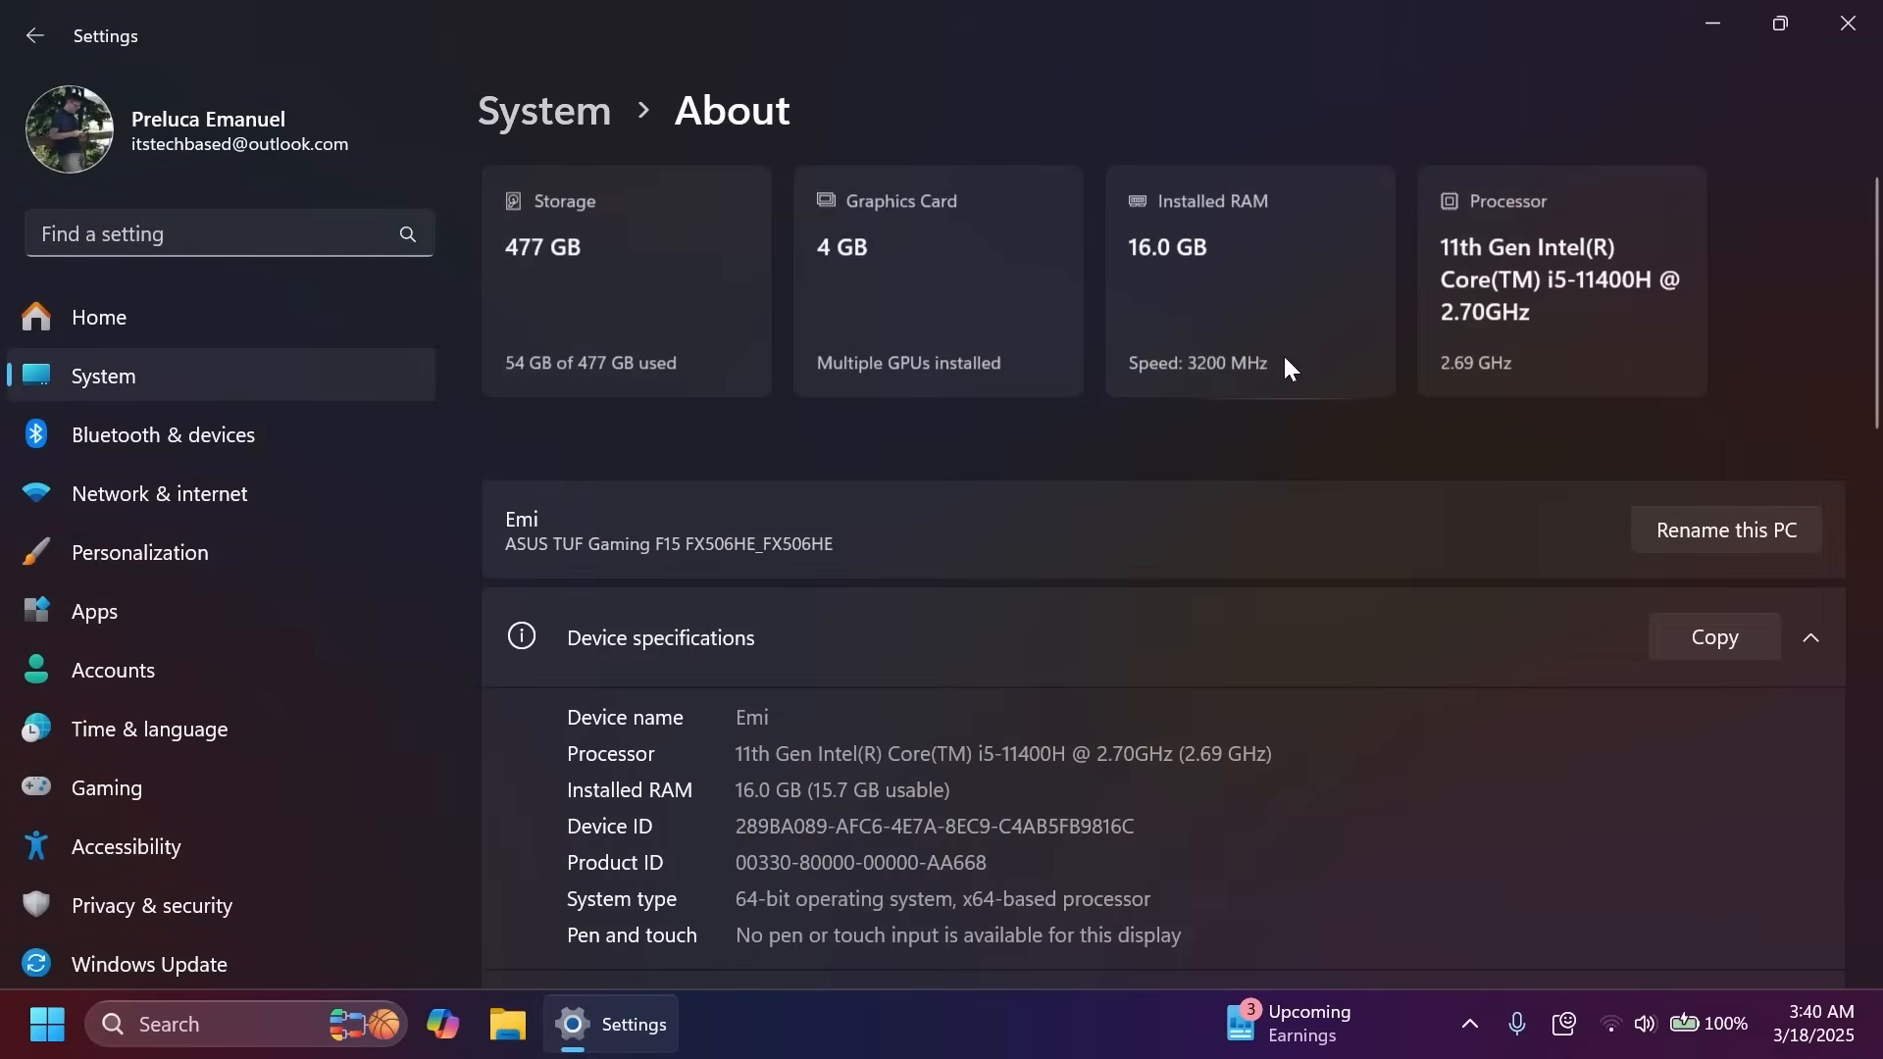
Step: Scroll the About page down to device specifications, FAQs and Windows specifications
scroll("down", 3)
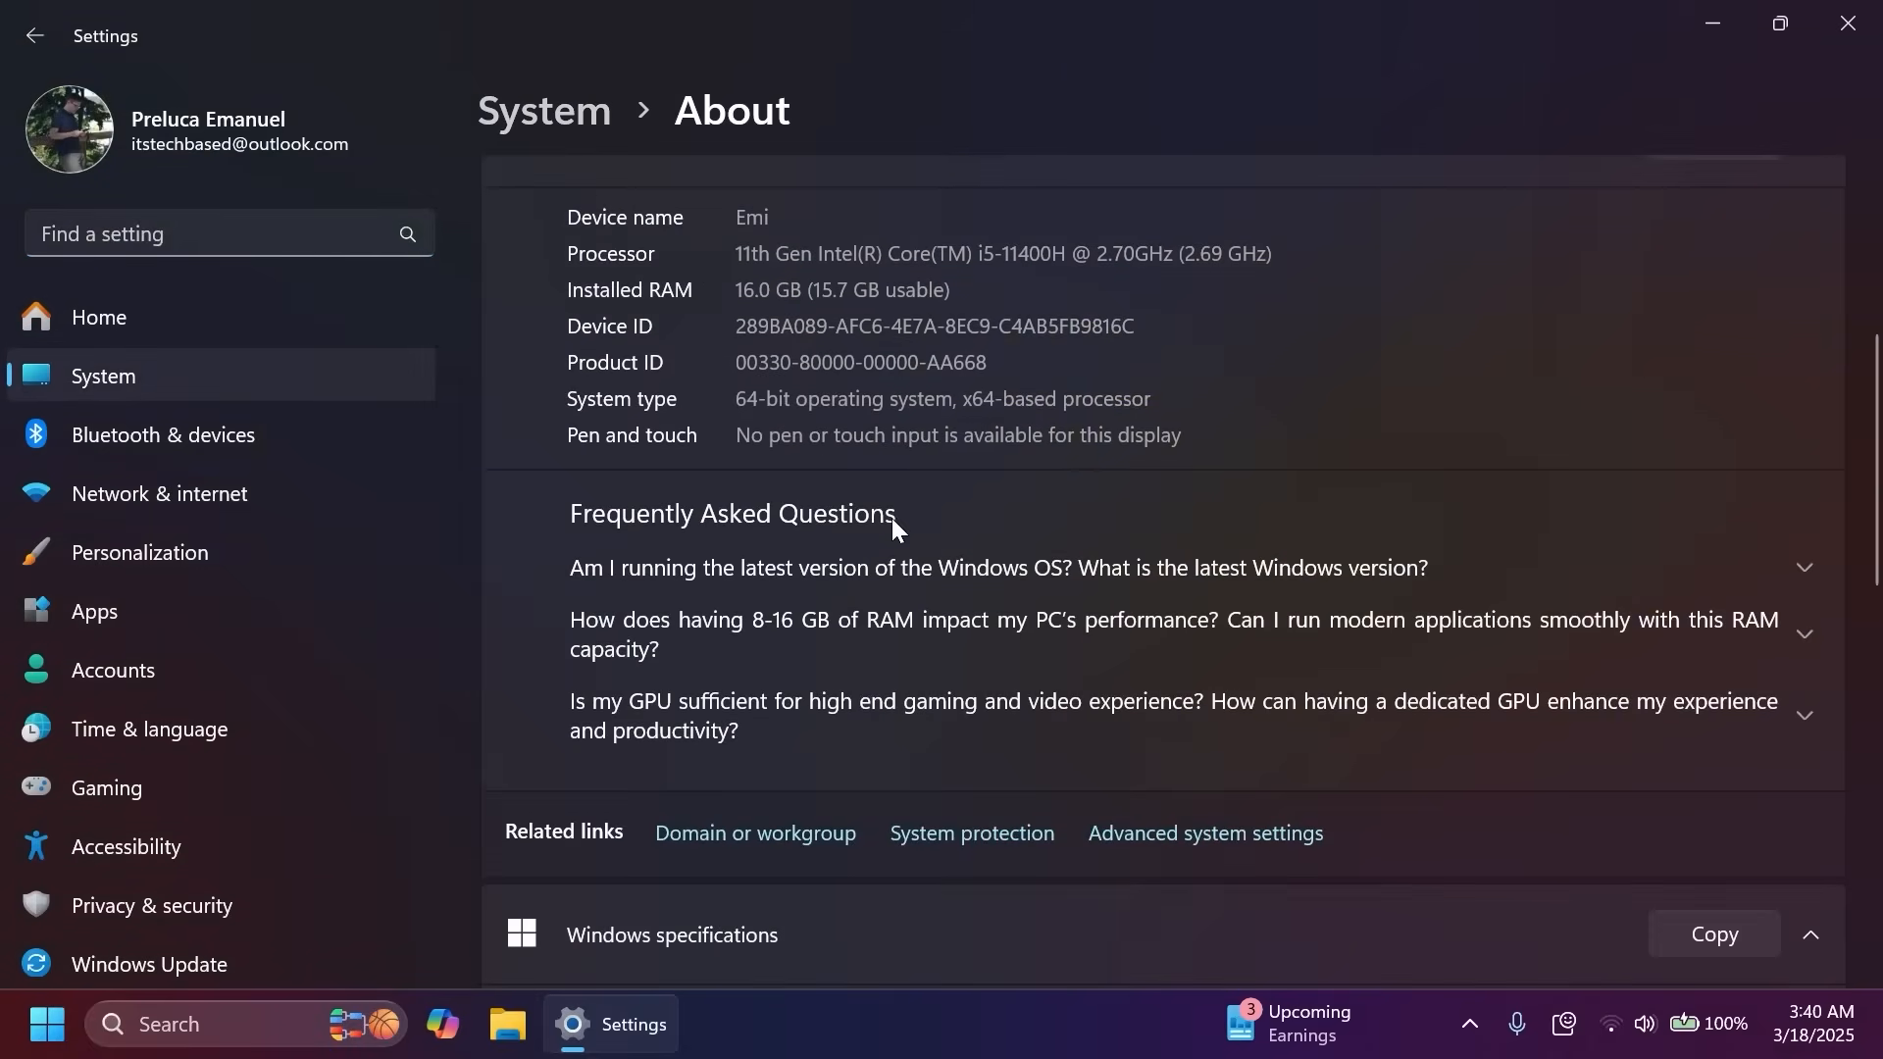
mouse_move(846, 570)
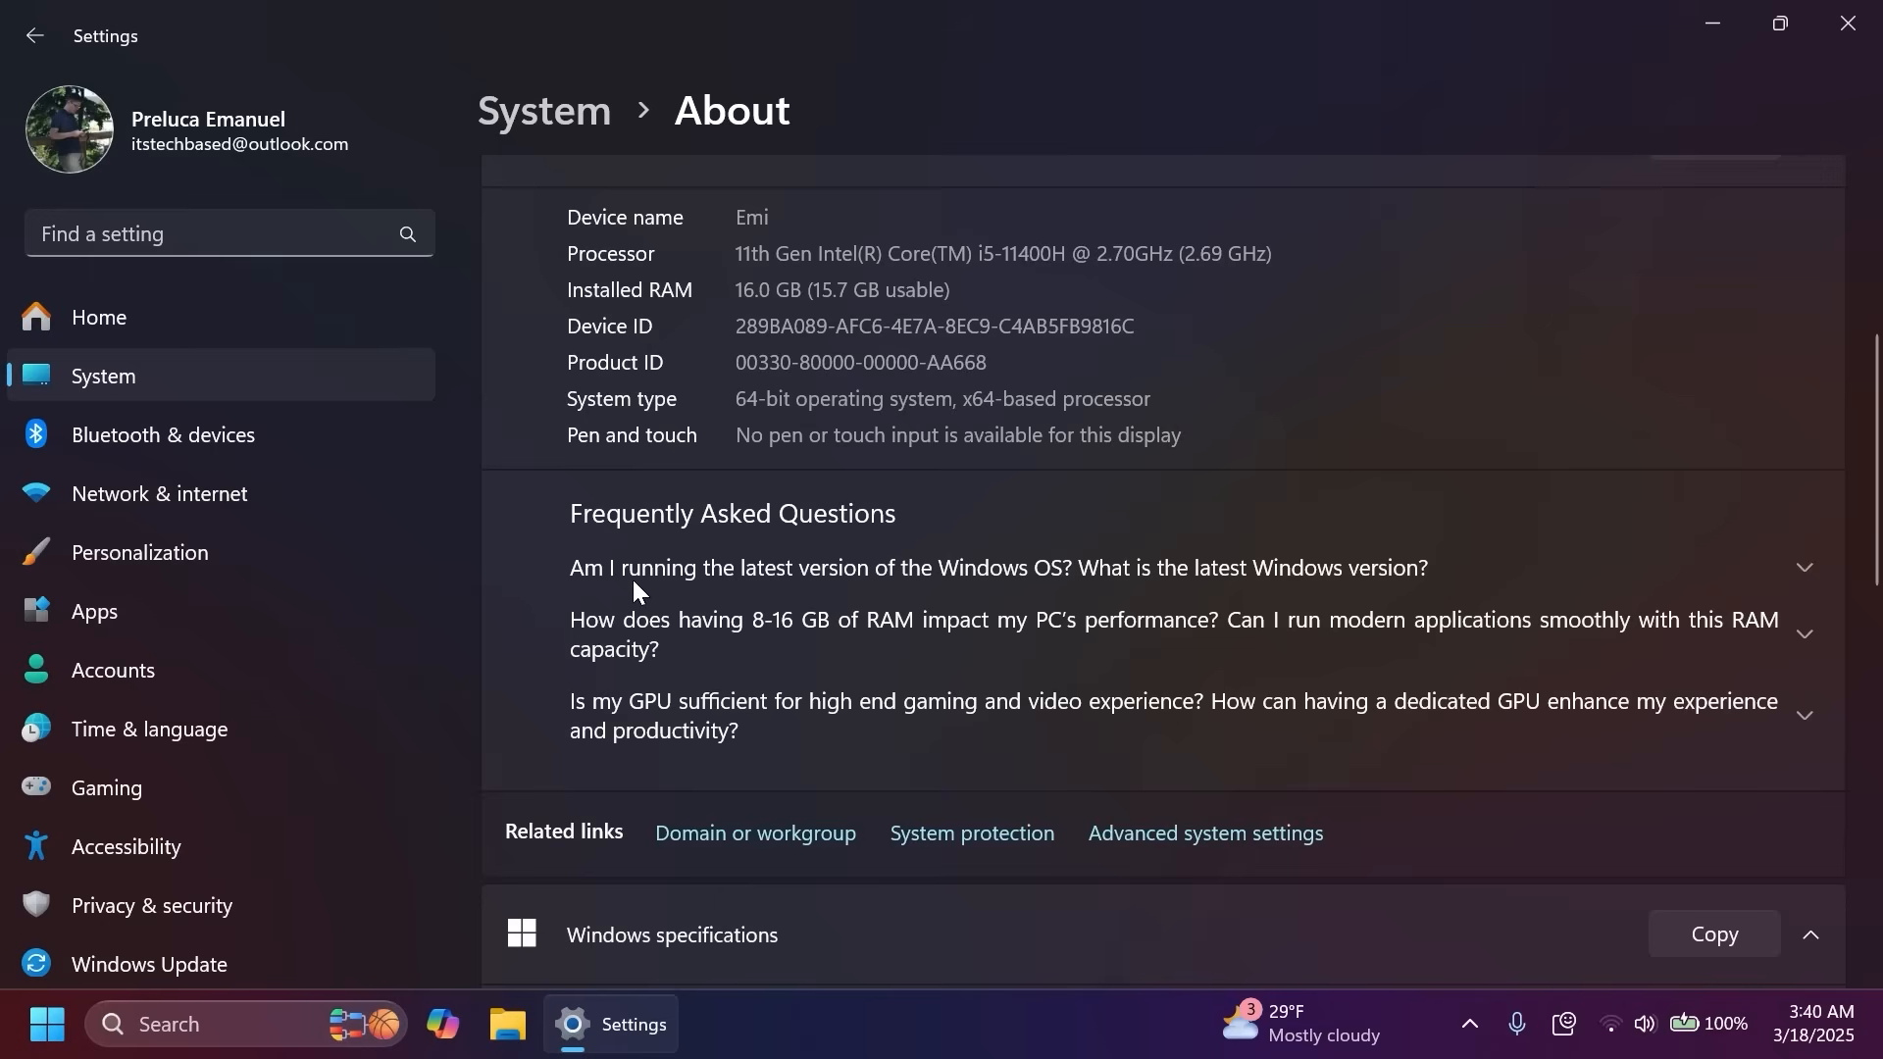
mouse_move(1263, 592)
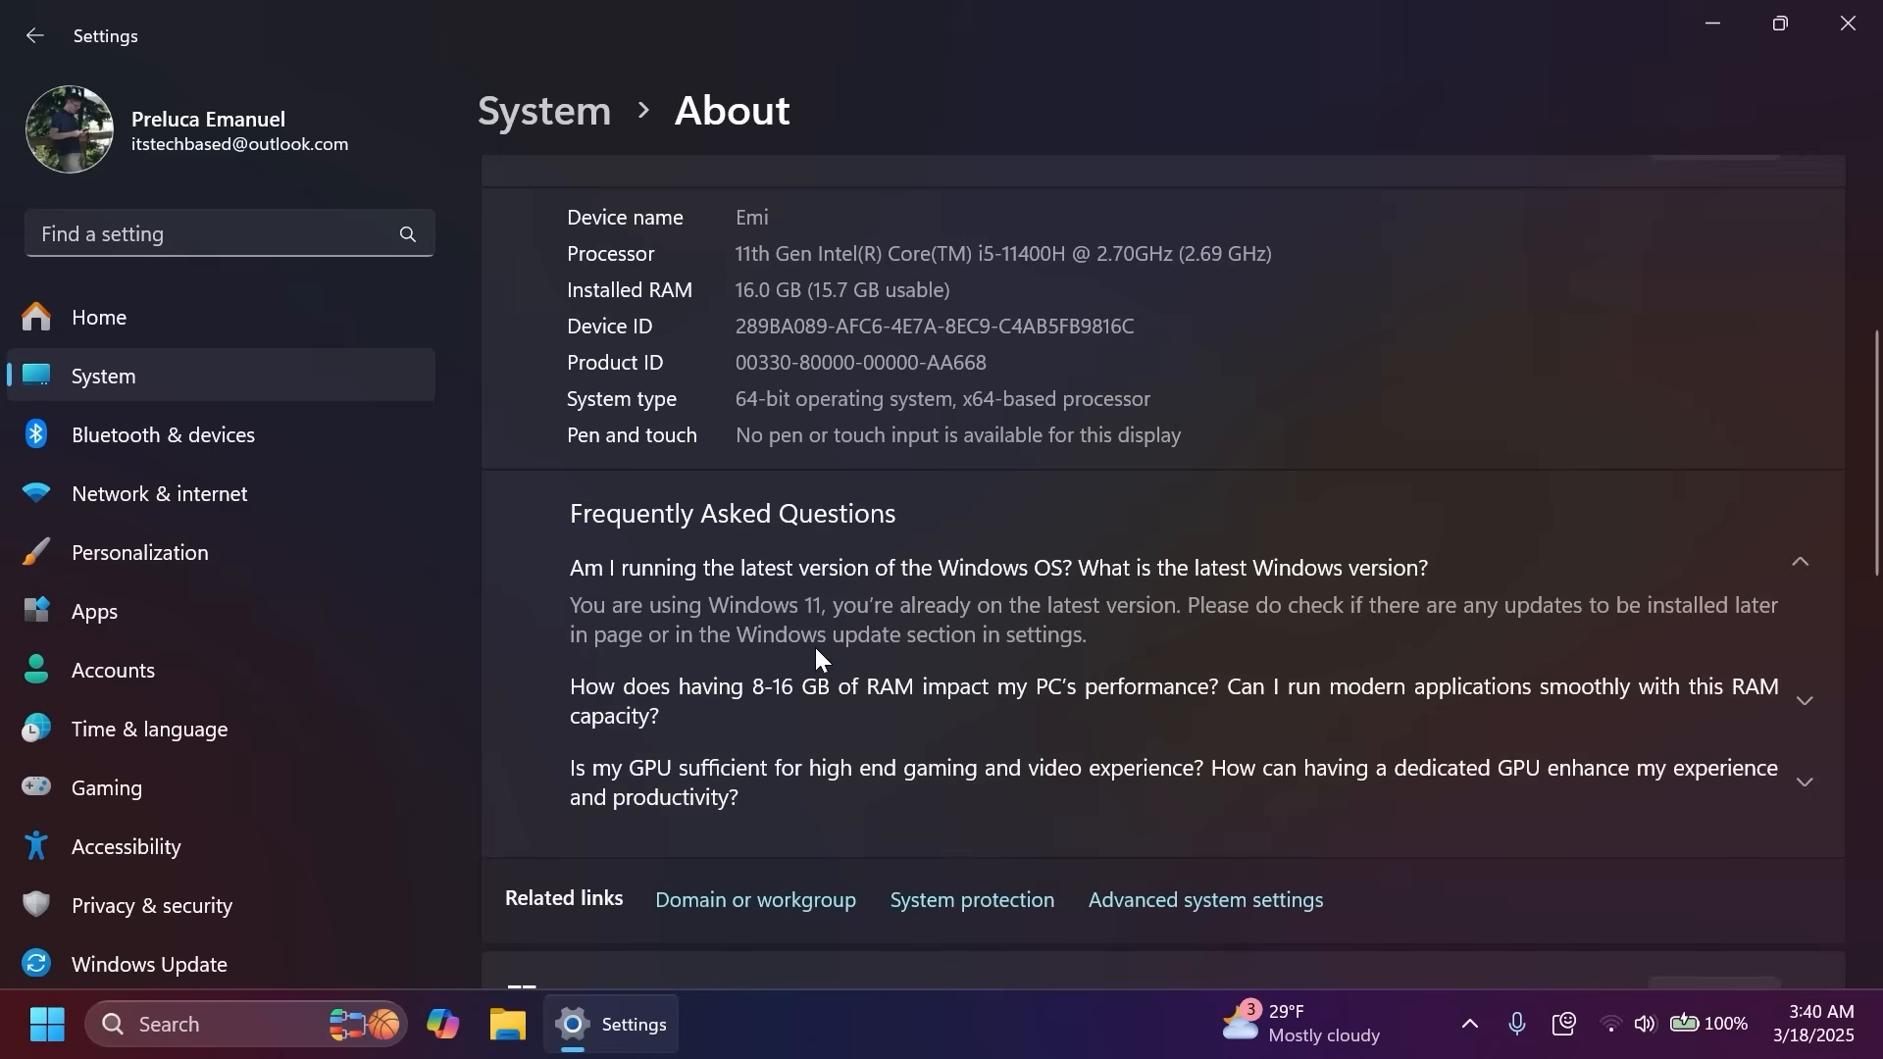
mouse_move(815, 631)
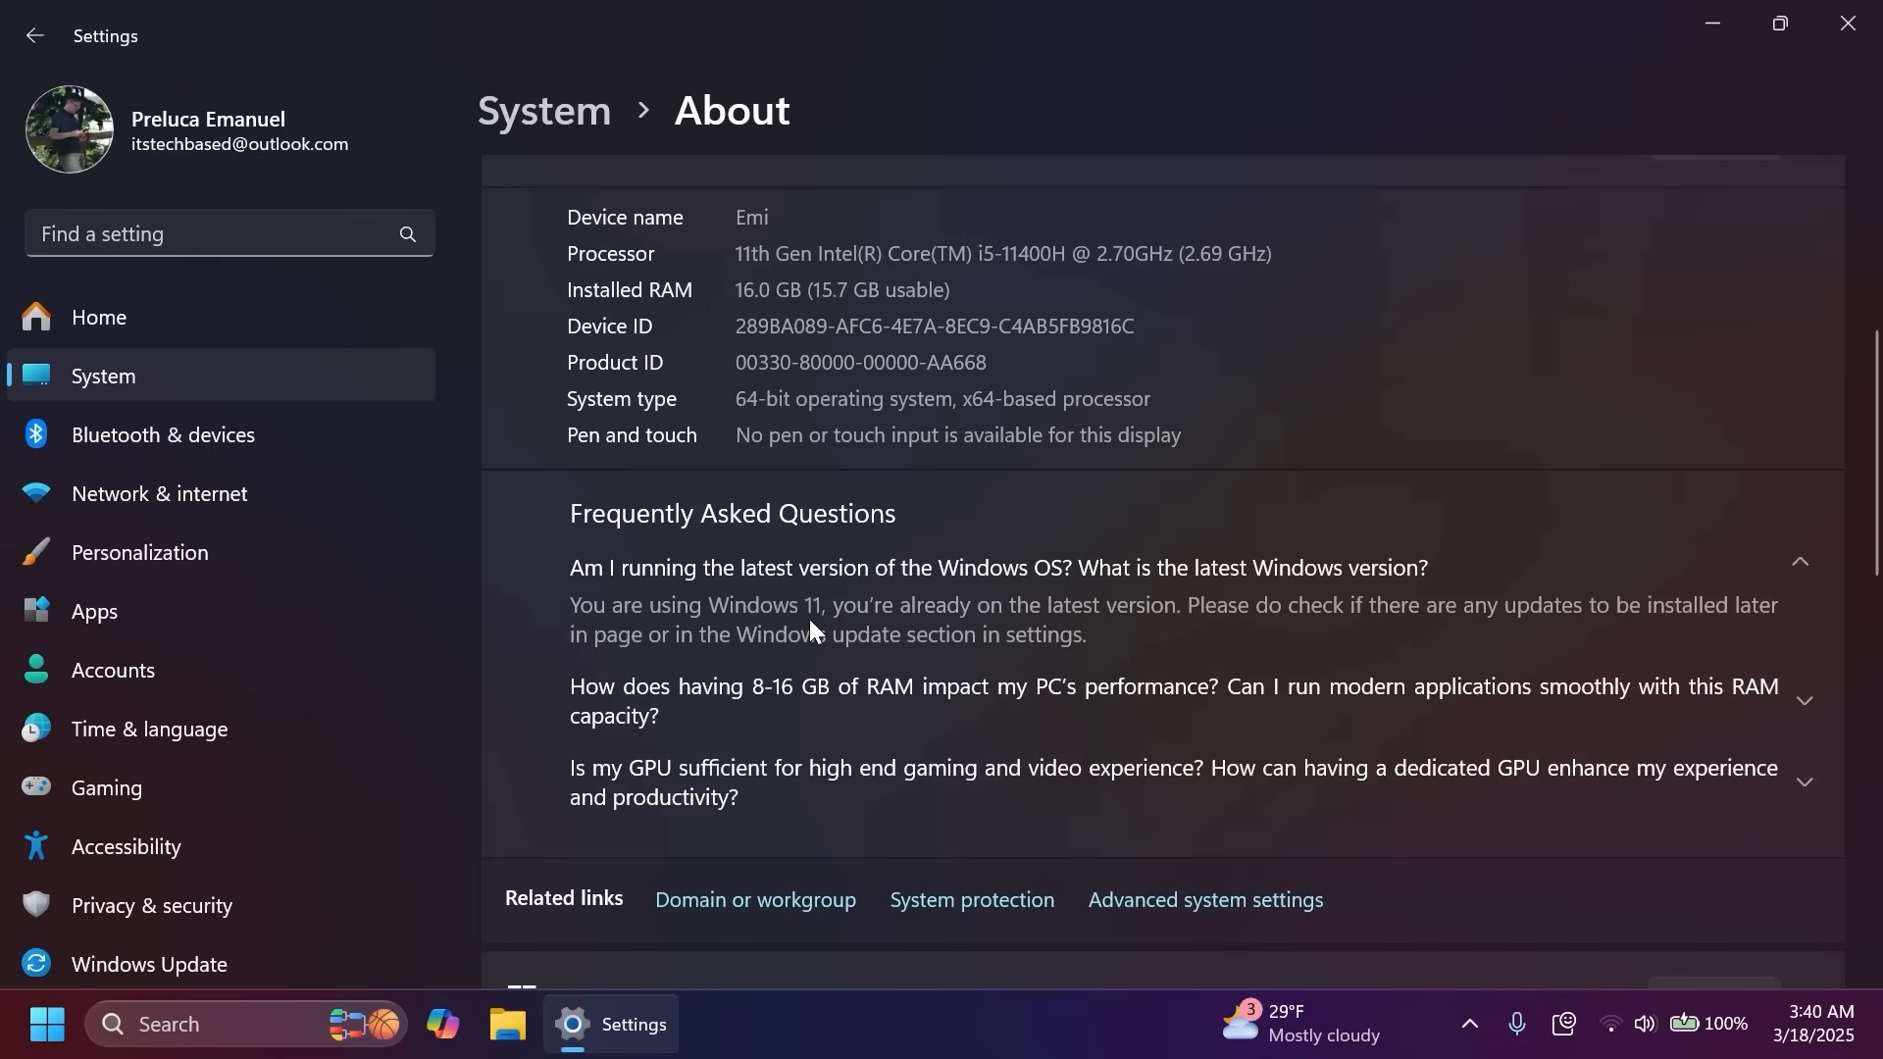
mouse_move(1285, 646)
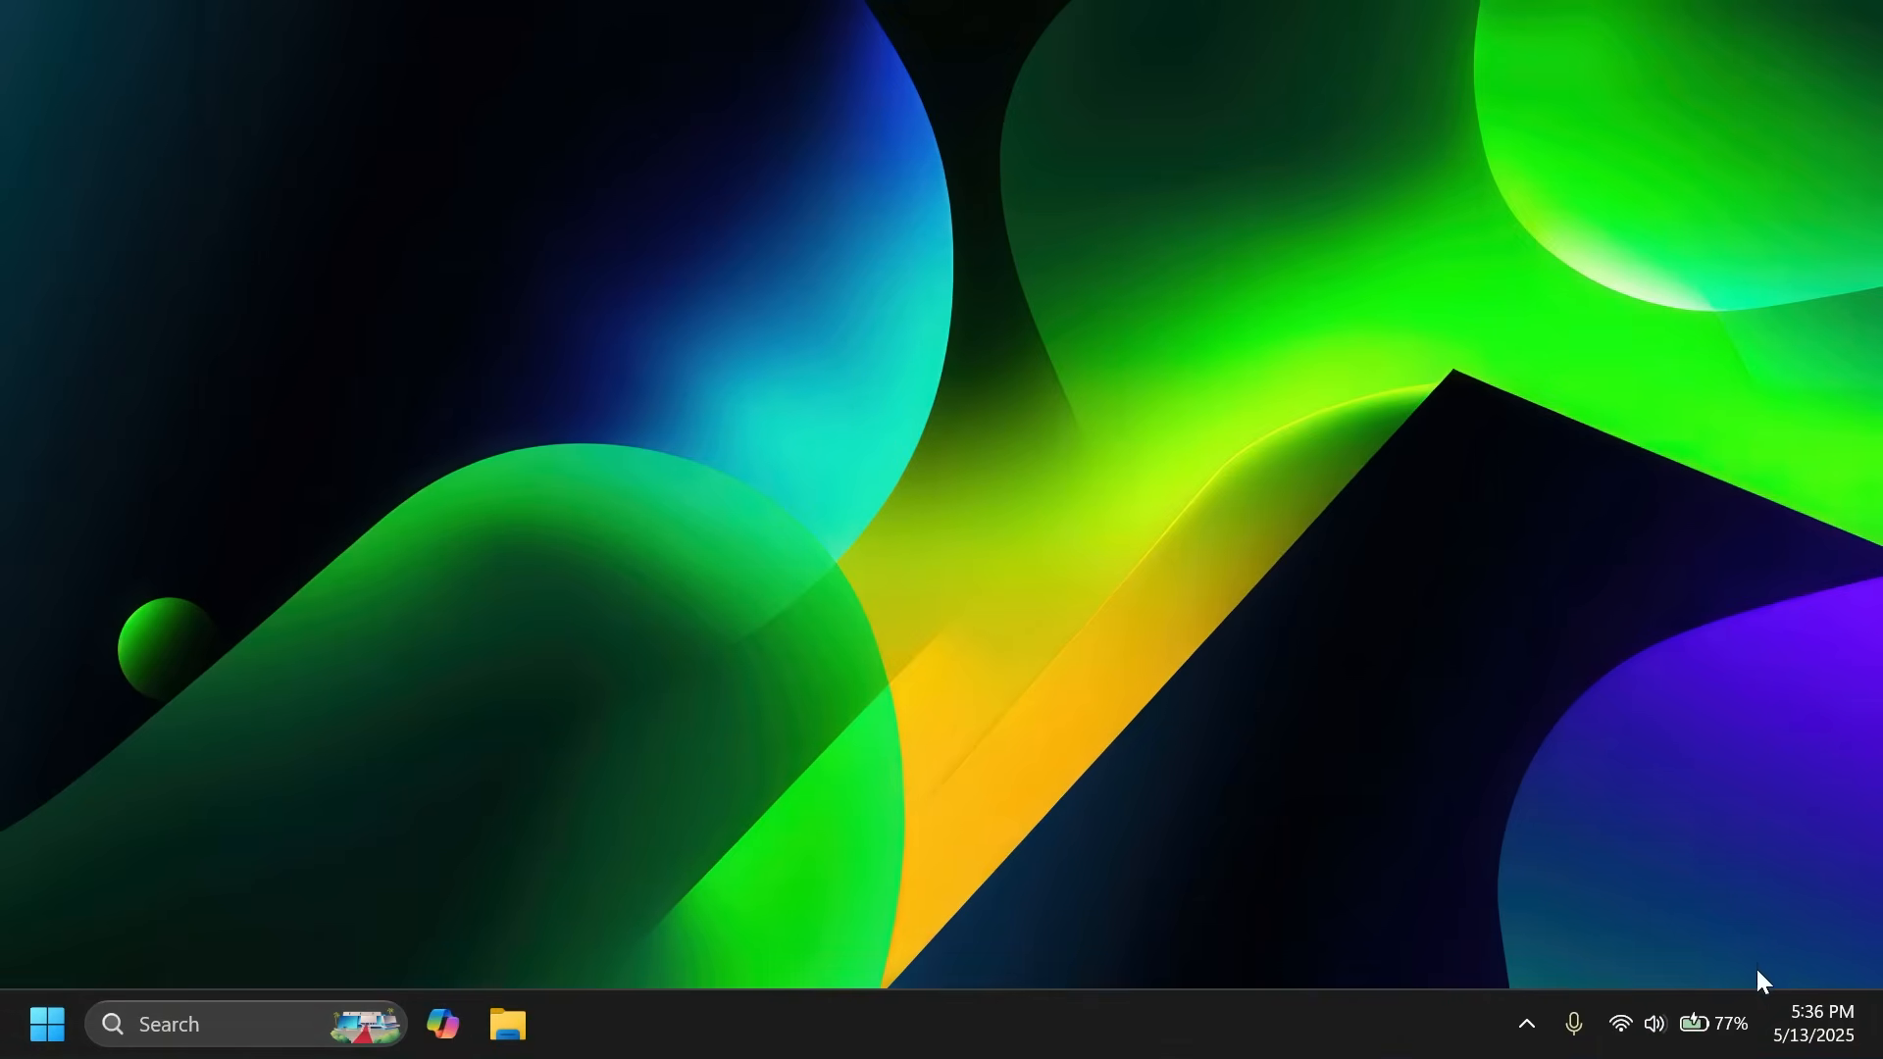
mouse_move(1694, 1023)
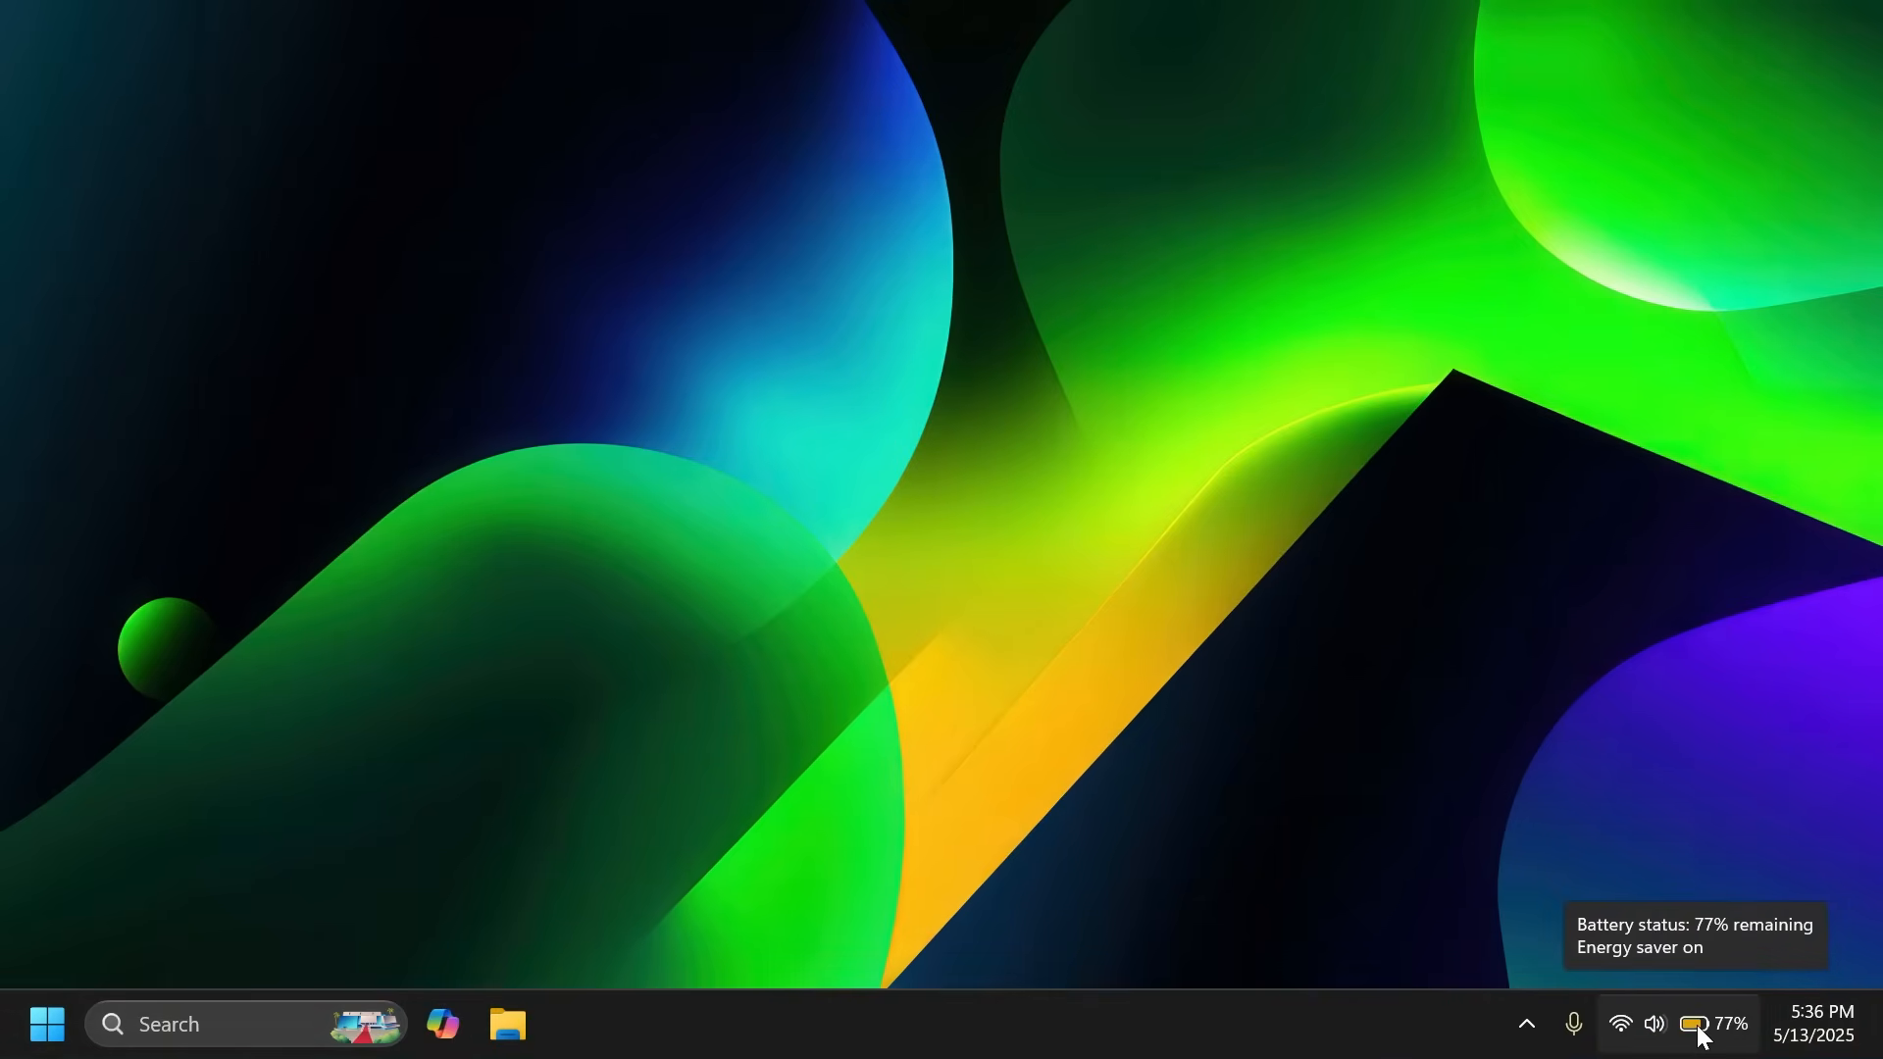
Step: Toggle the Energy saver tile in Quick Settings on, then back off for full brightness
left_click(1693, 1024)
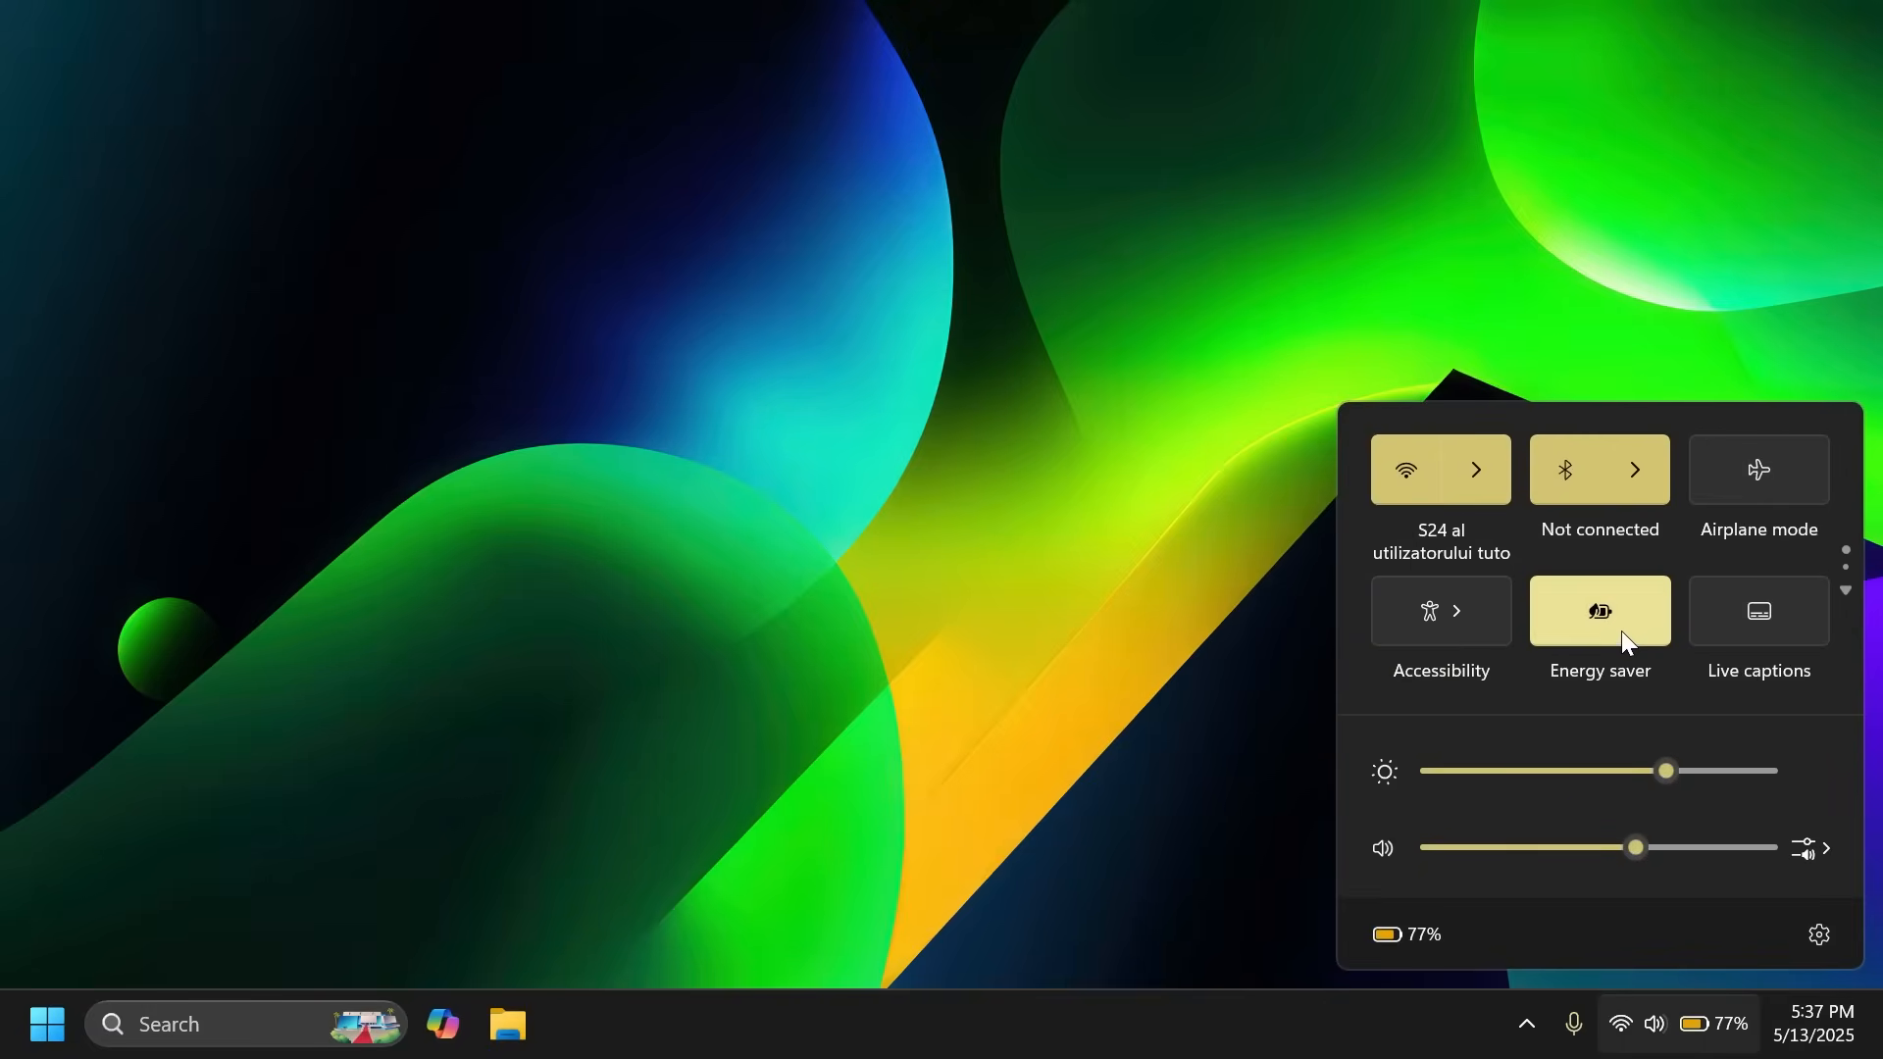
left_click(1598, 610)
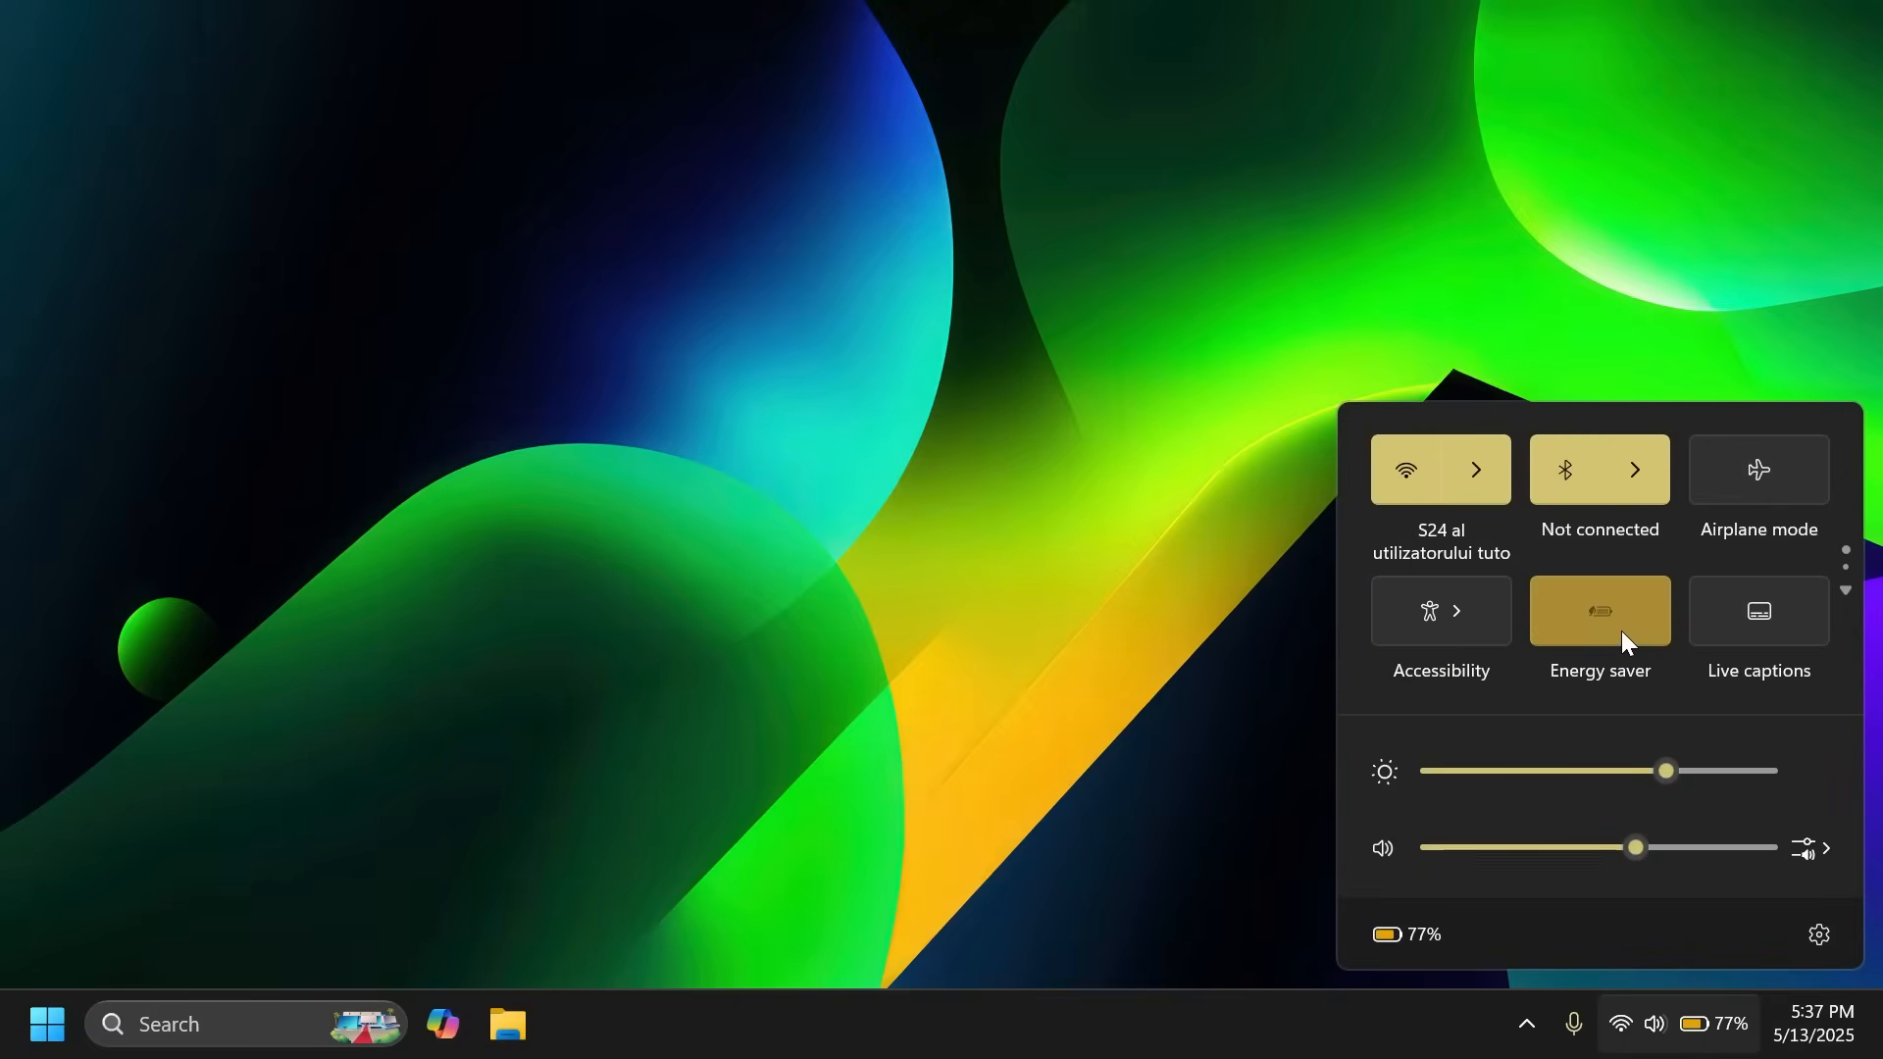
left_click(1598, 611)
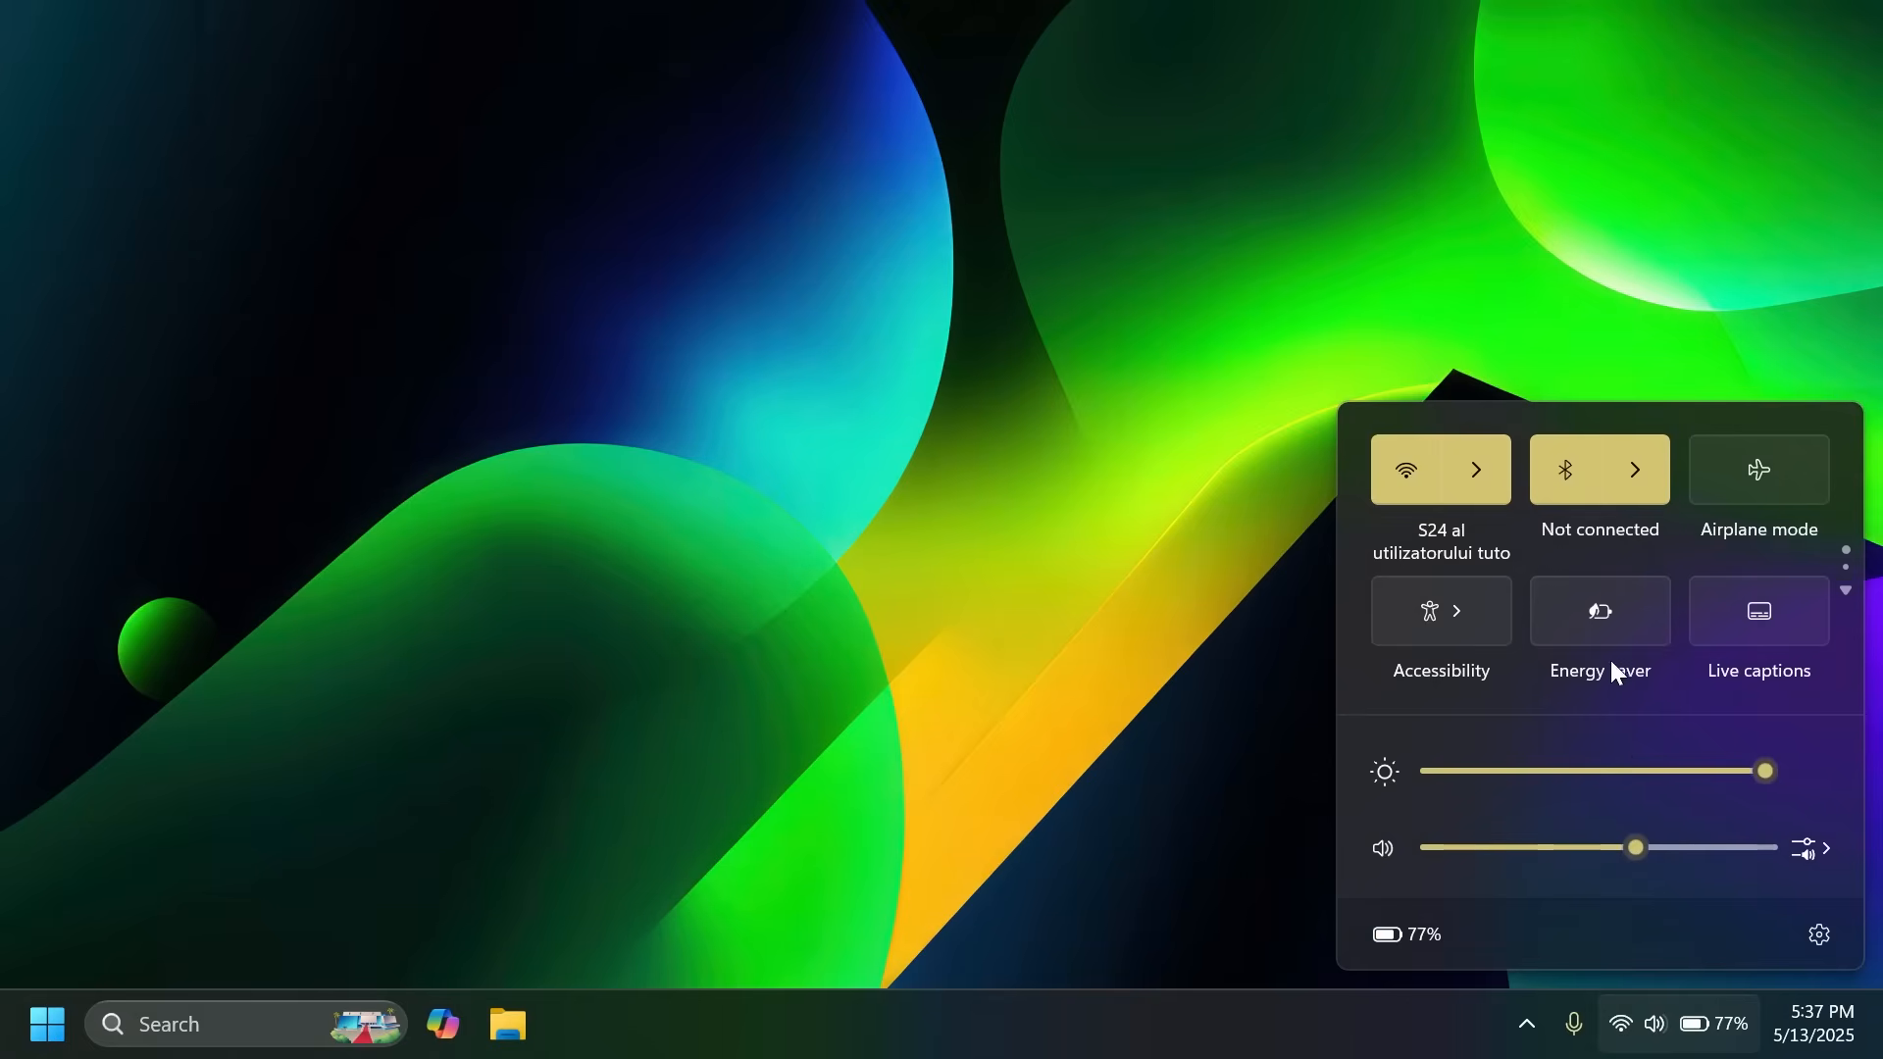
left_click(1599, 611)
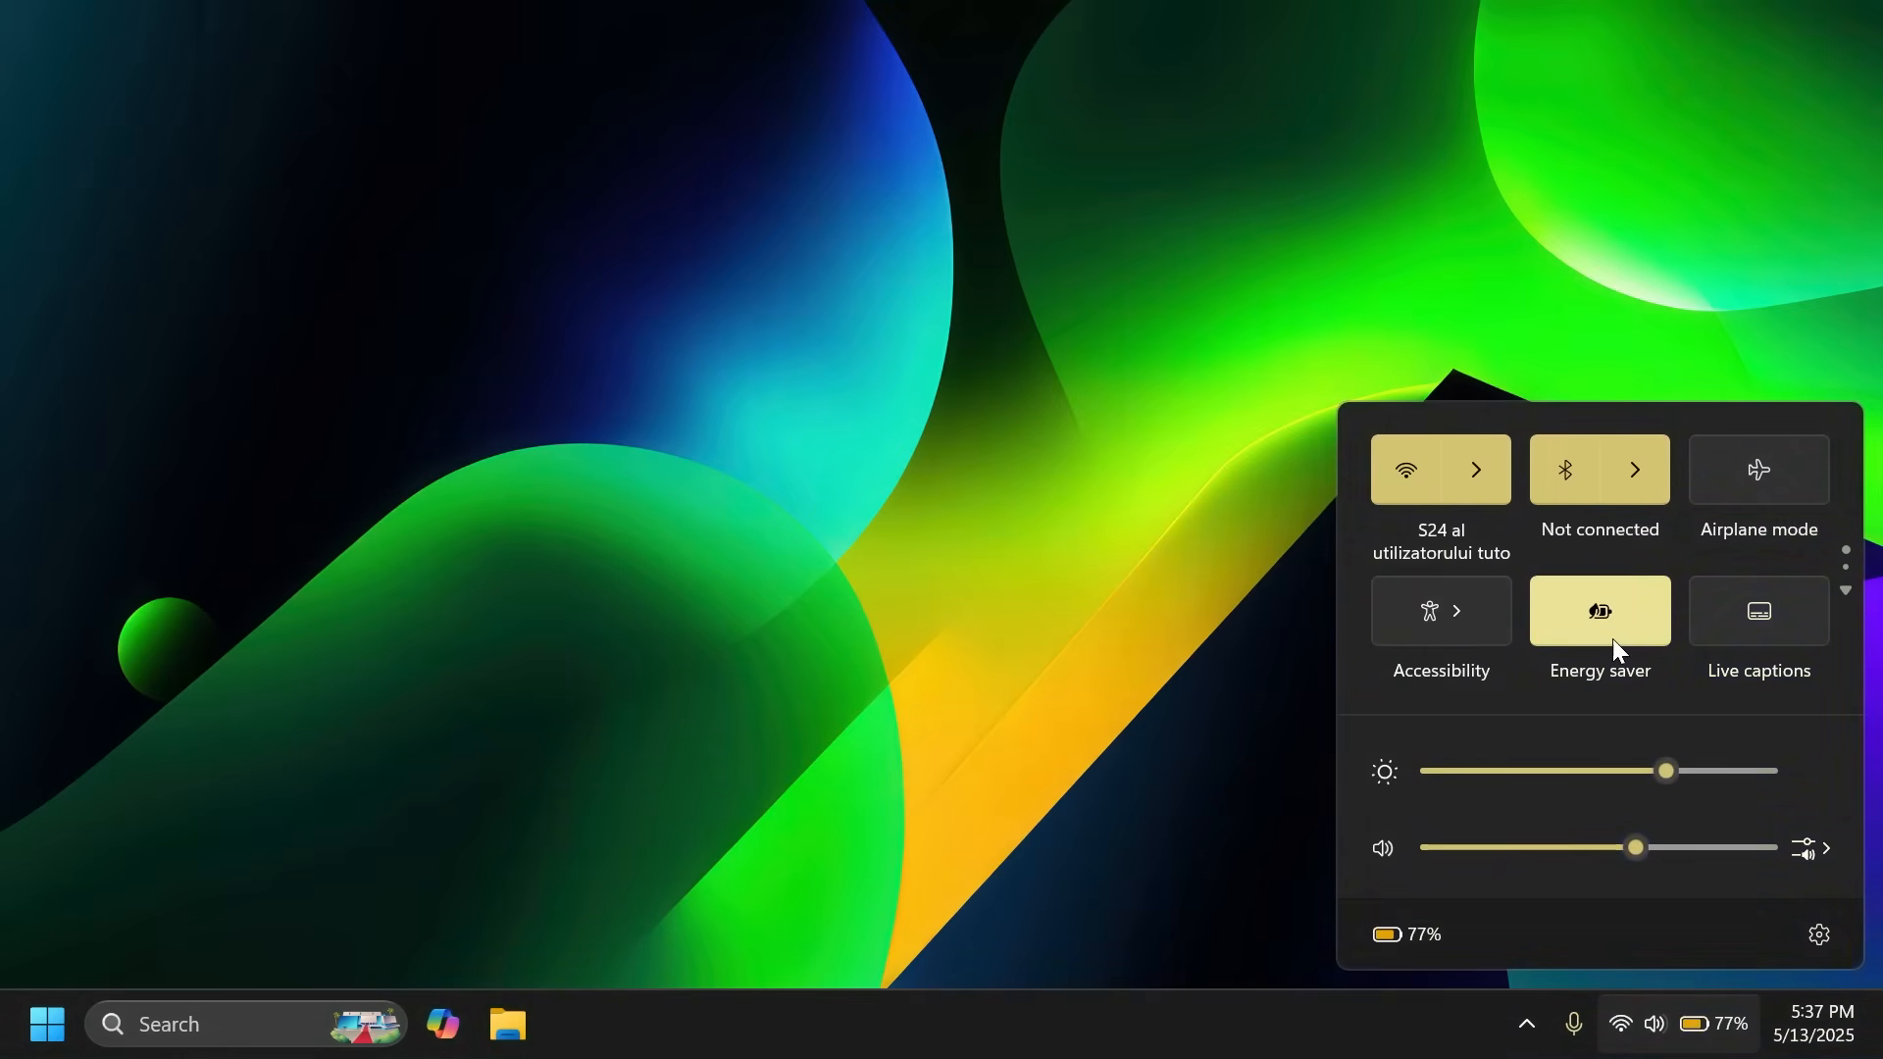
left_click(1599, 611)
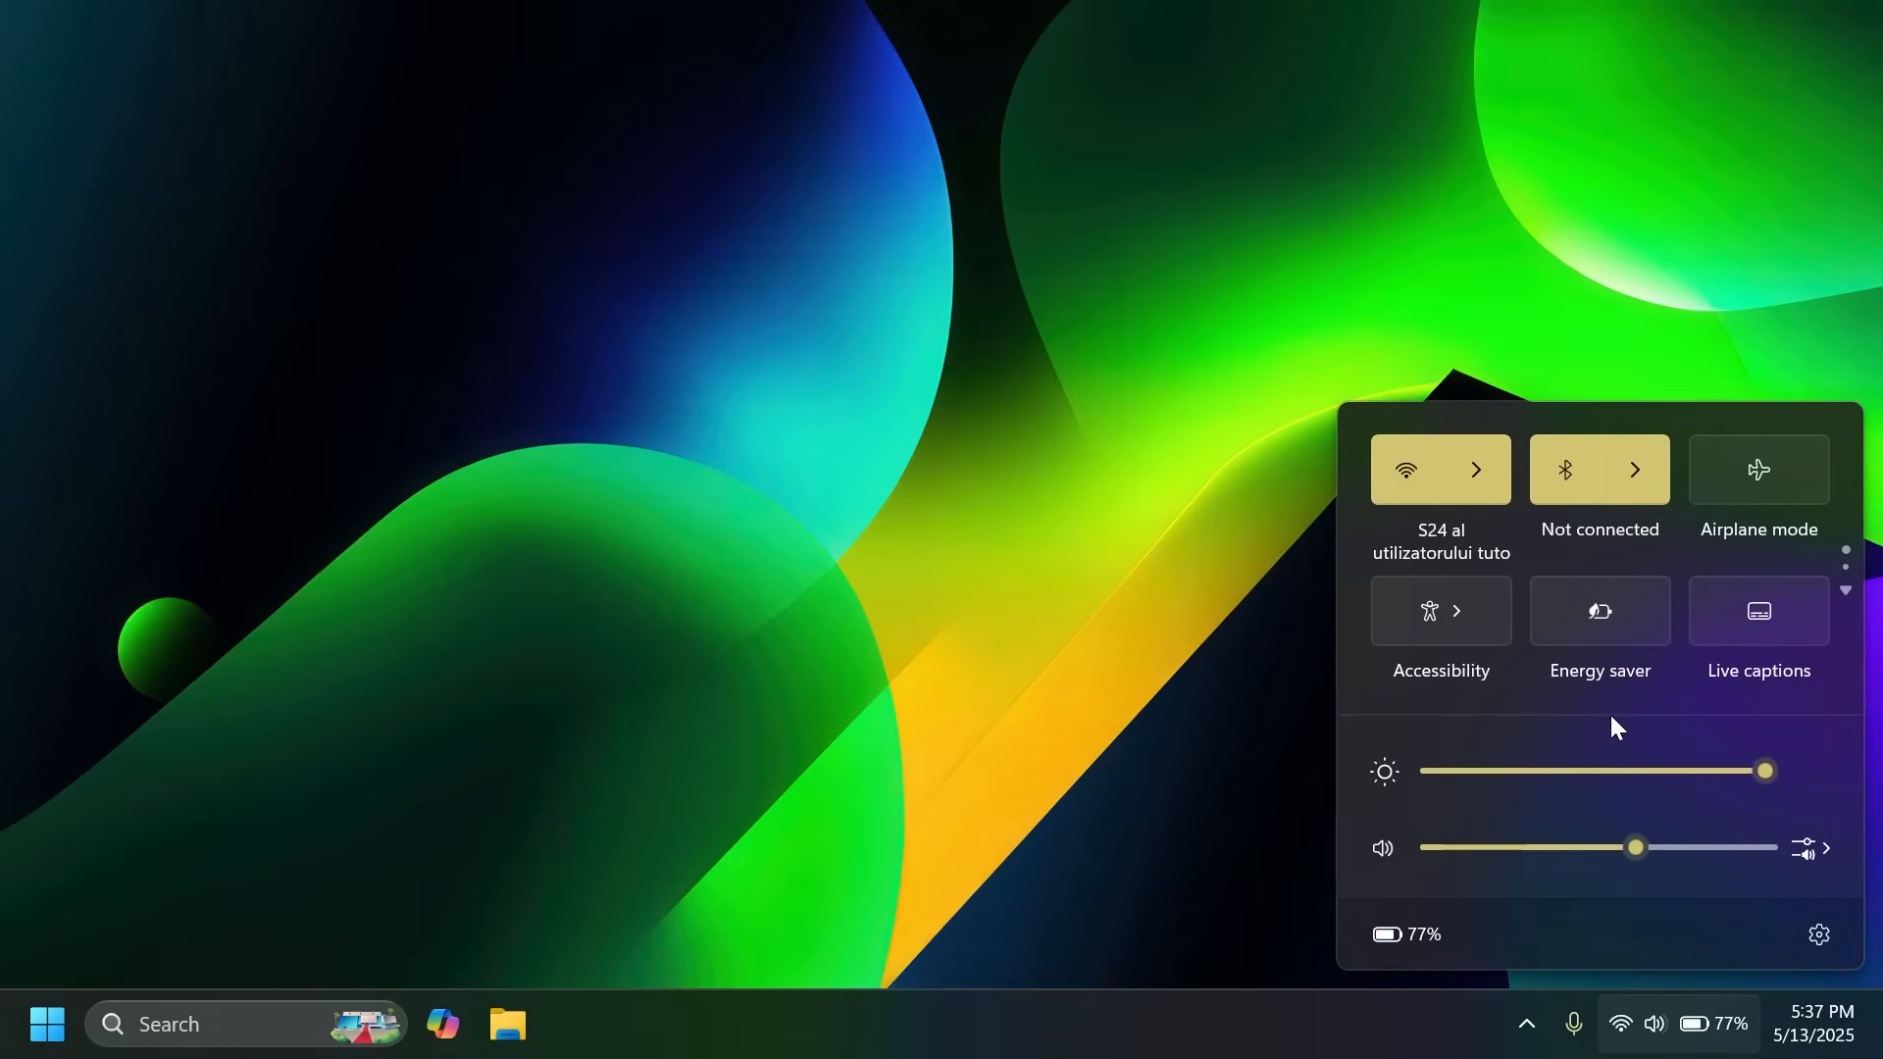
mouse_move(1633, 759)
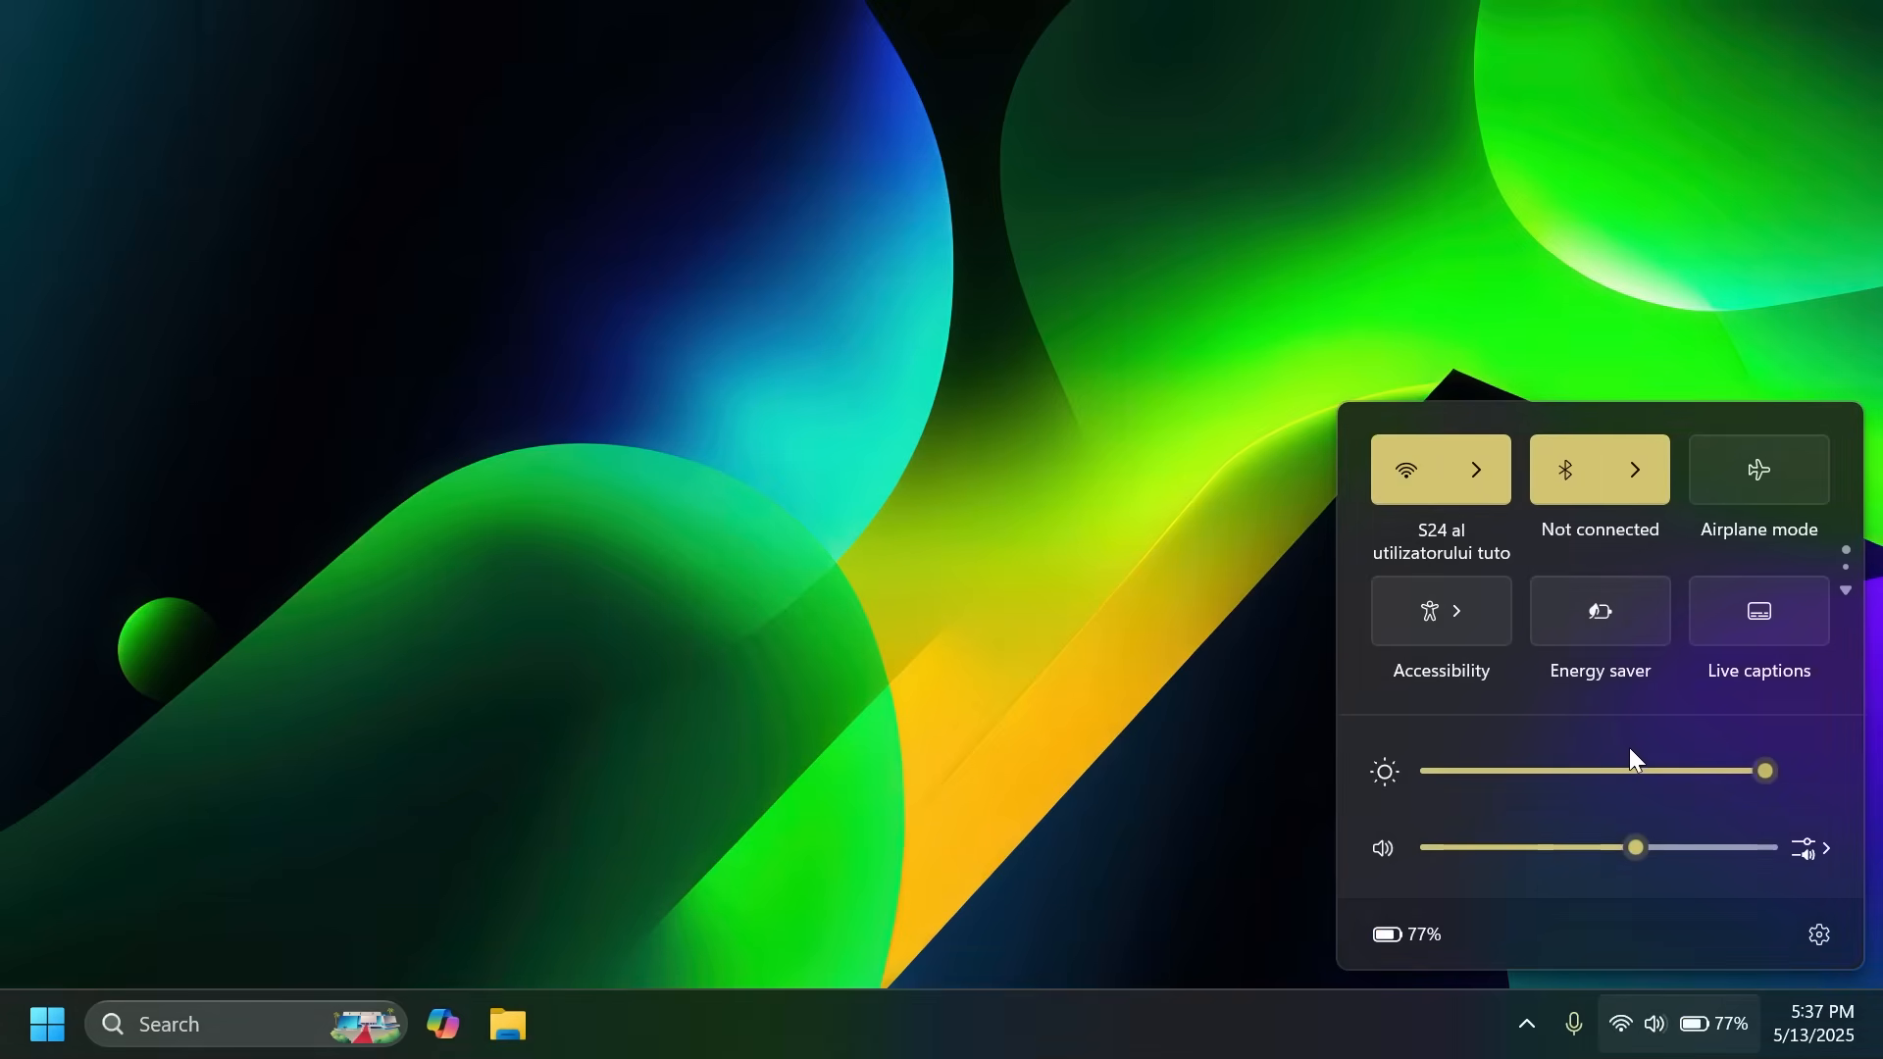
mouse_move(1637, 751)
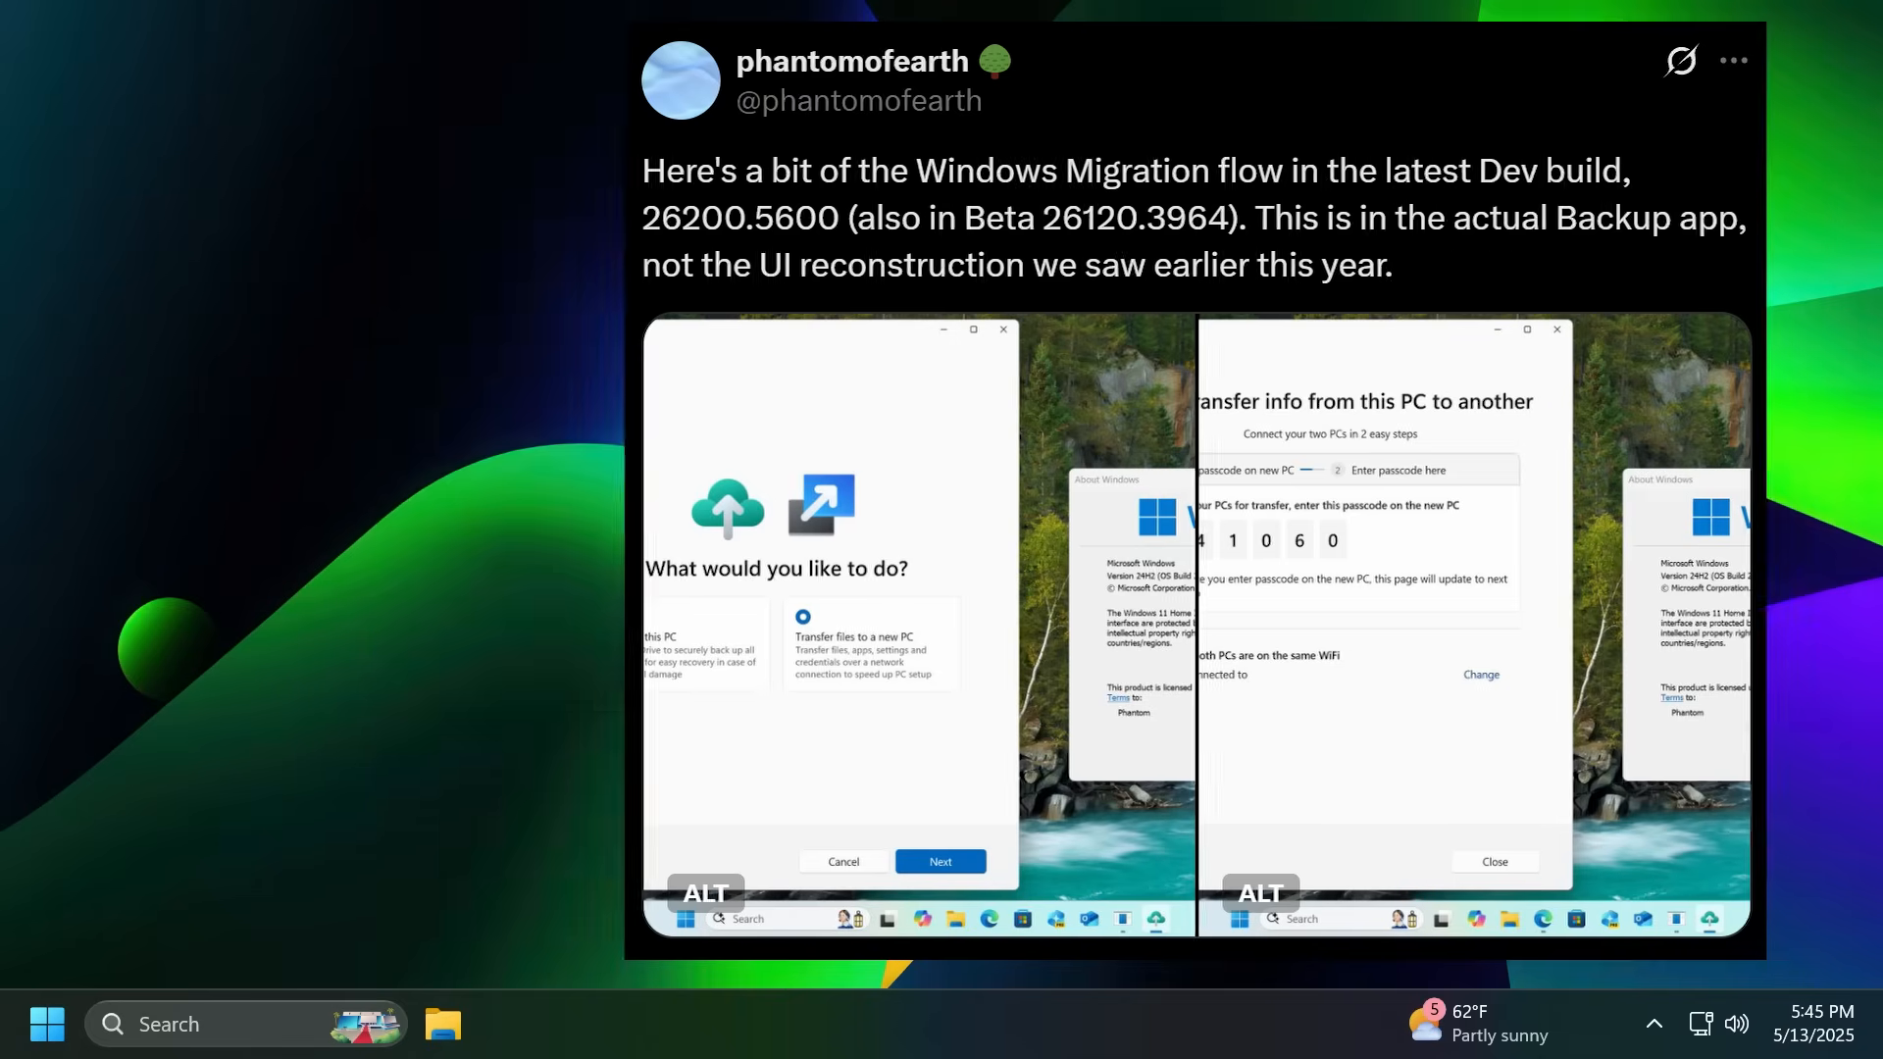
Step: Search 'notepad' from the Start menu and launch Notepad
left_click(46, 1023)
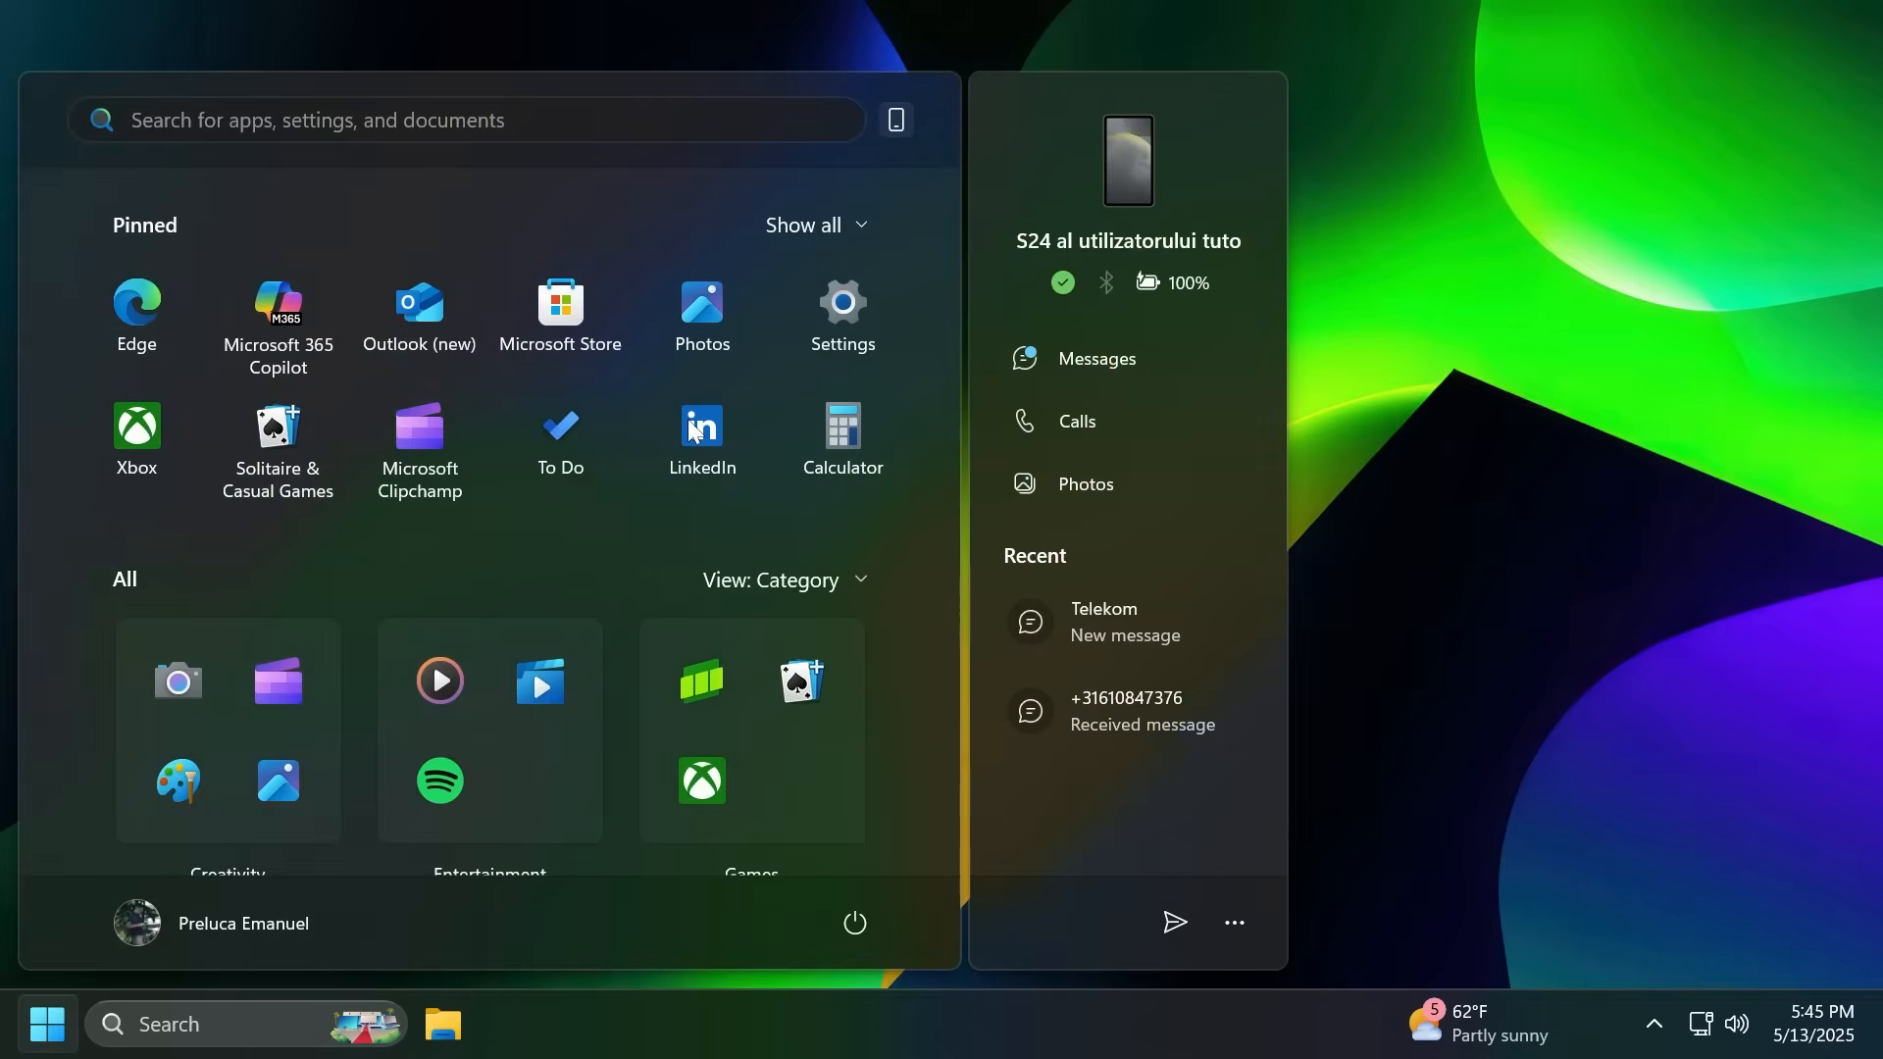
type("notepad")
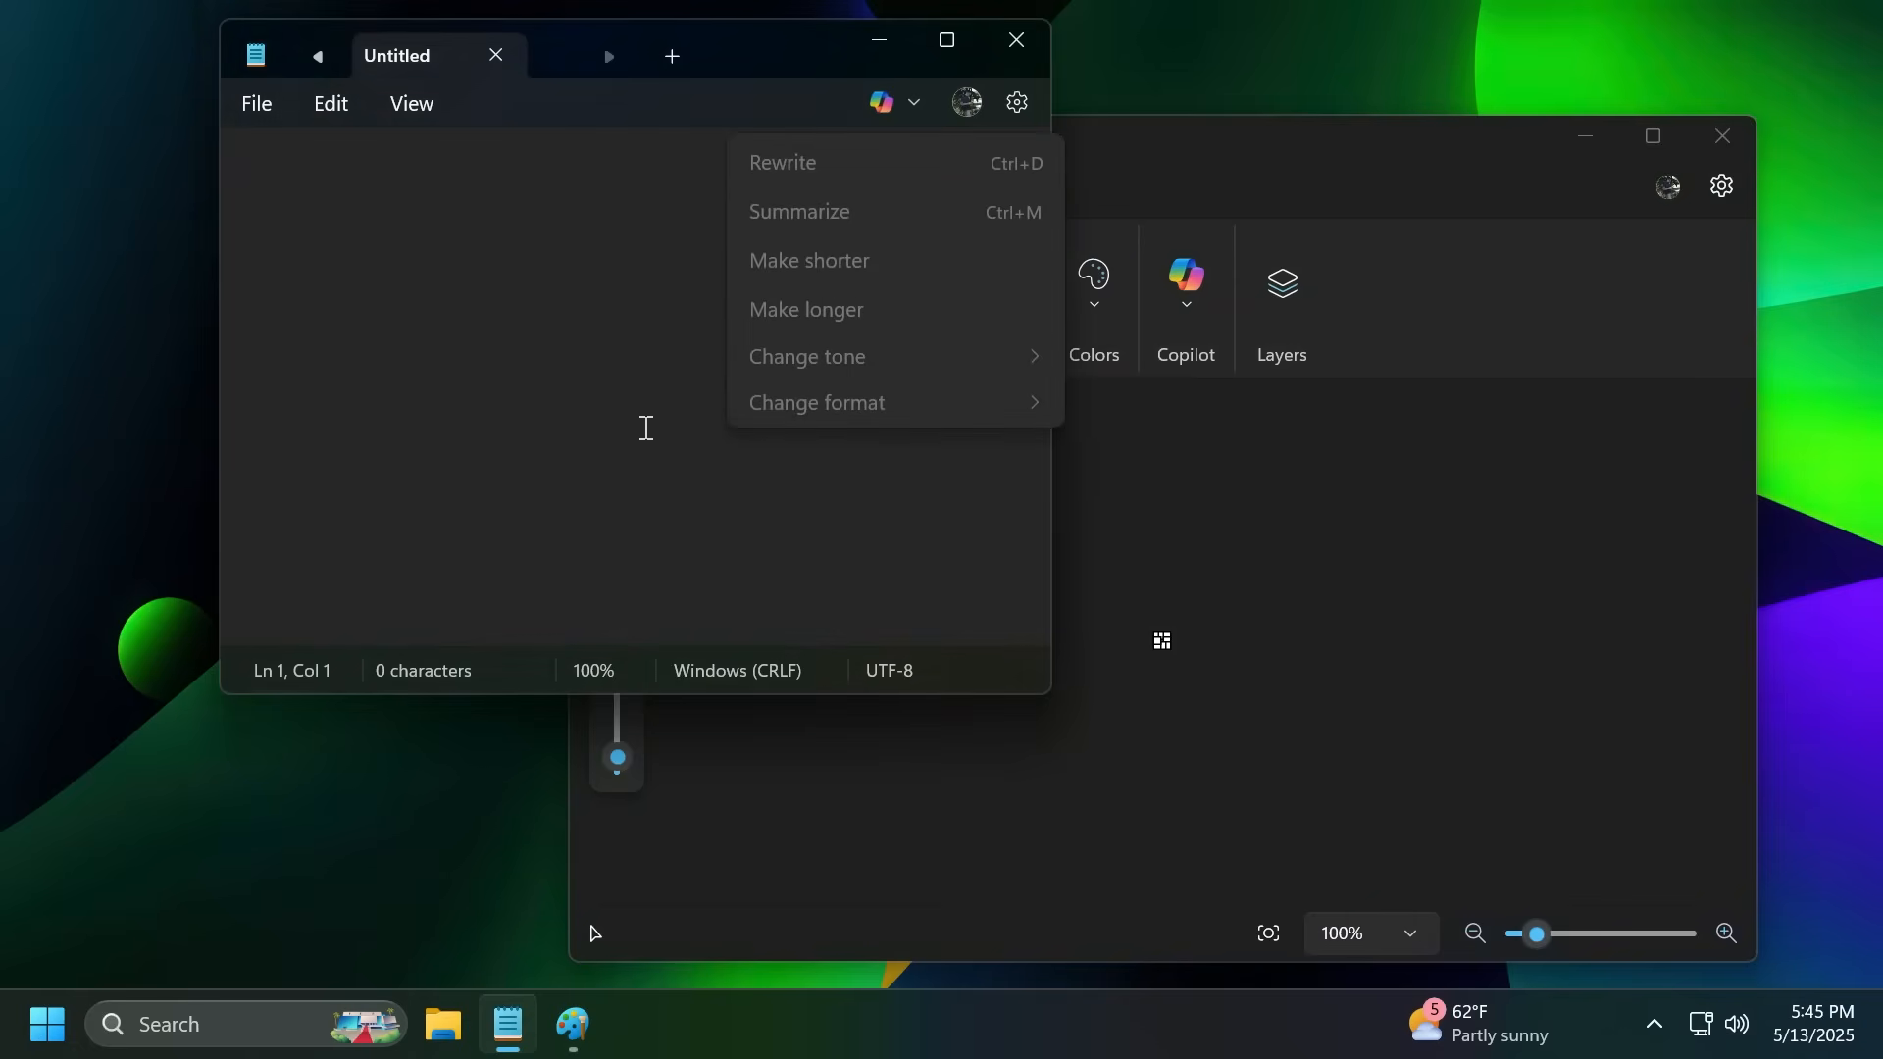
mouse_move(657, 447)
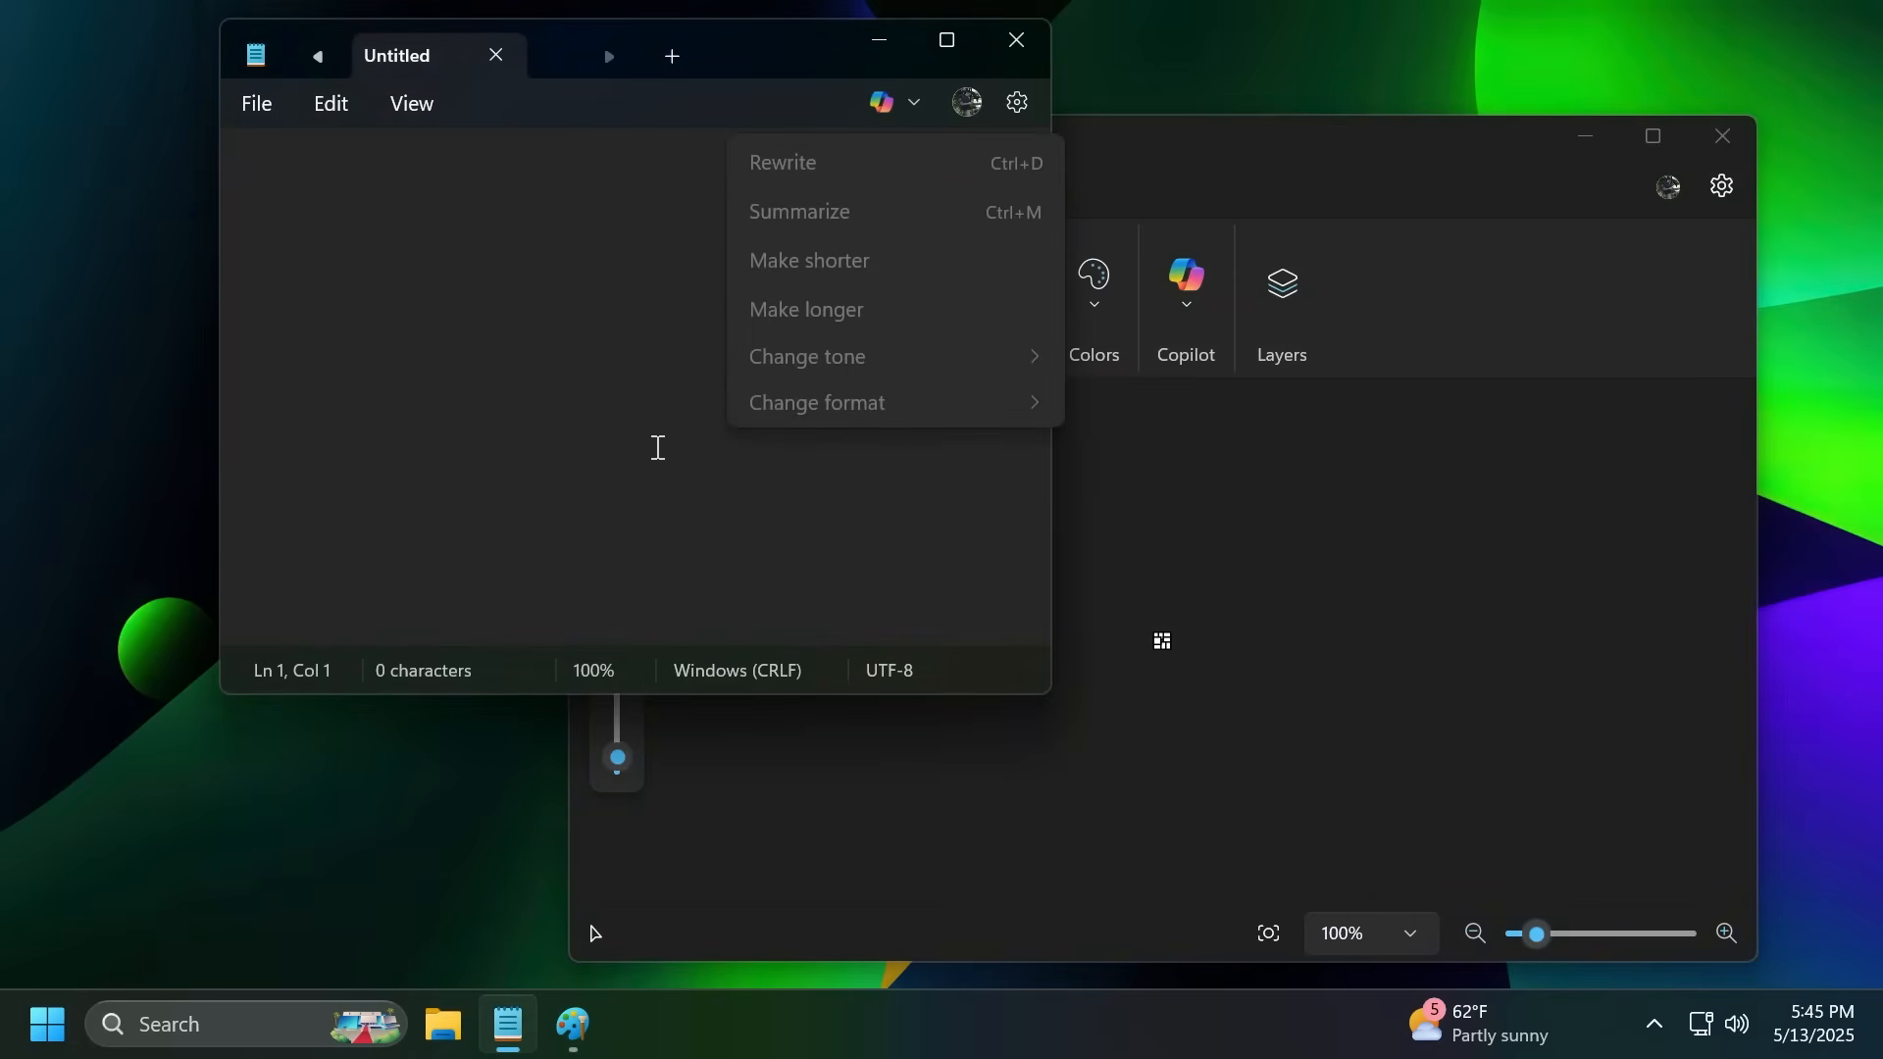
Step: Close Notepad and show File Explorer's Gallery of 93 images
left_click(46, 1024)
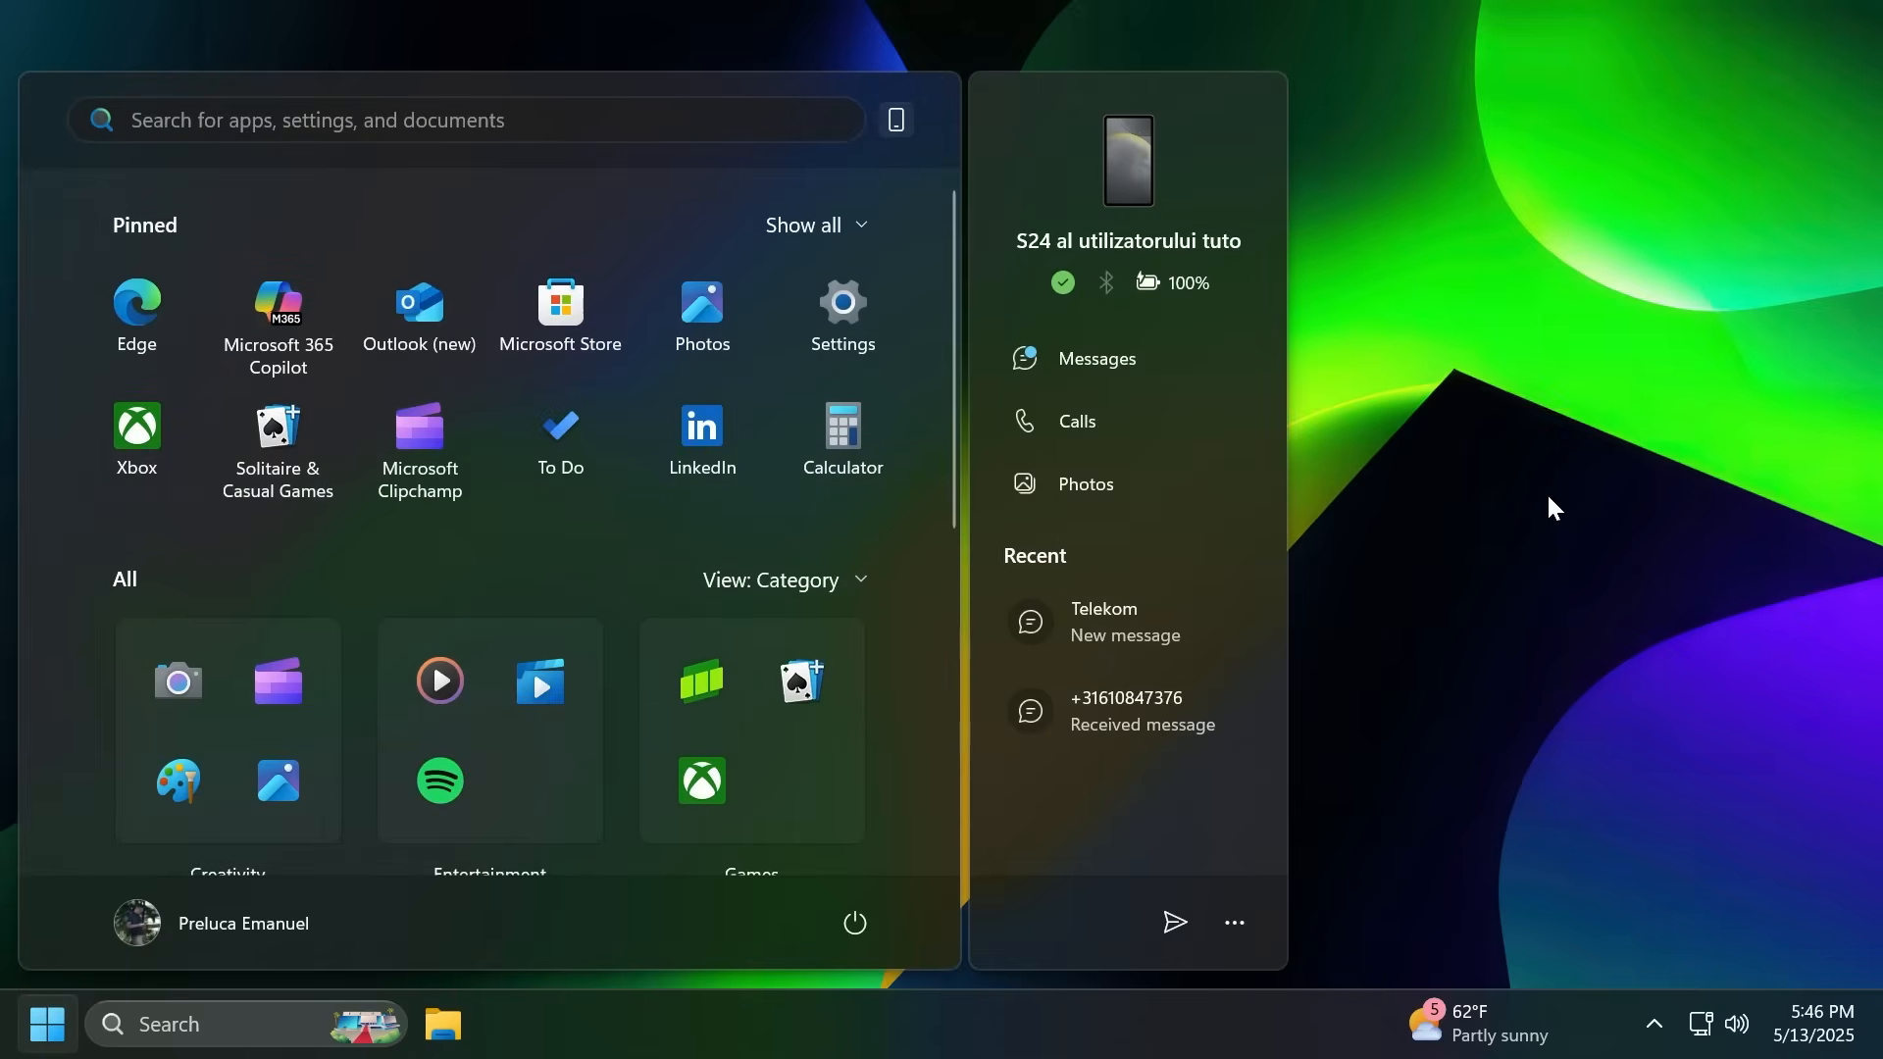
left_click(360, 120)
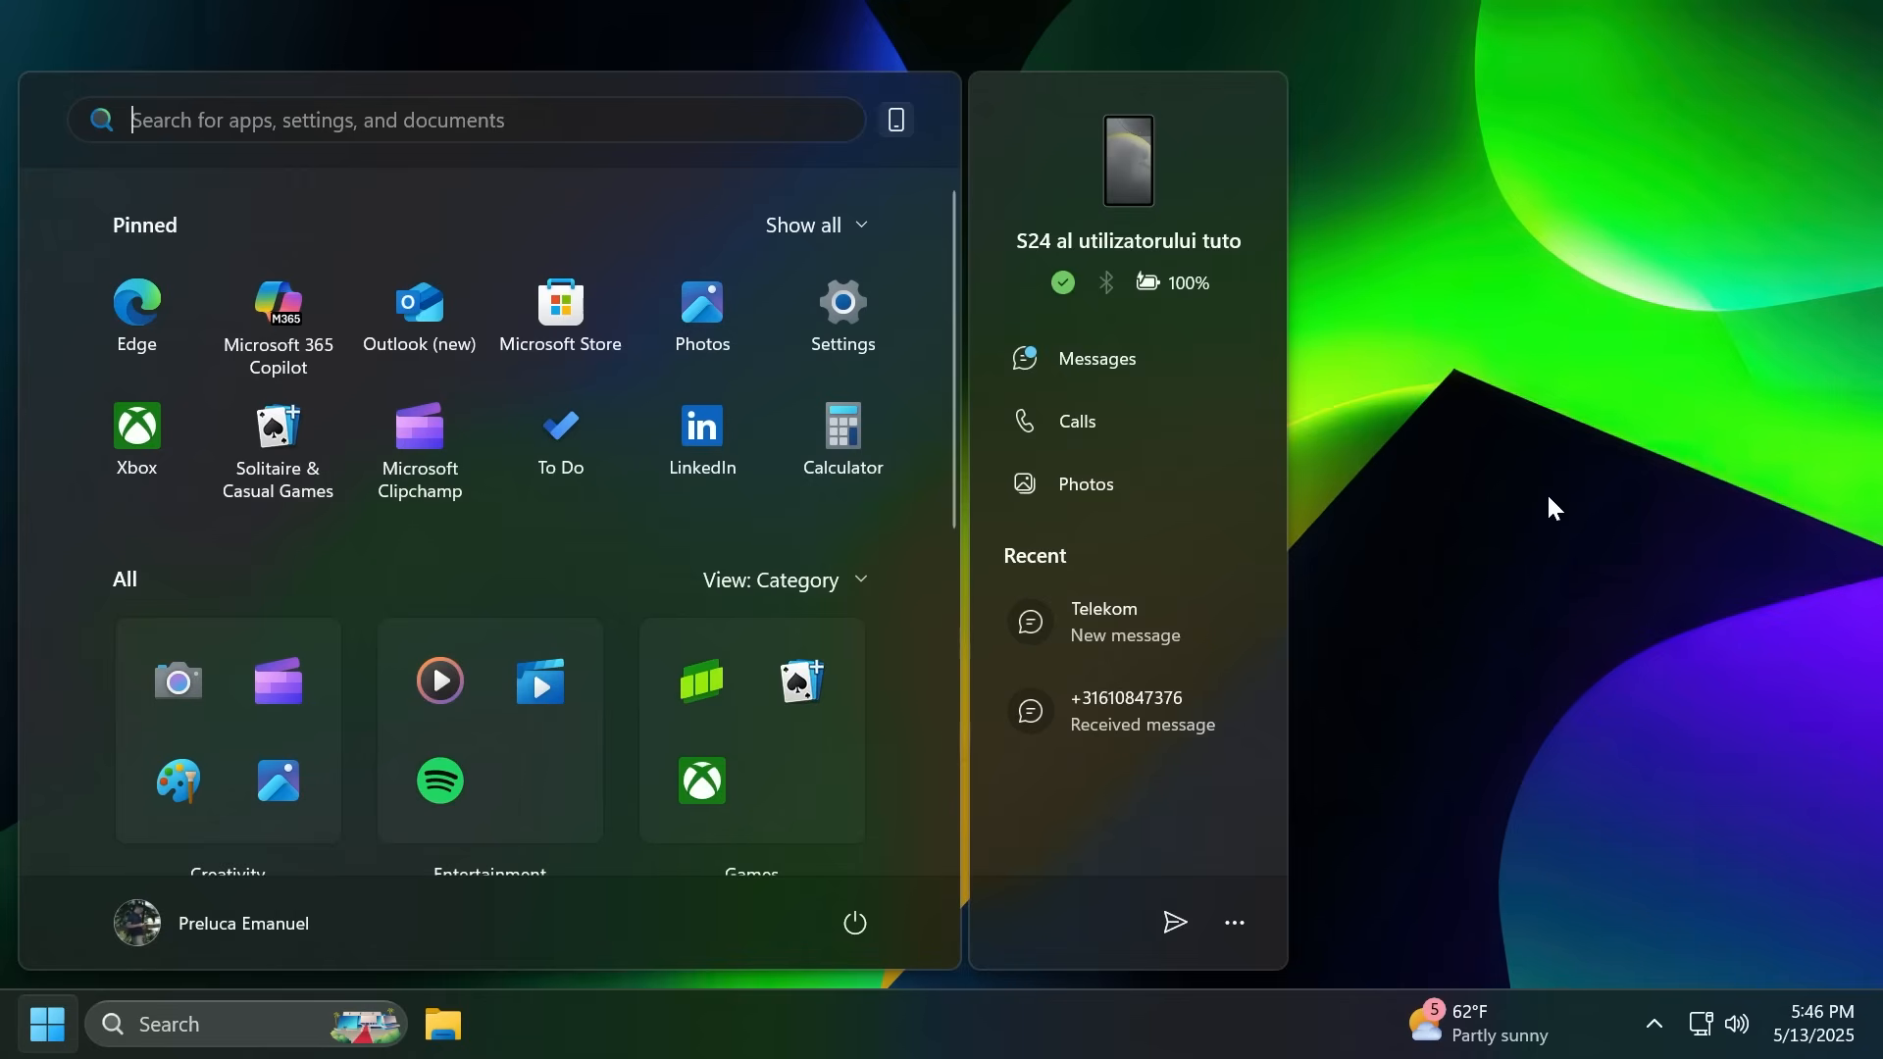
left_click(444, 1024)
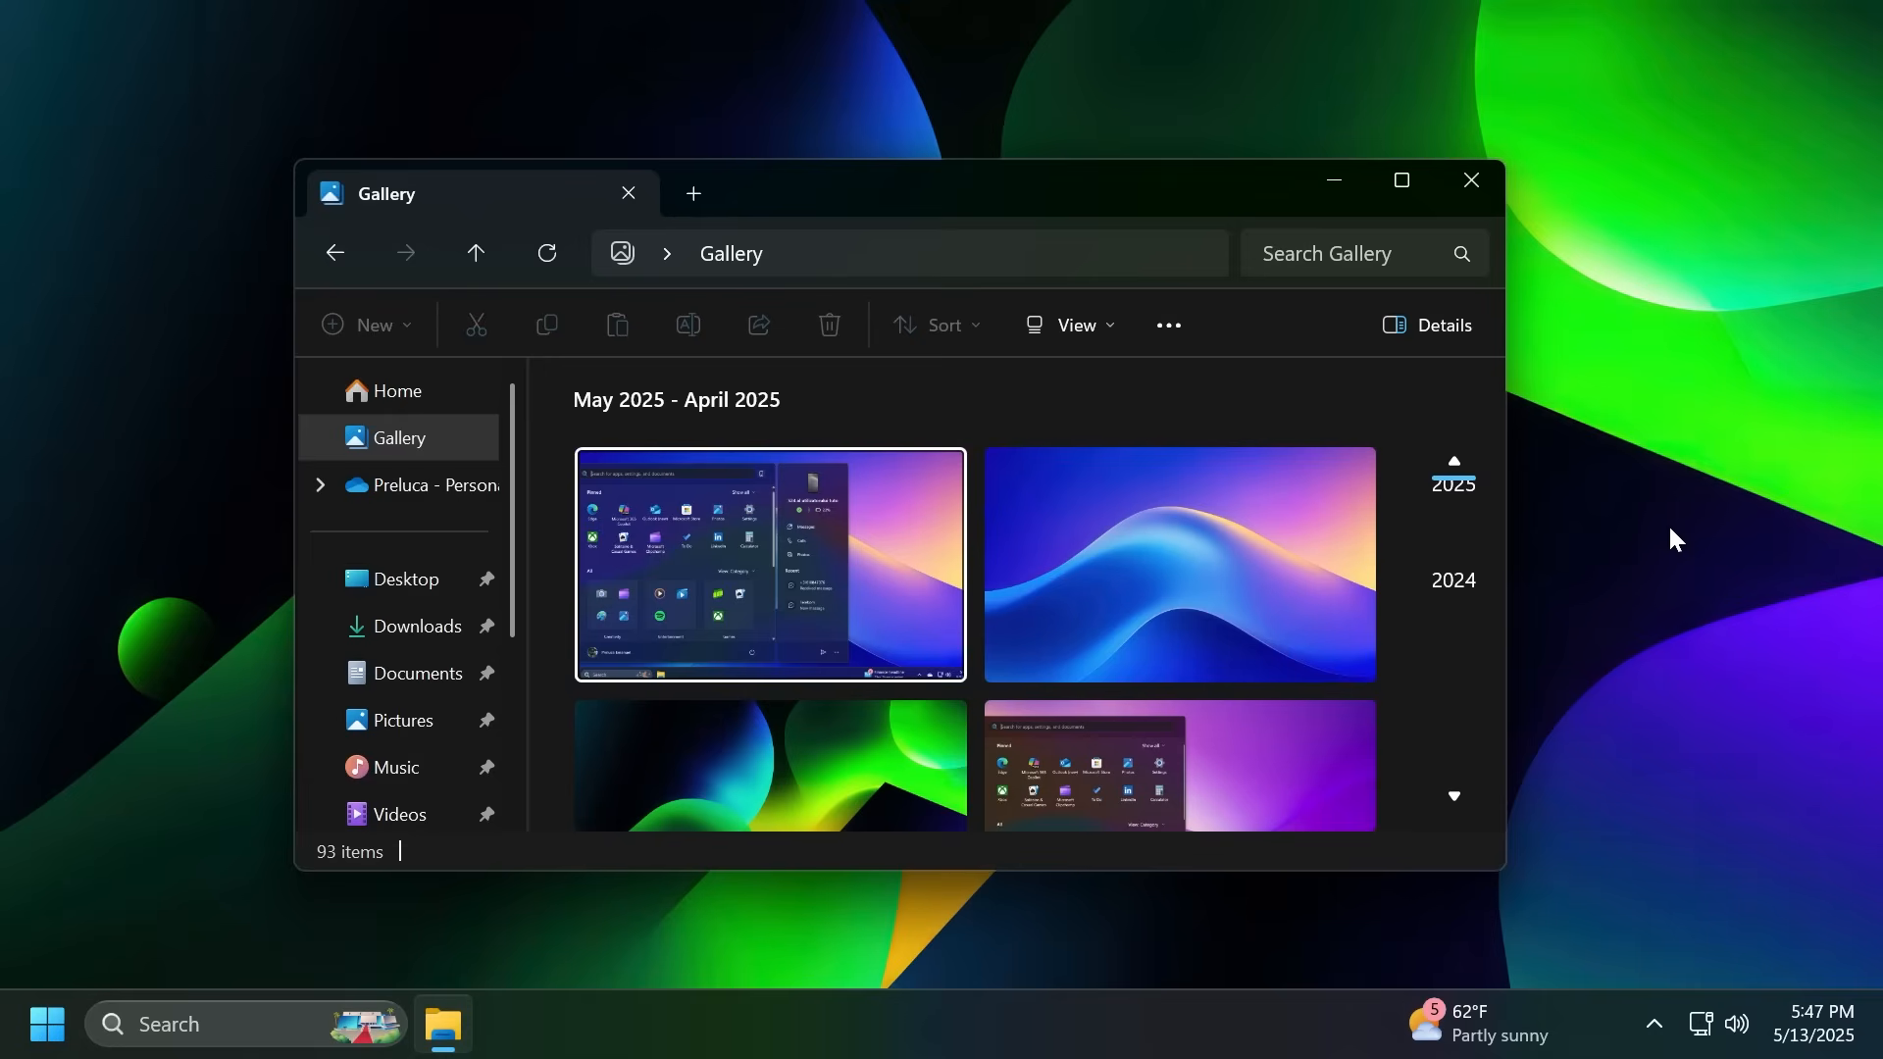
Step: Close the Gallery window and enter 'voice access' as a search
type("voice access")
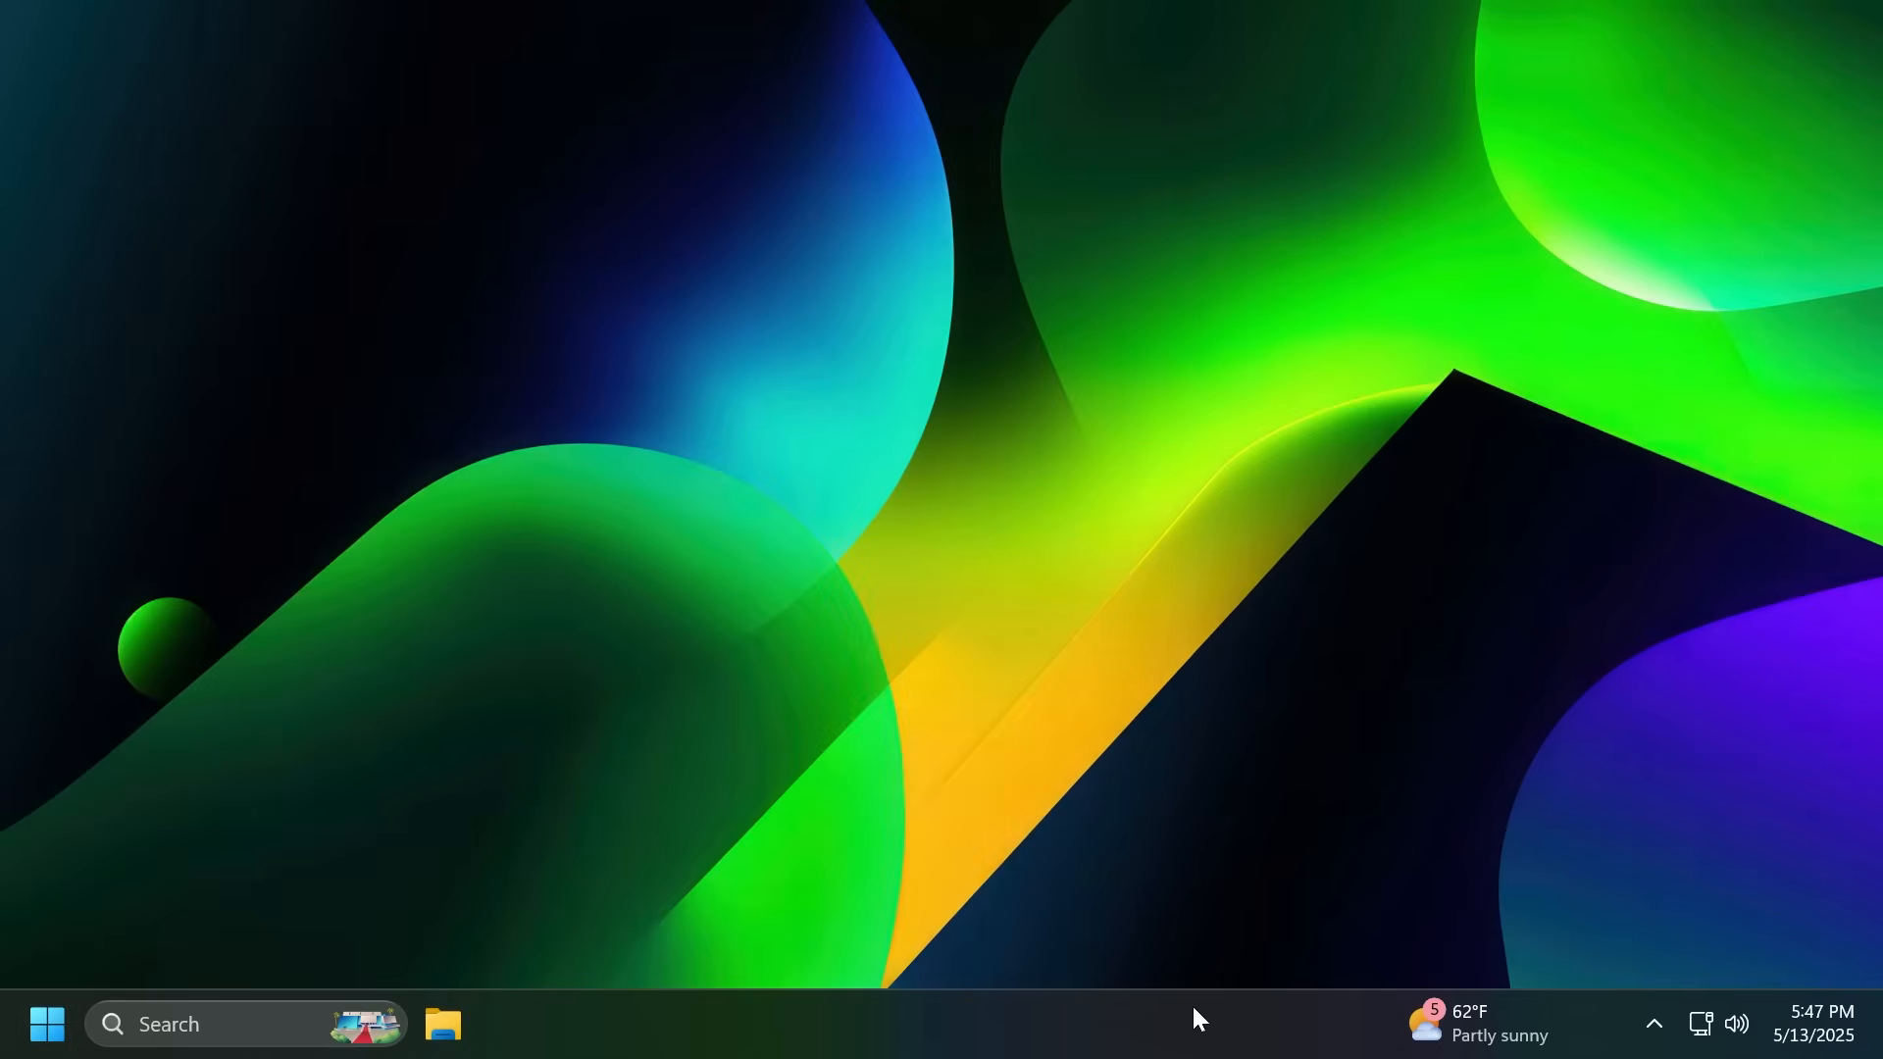
mouse_move(1230, 904)
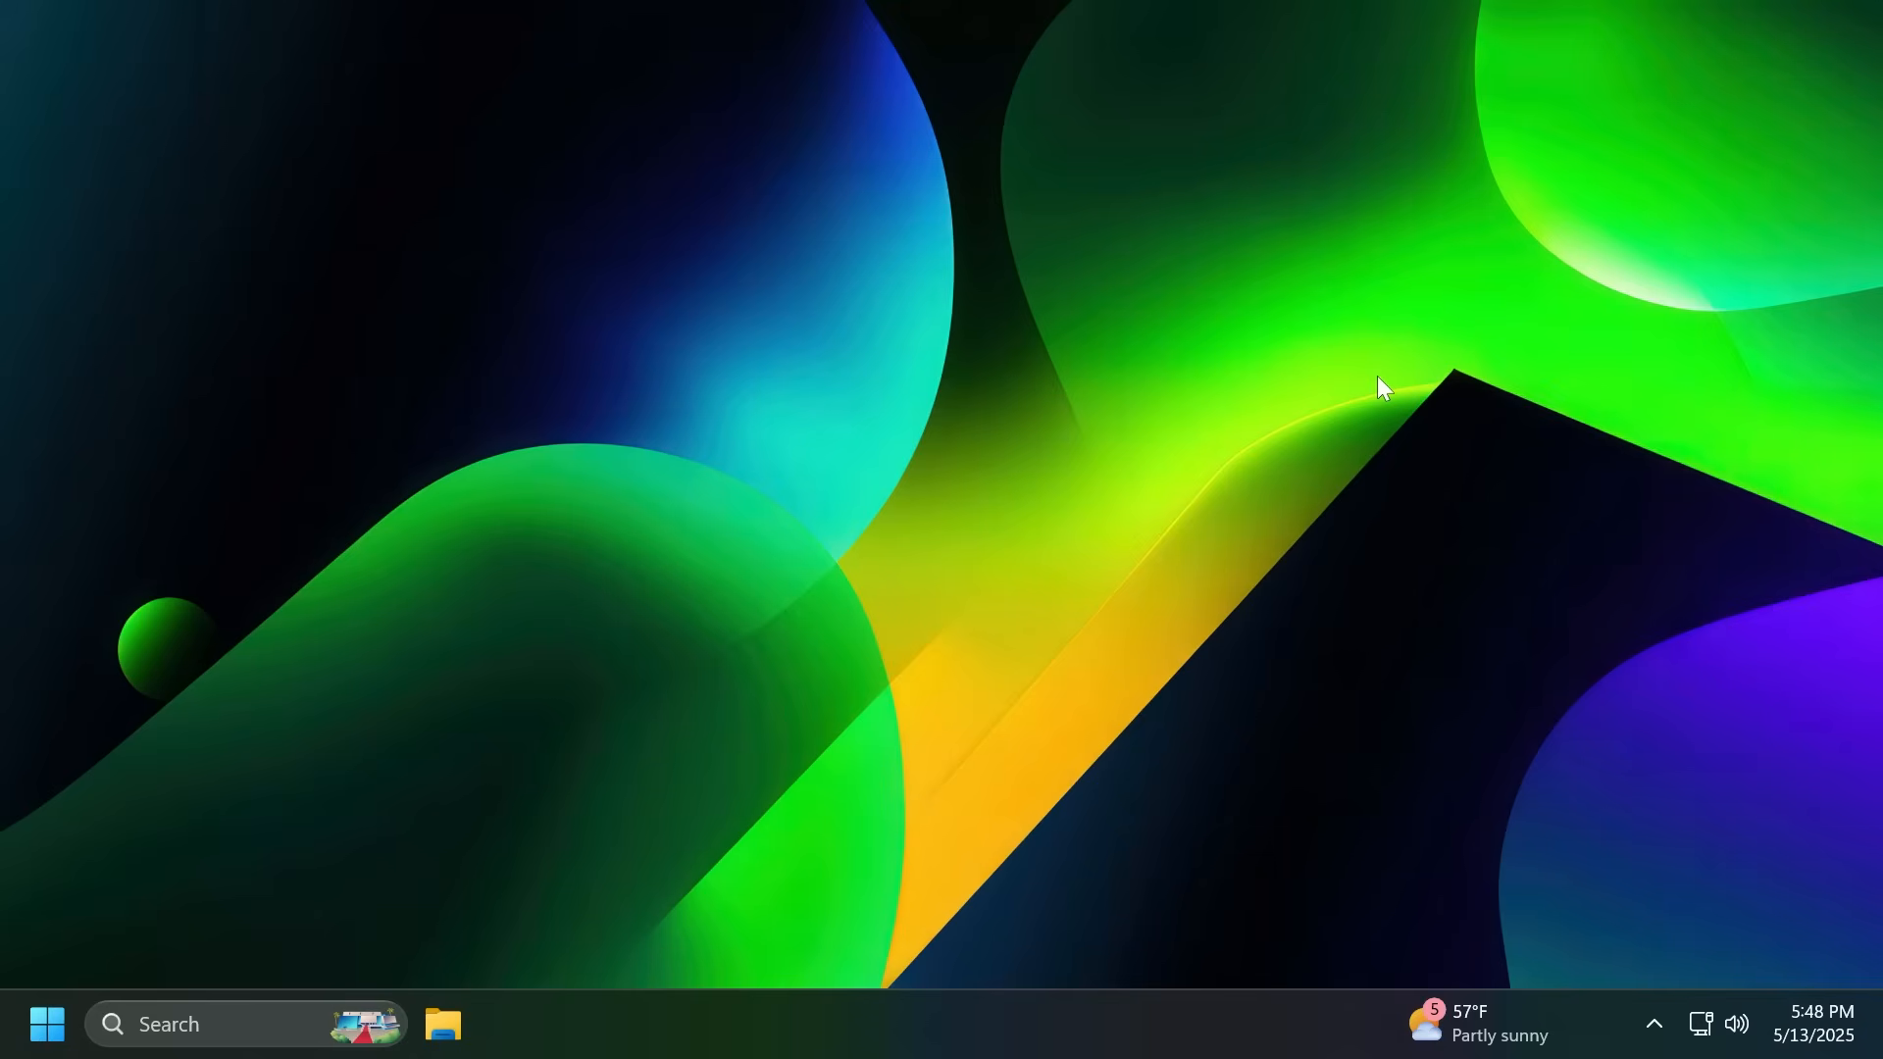
mouse_move(548, 803)
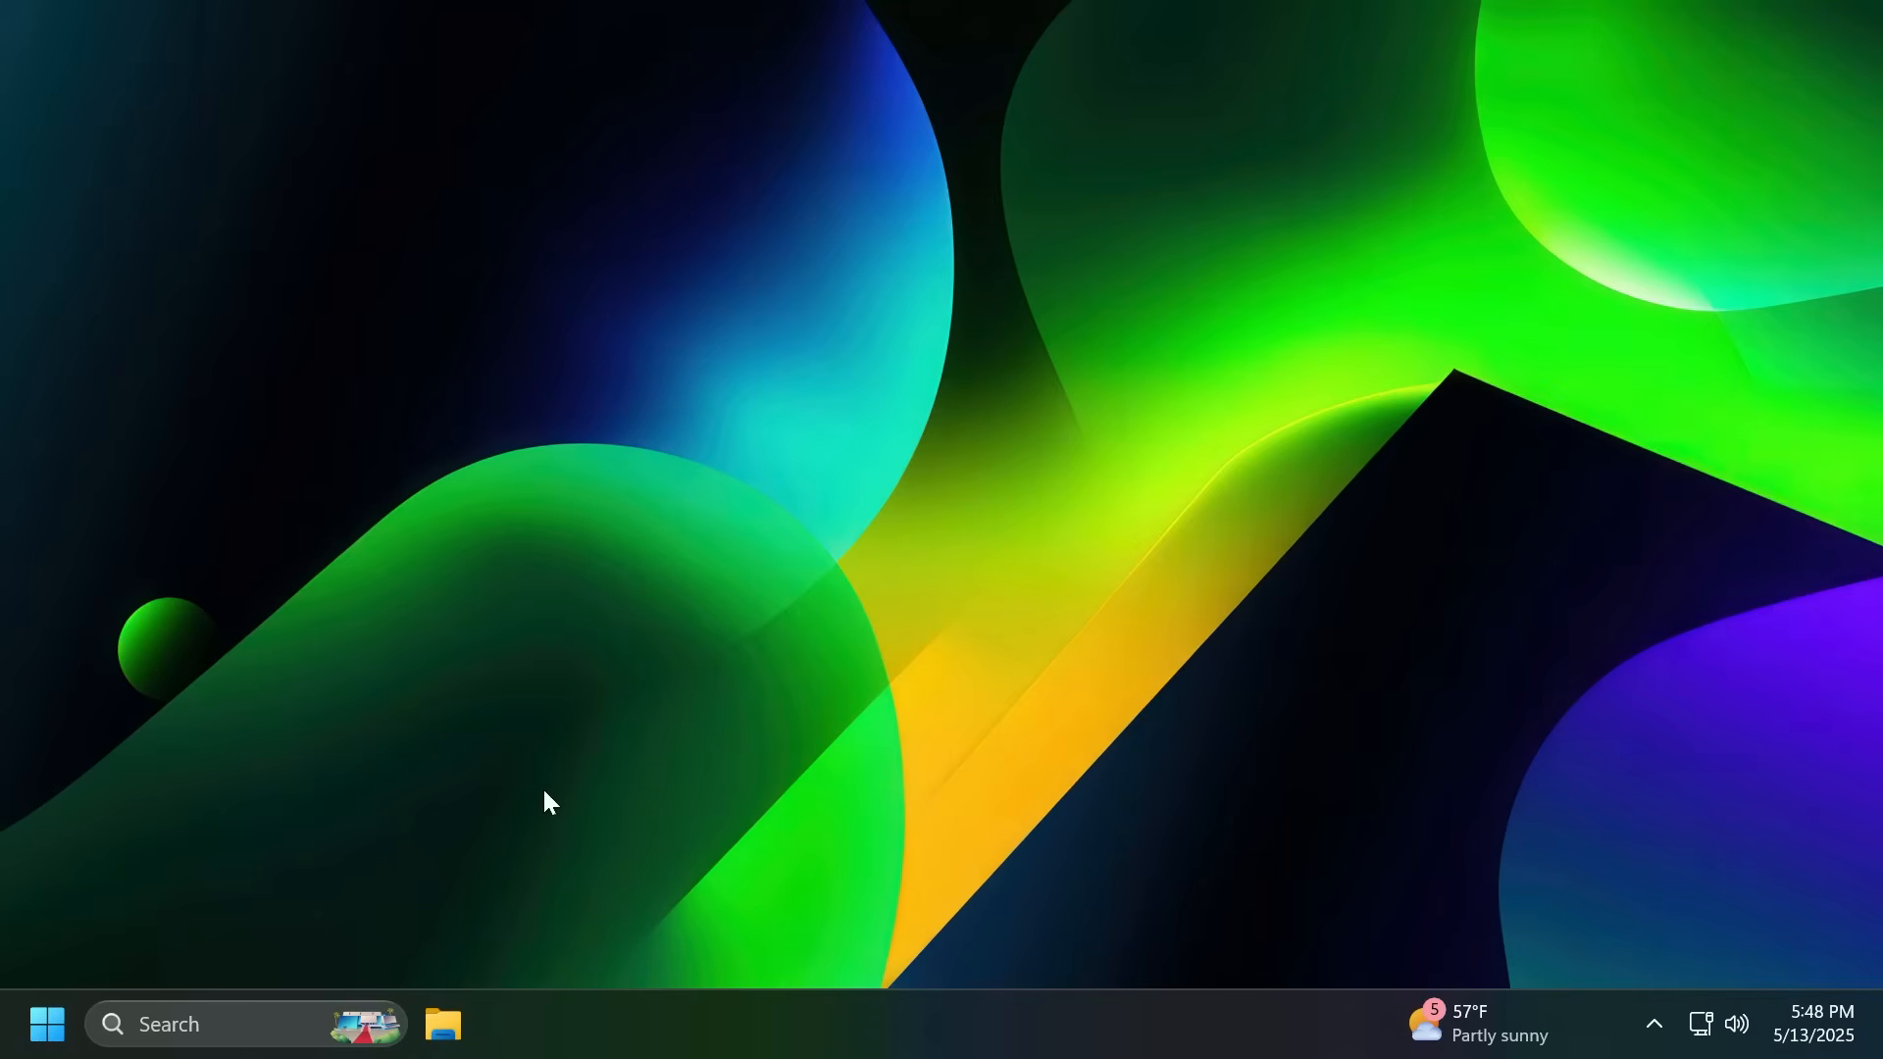
mouse_move(1273, 654)
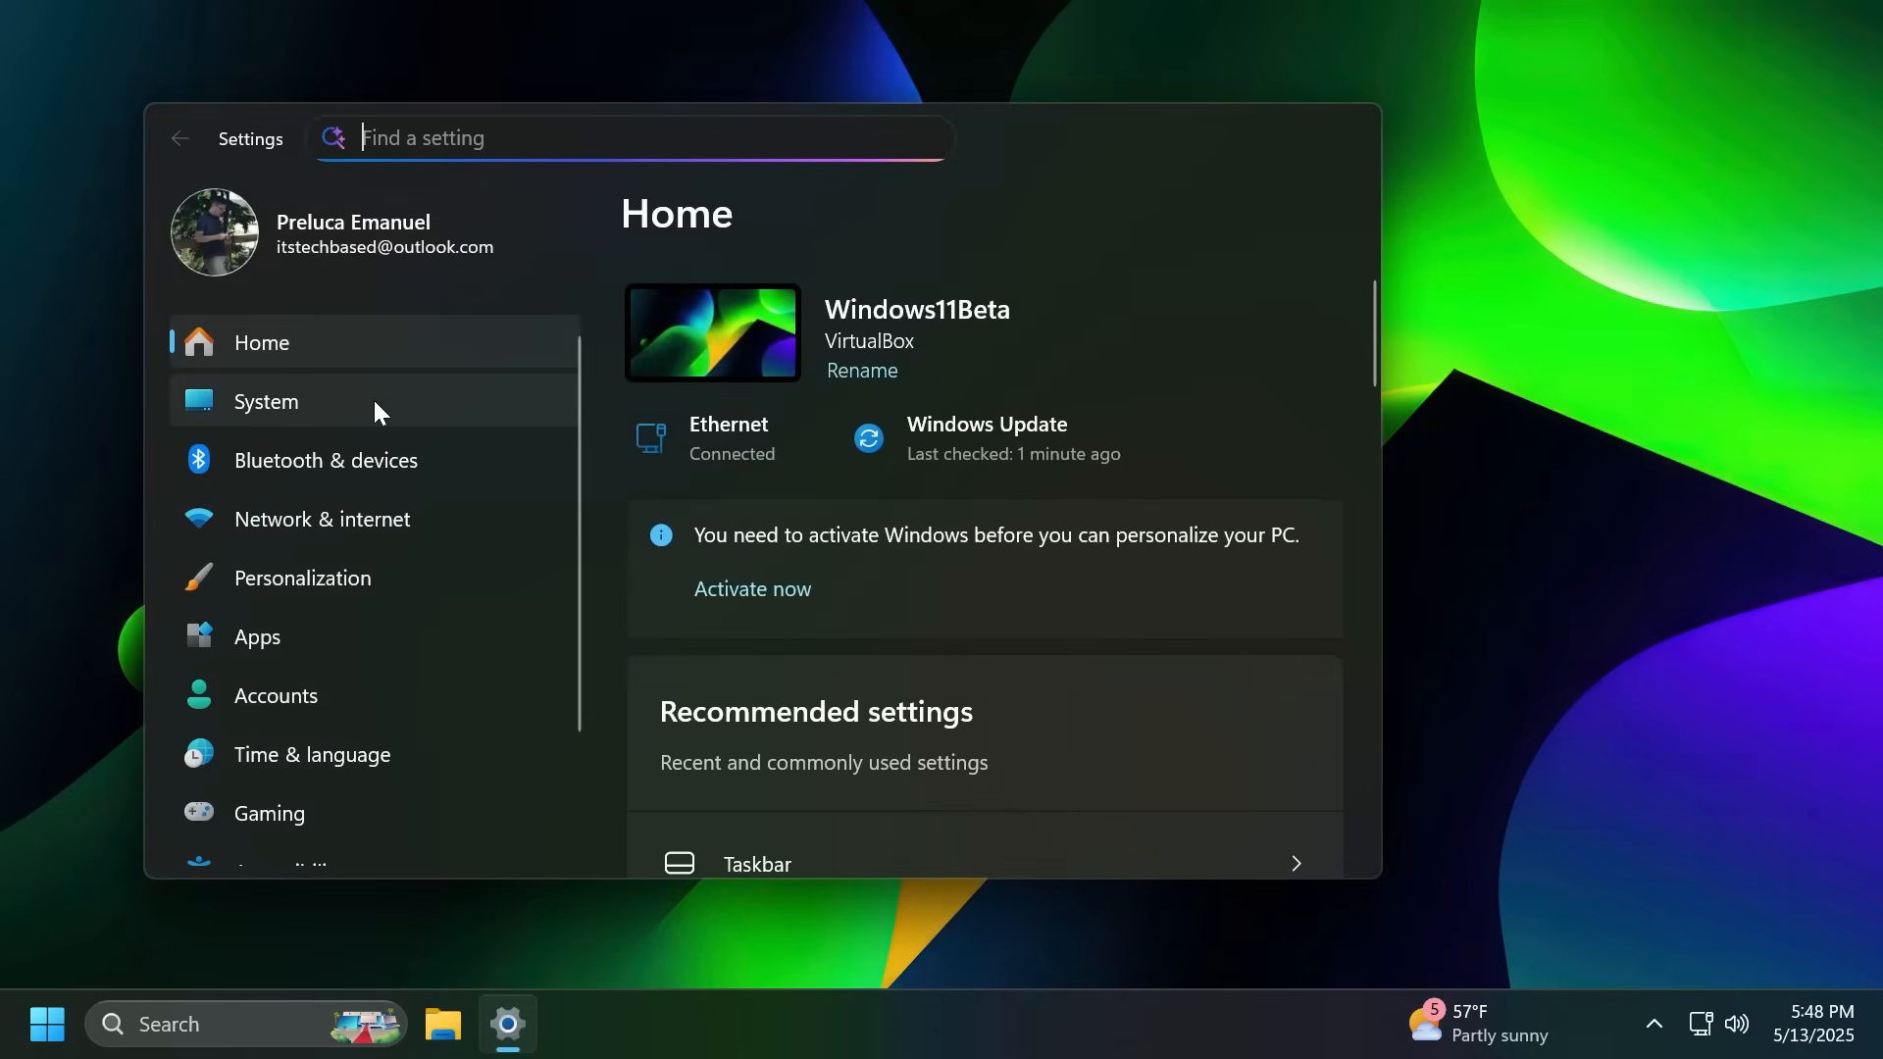
Step: Review the System Recovery options in Settings, then close Settings
left_click(267, 401)
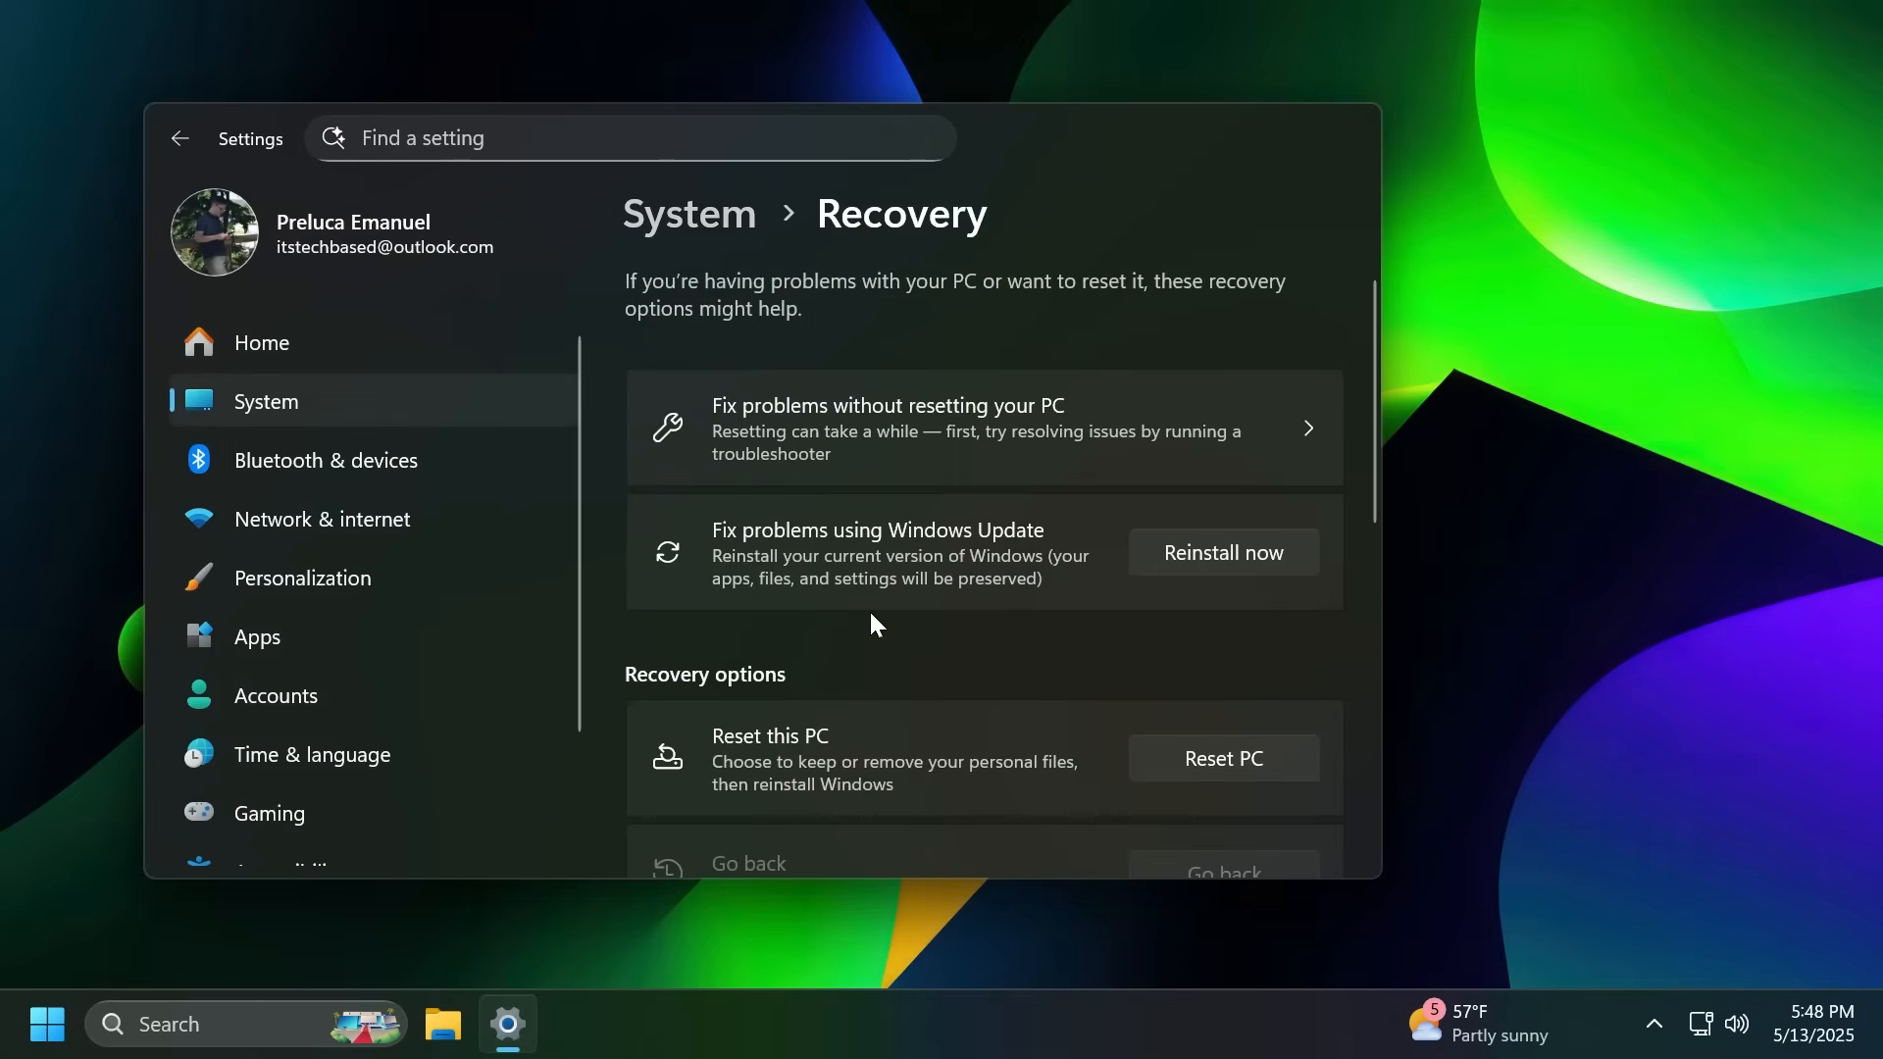
left_click(508, 1023)
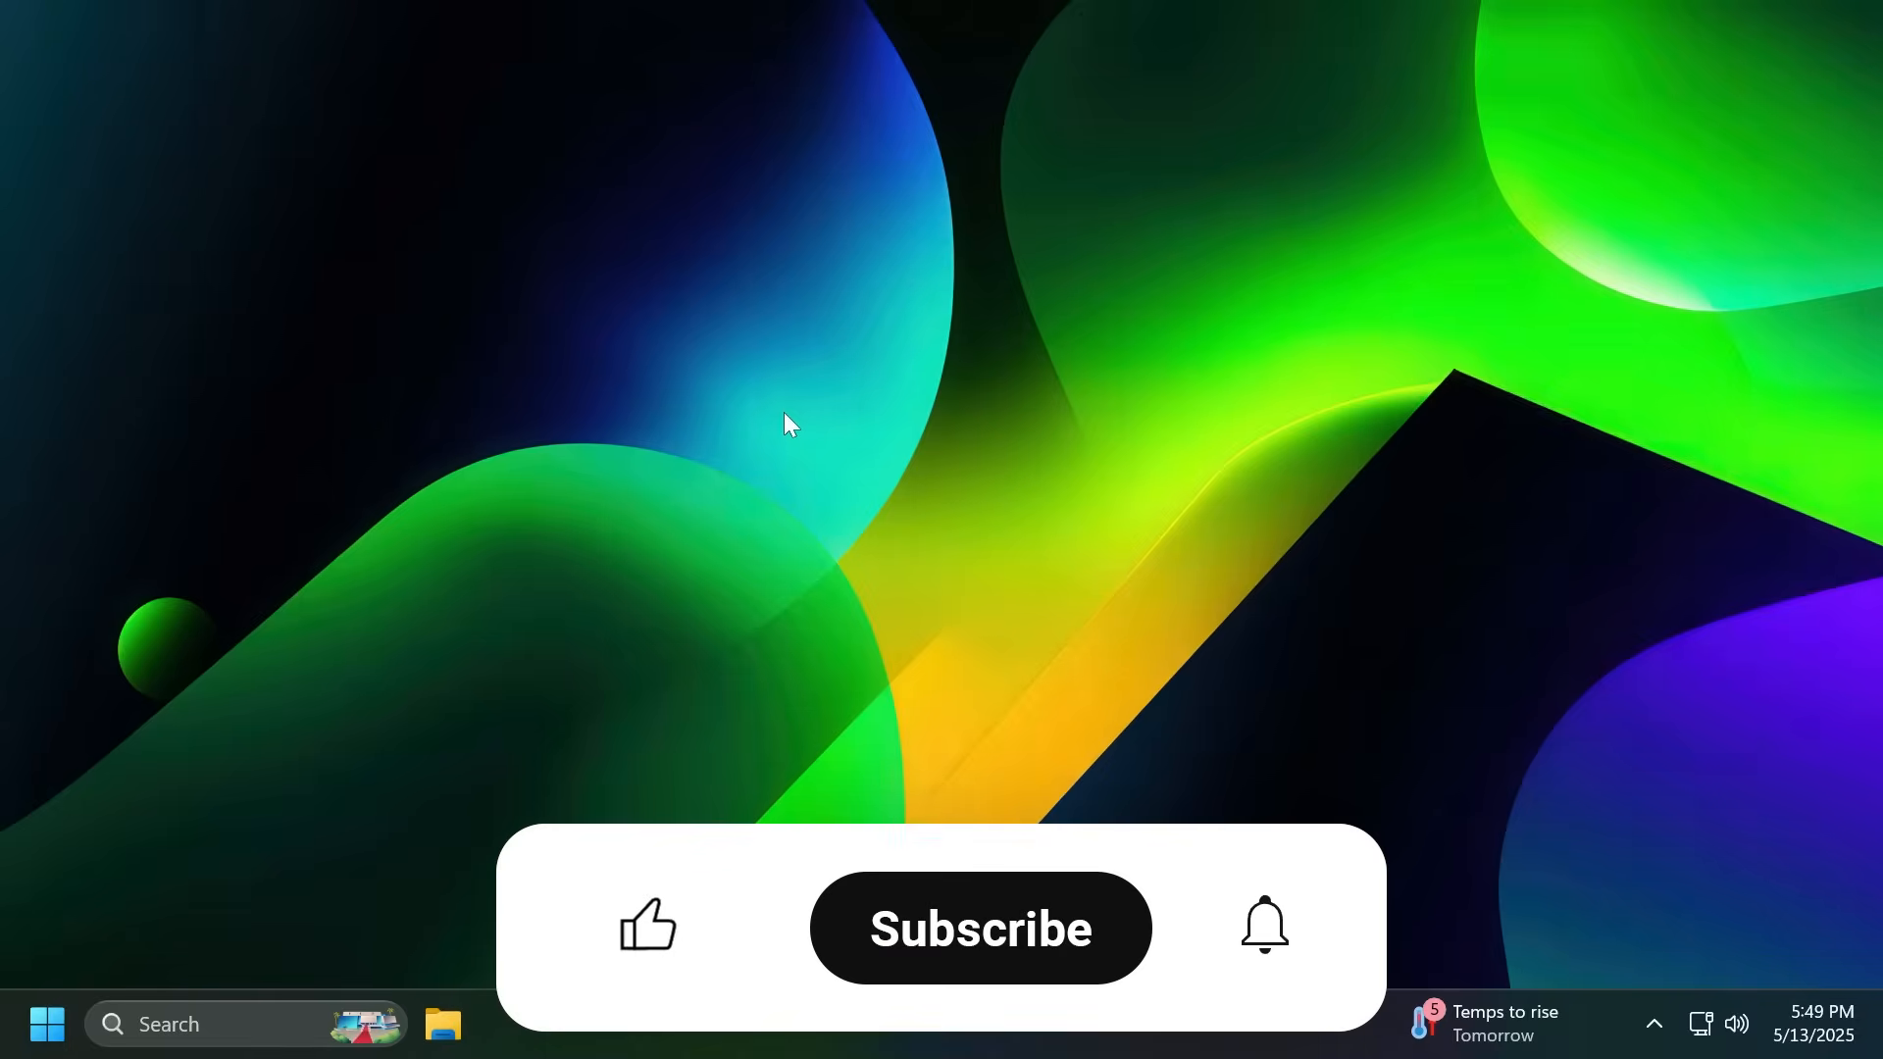
left_click(648, 926)
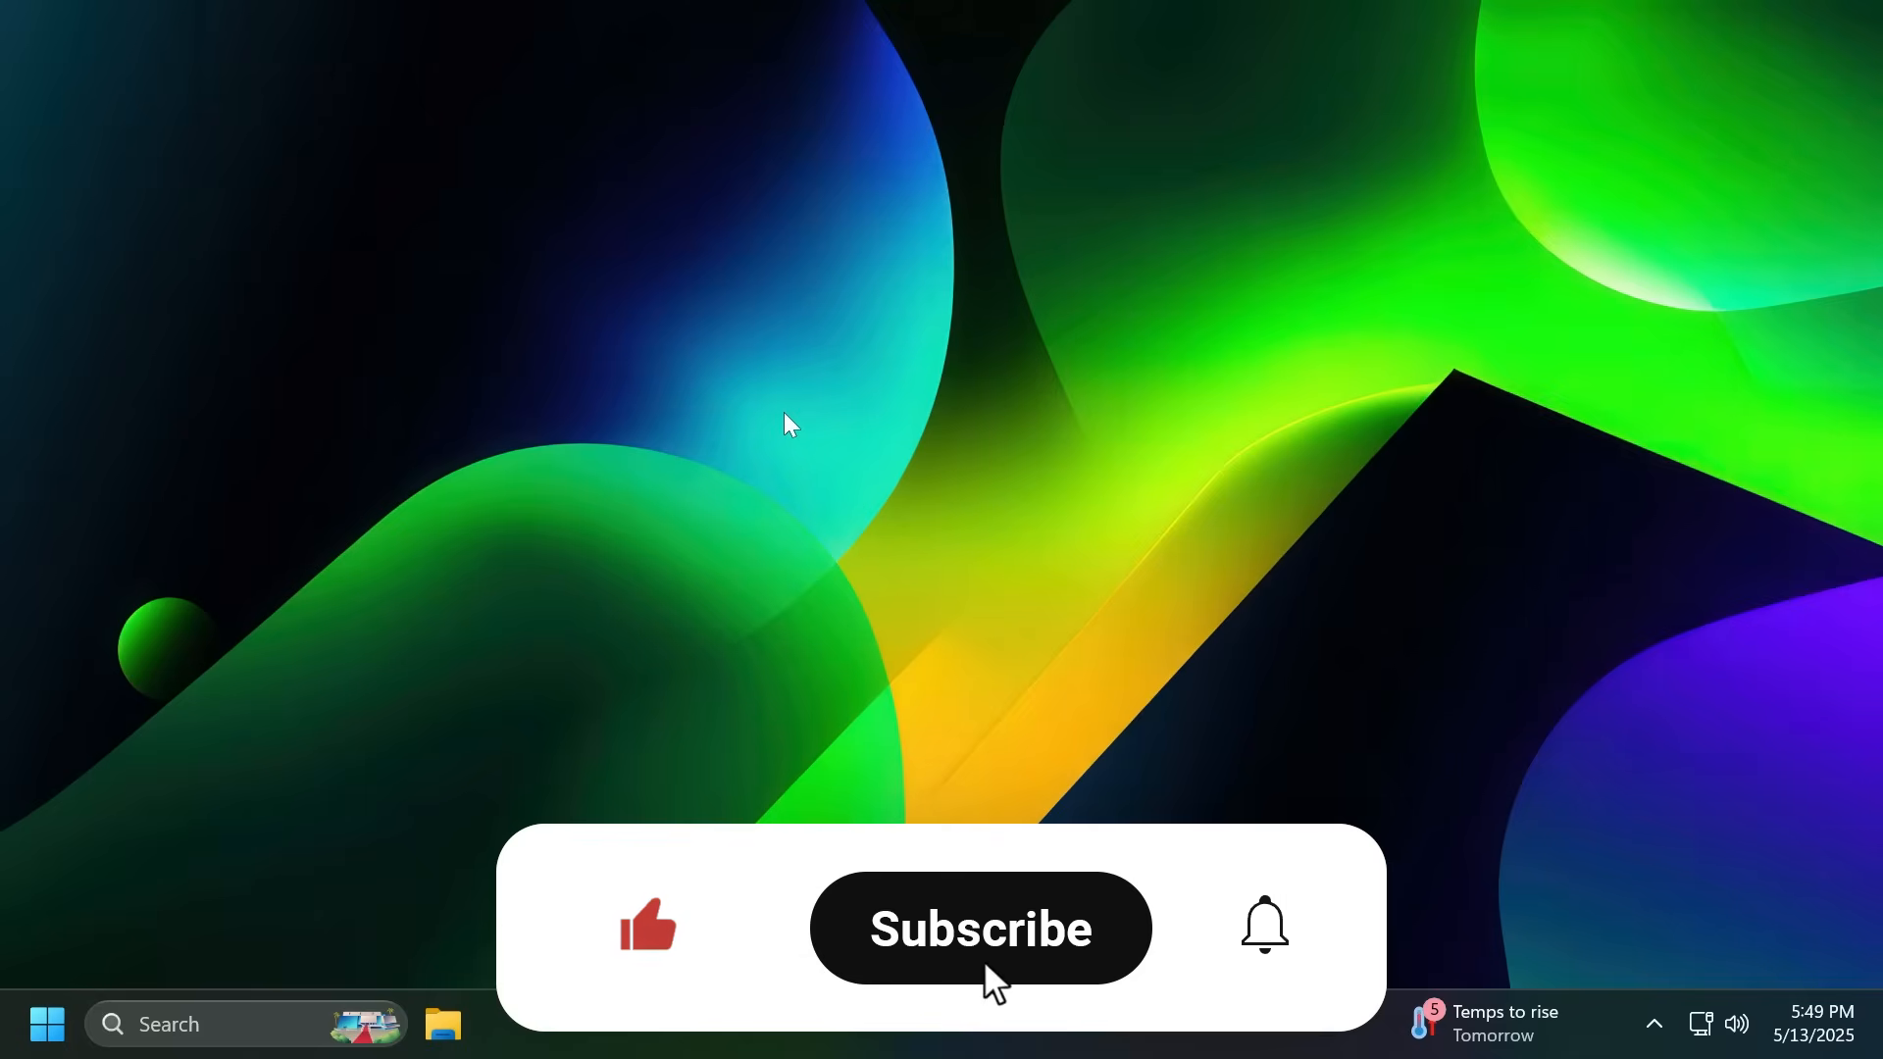
left_click(980, 927)
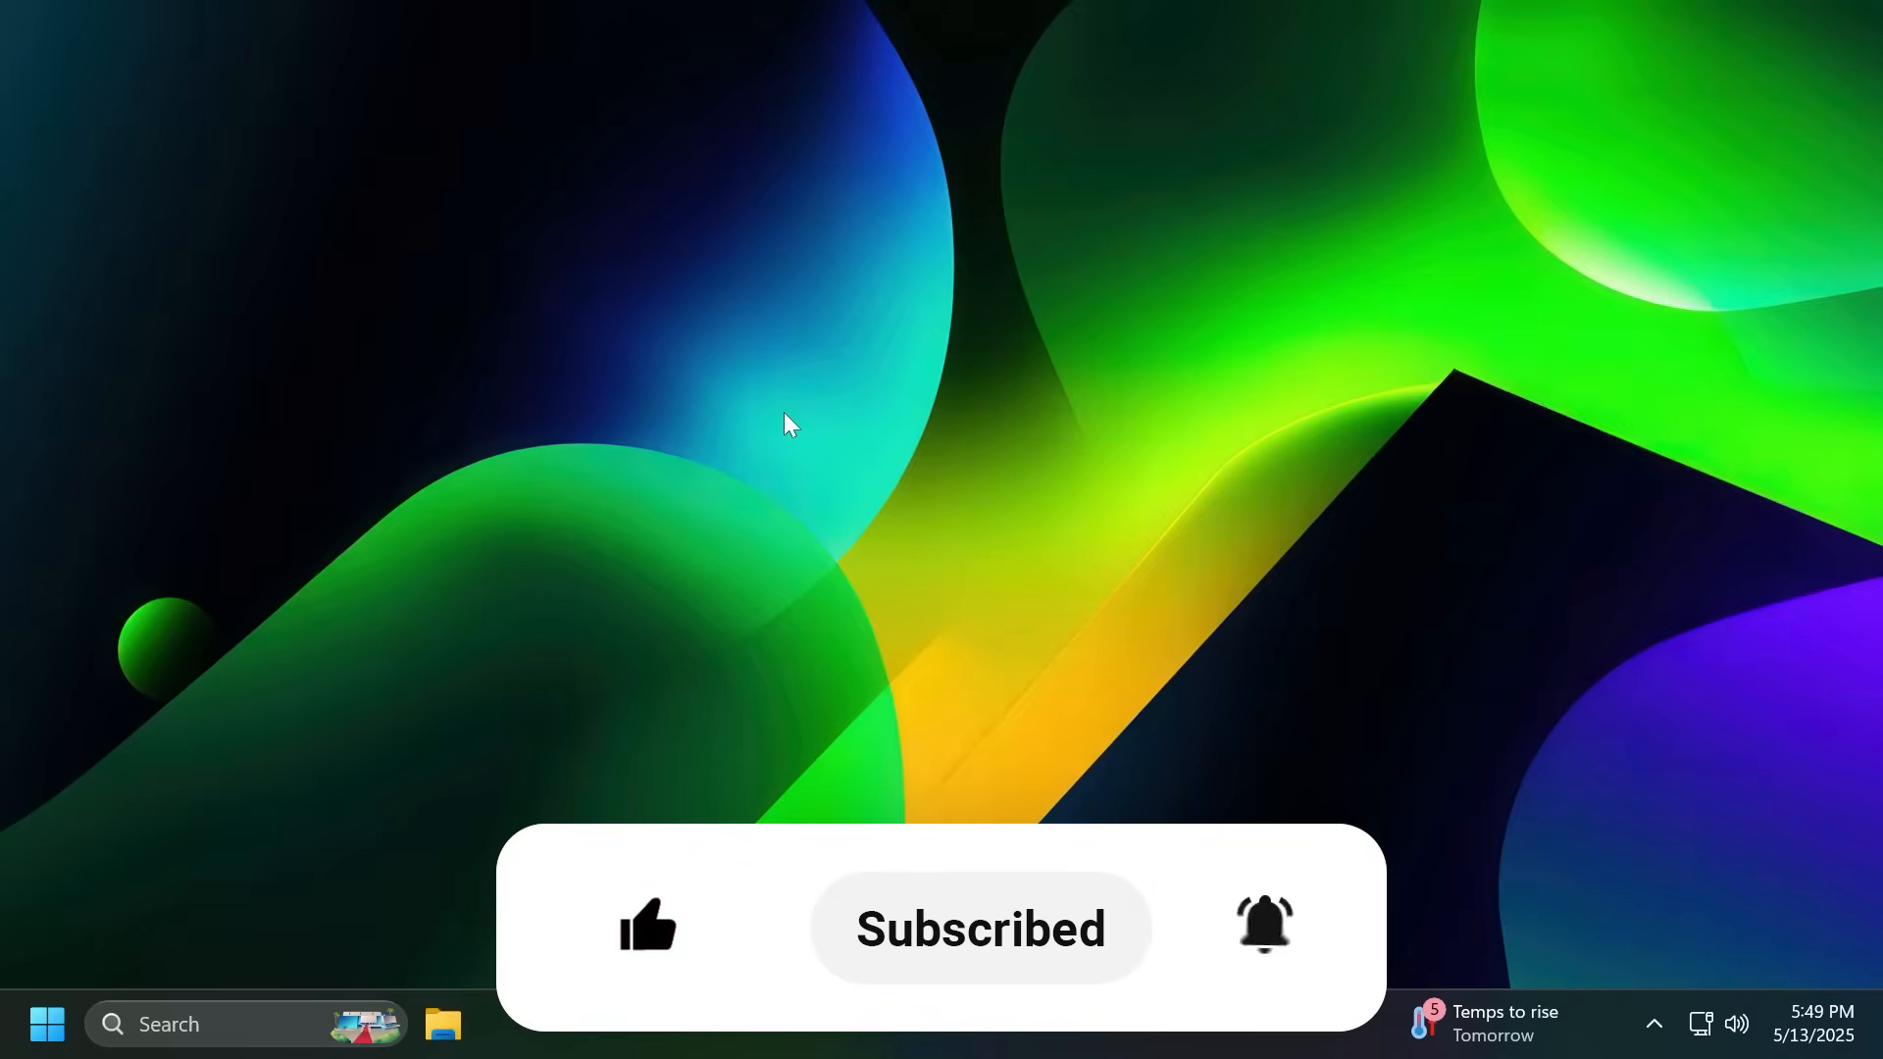